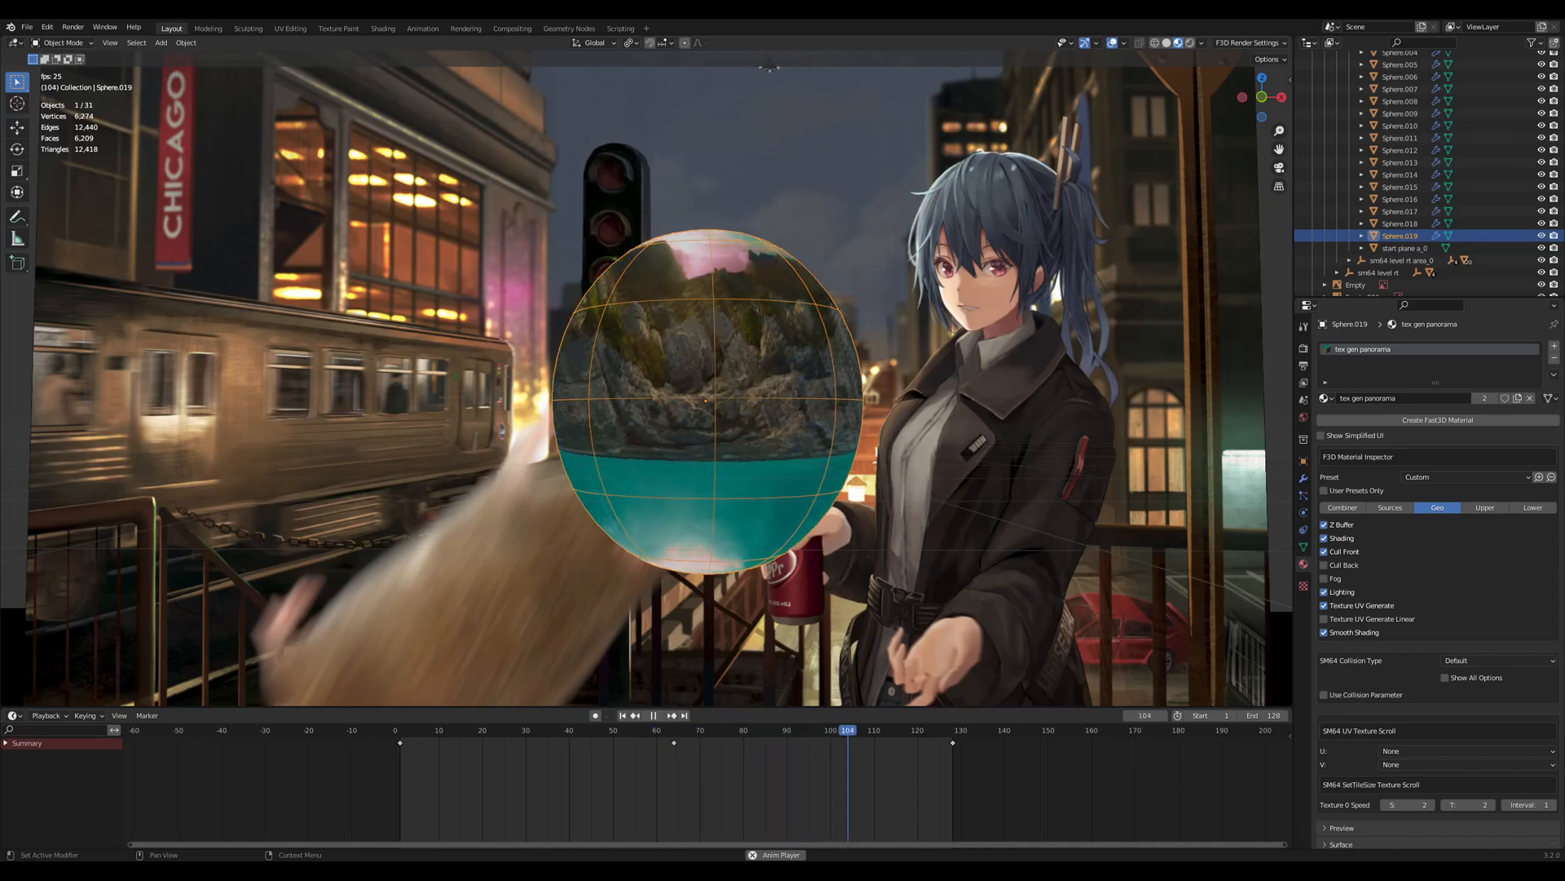
Select the test spheres one after another, ending on the rainbow sphere with the pass material.
click(499, 731)
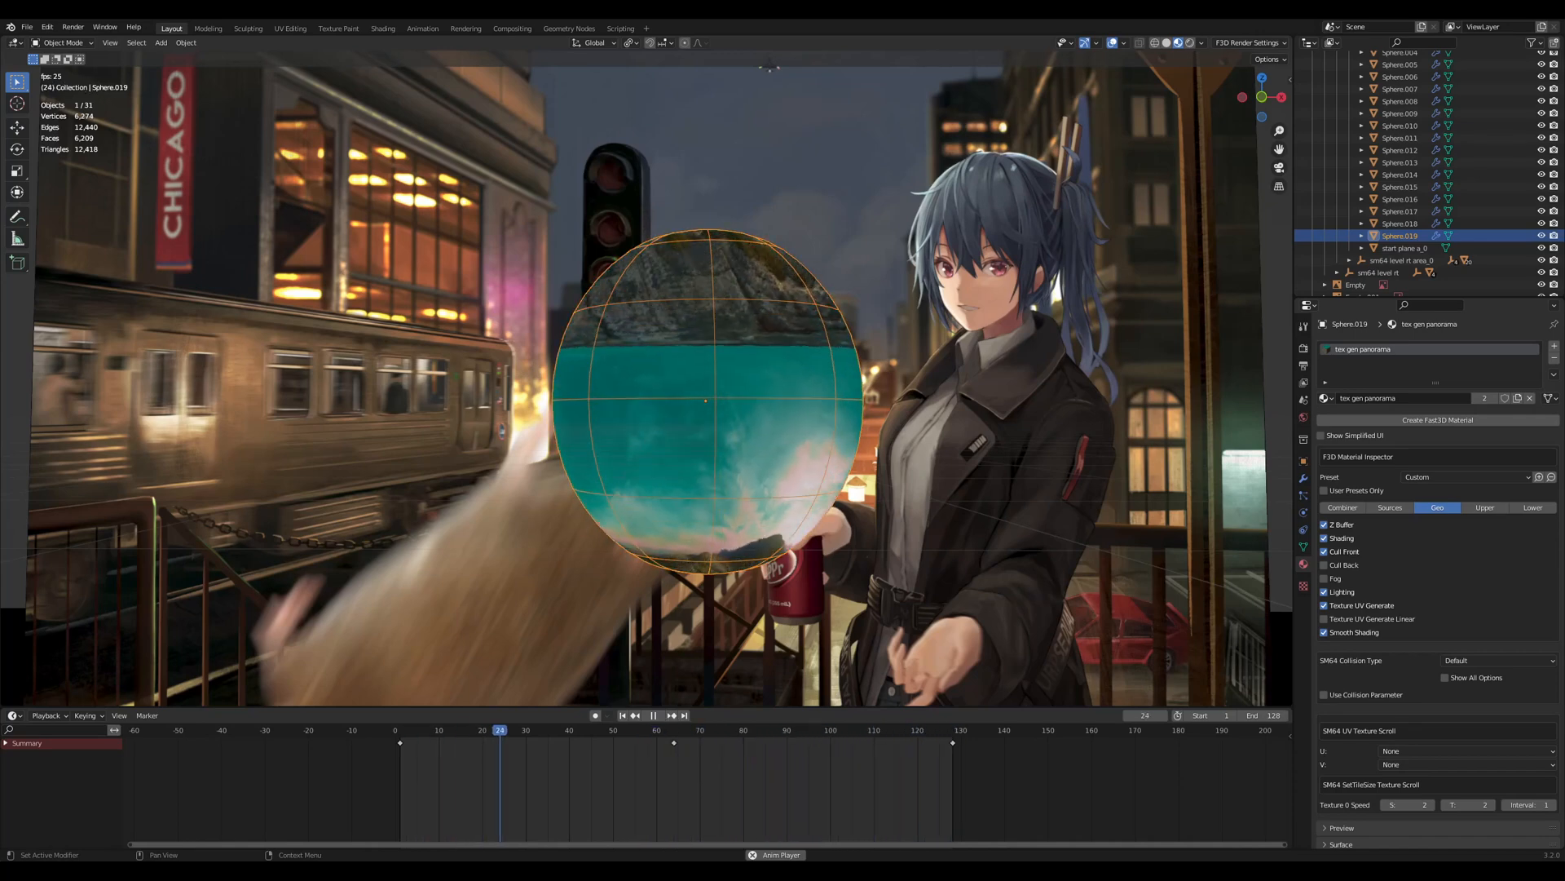
click(653, 715)
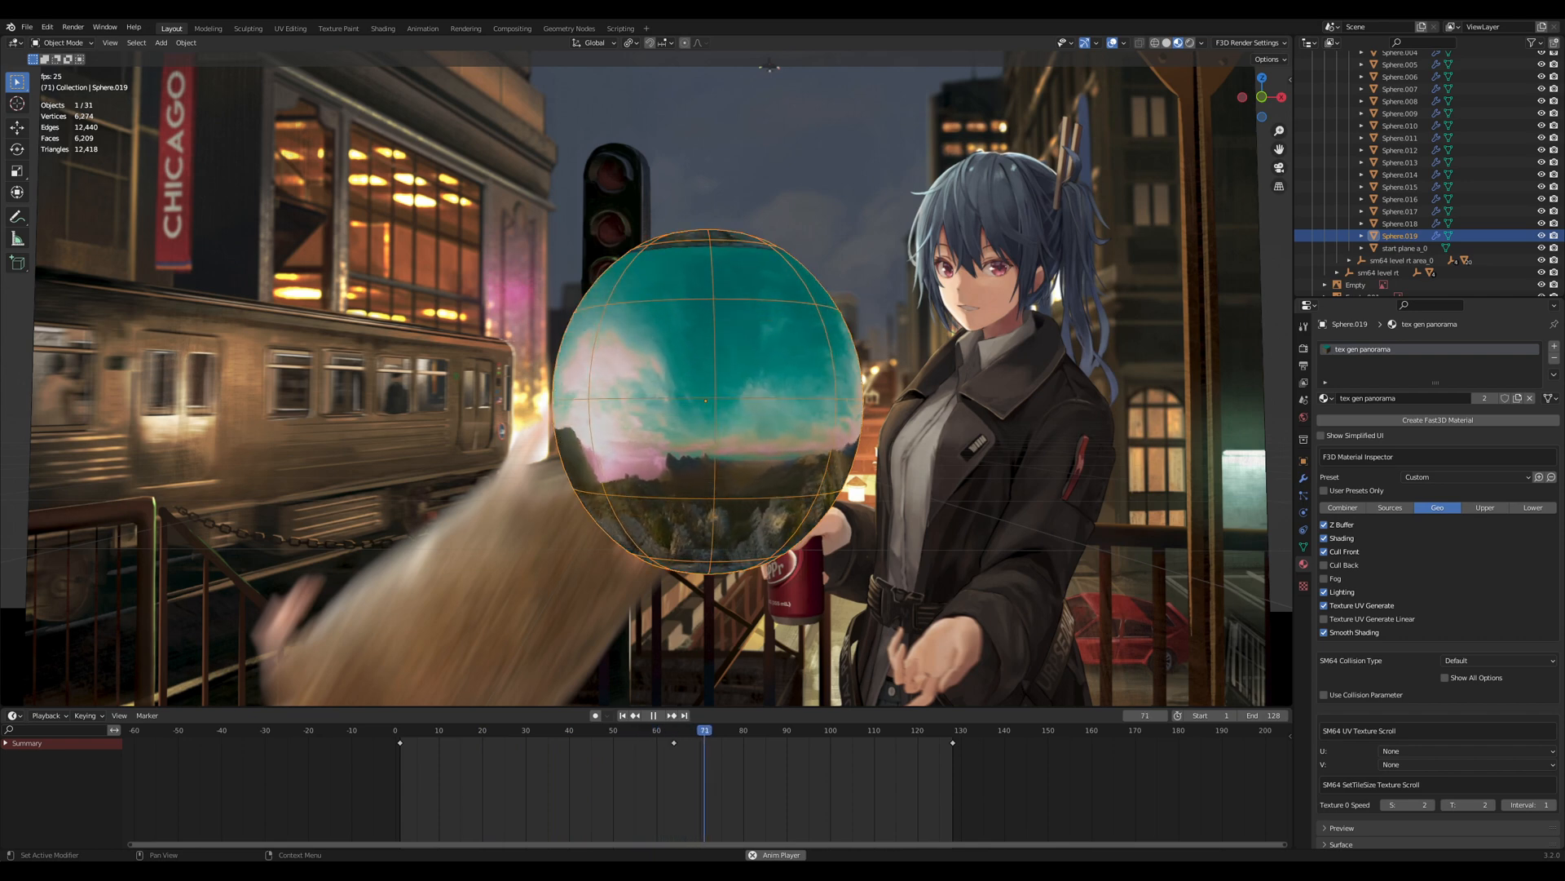
click(915, 730)
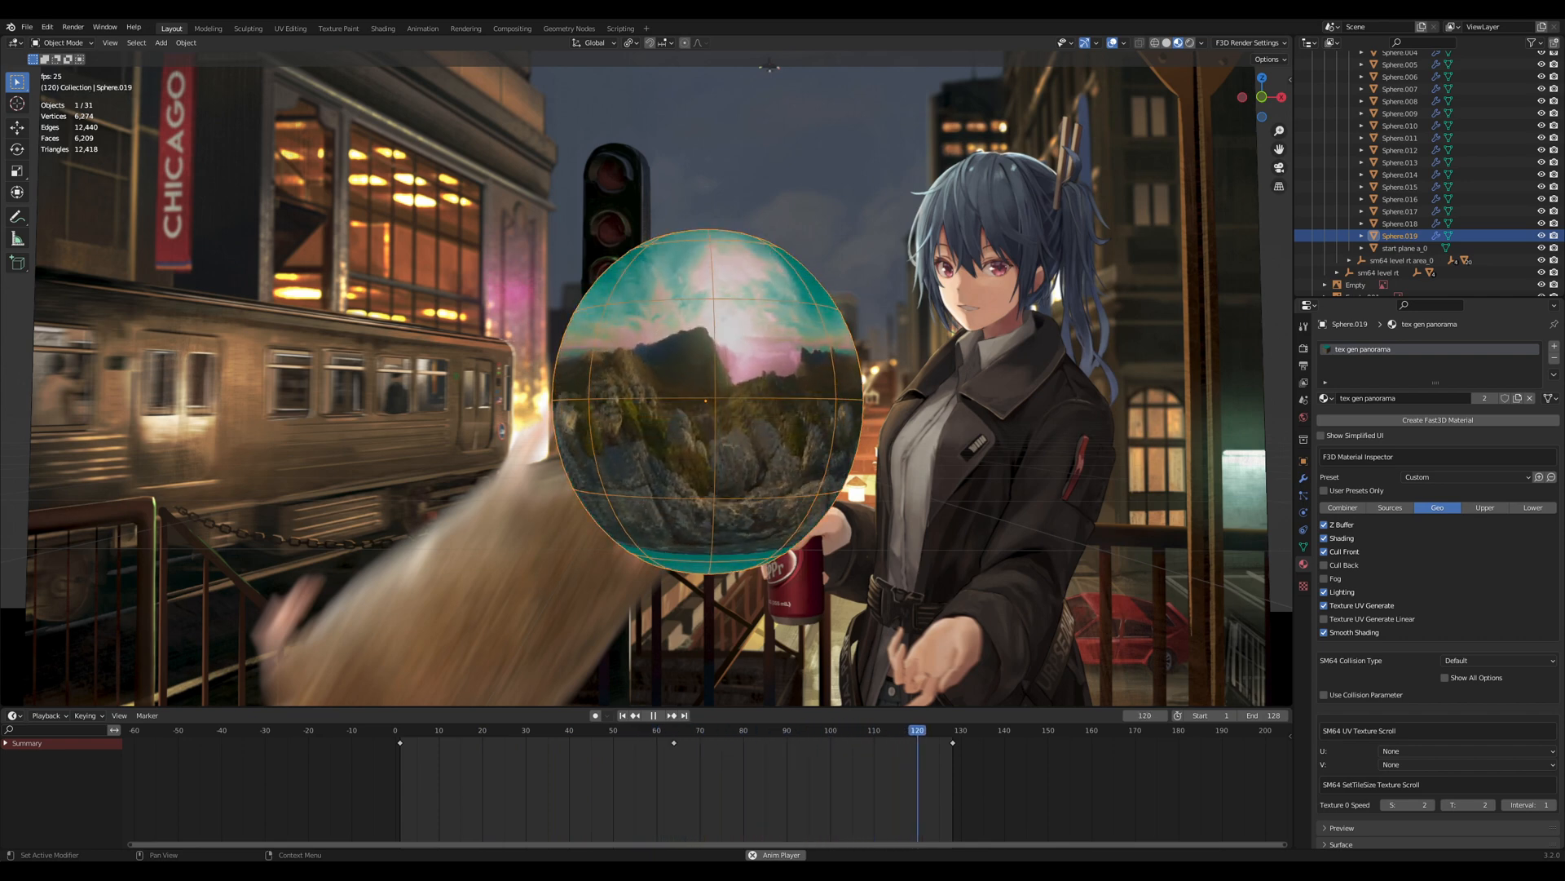
click(569, 731)
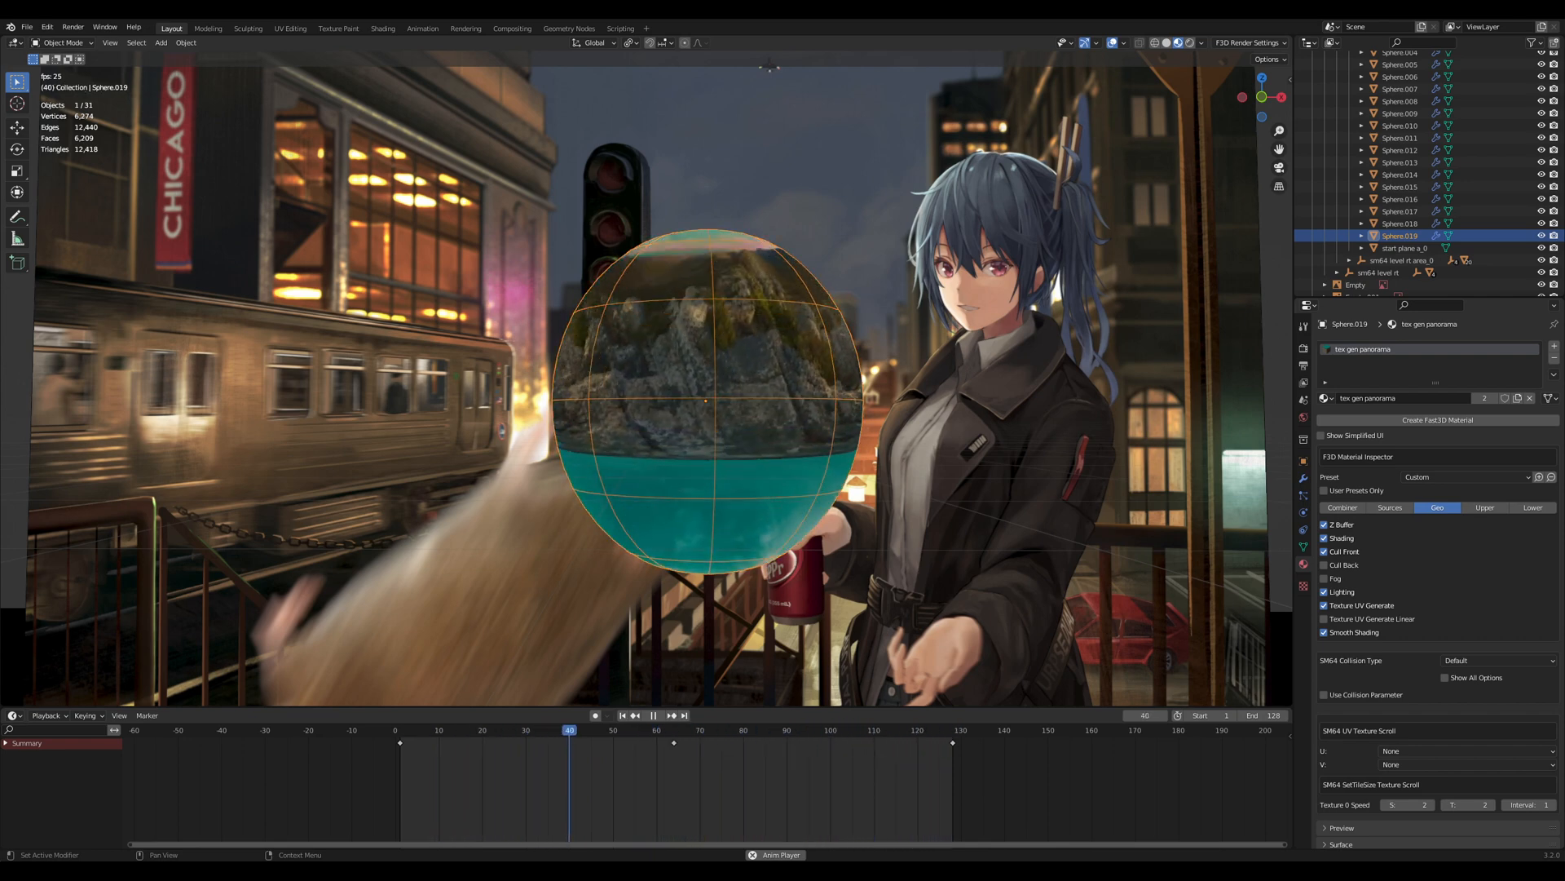
click(778, 730)
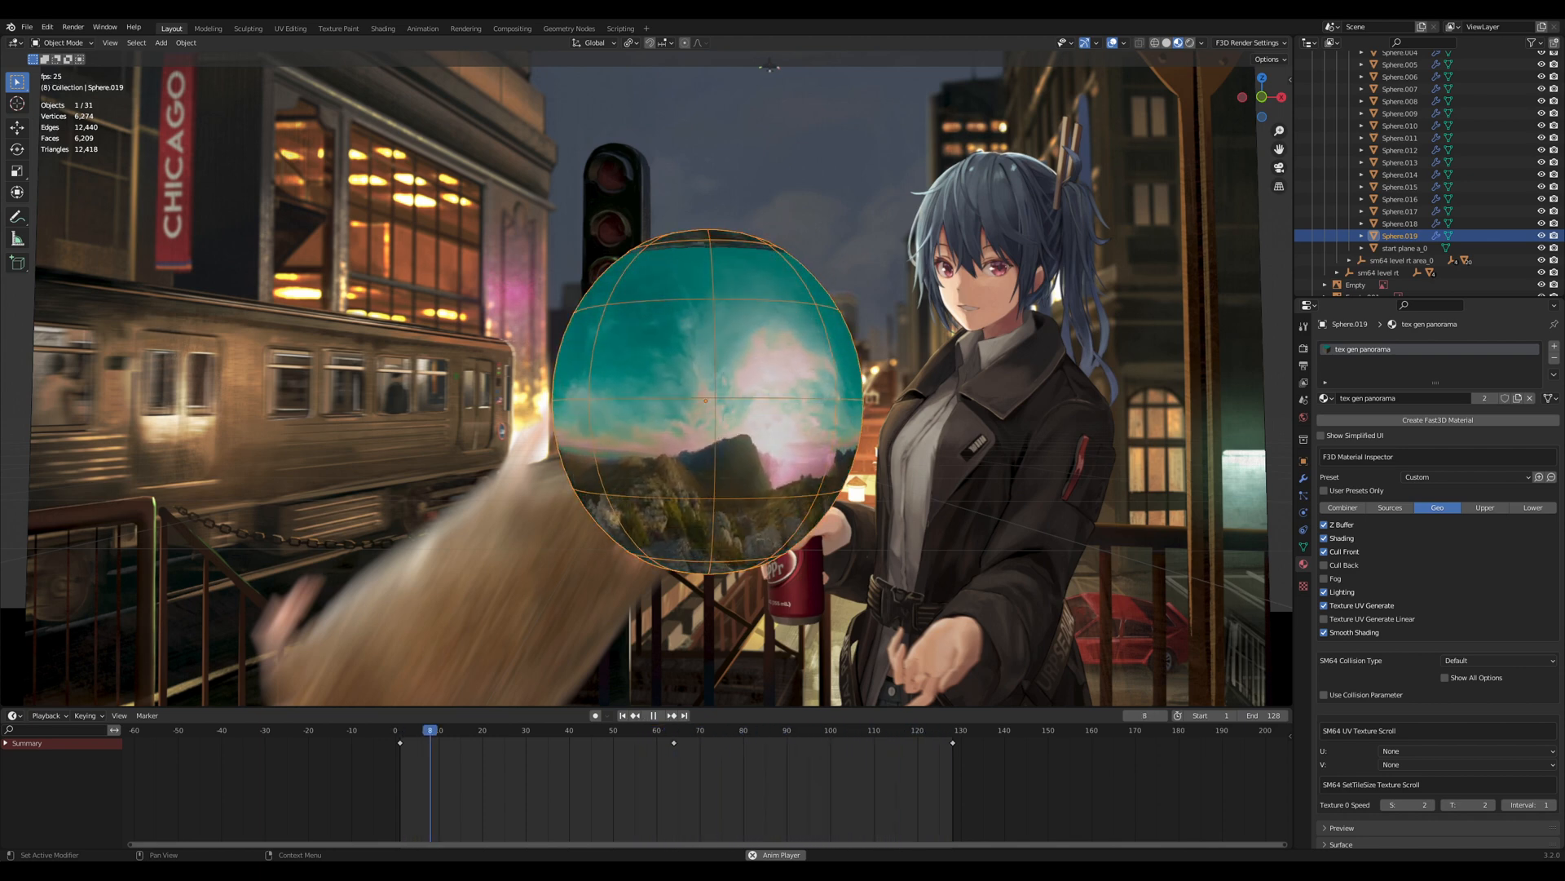
click(653, 714)
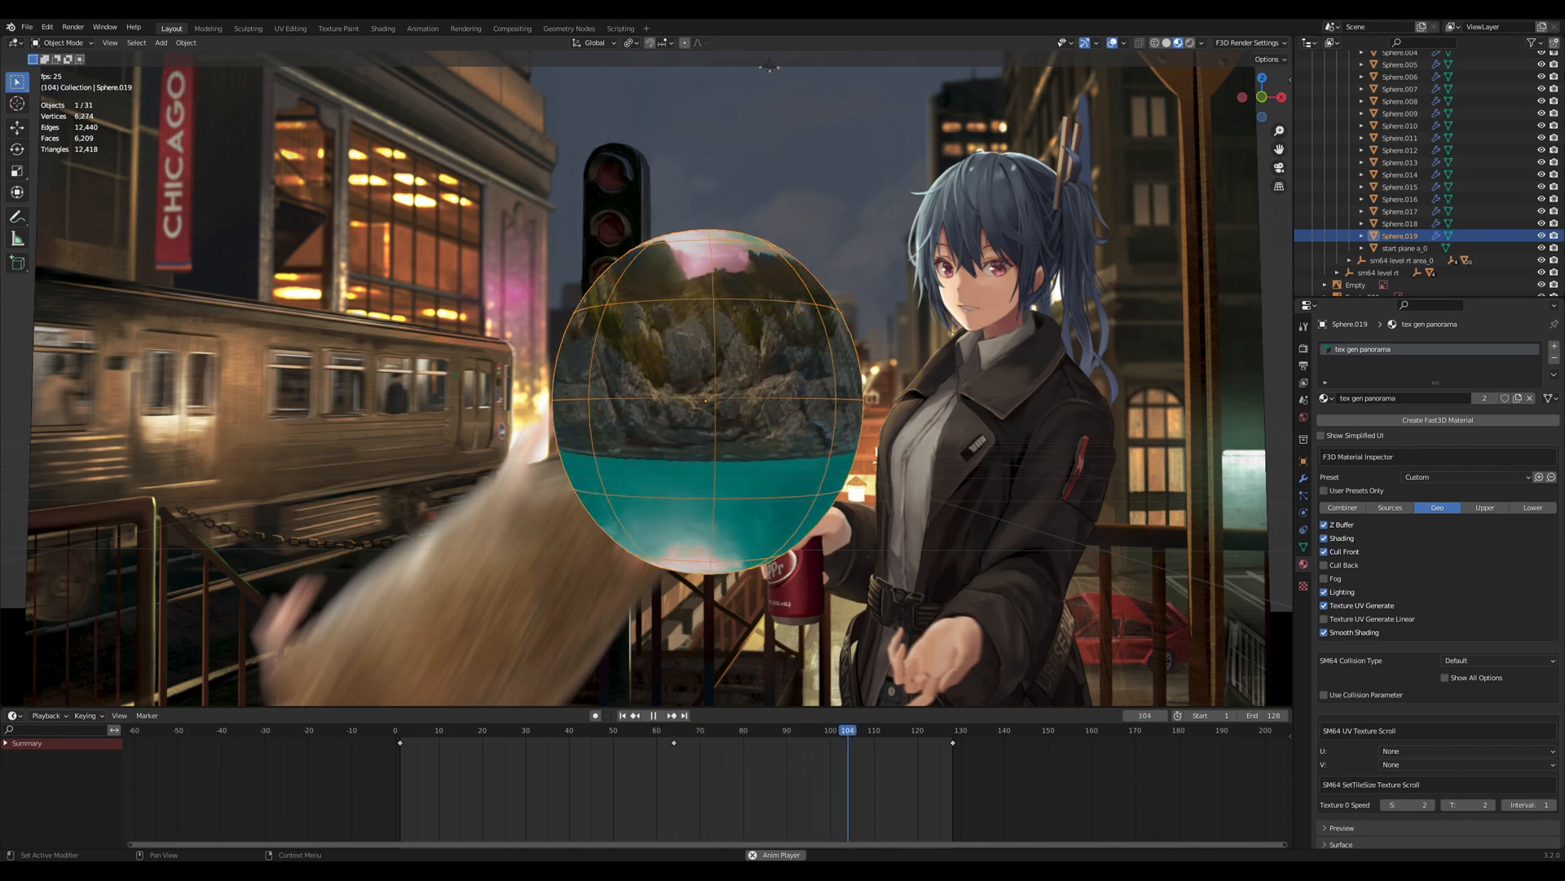
click(499, 730)
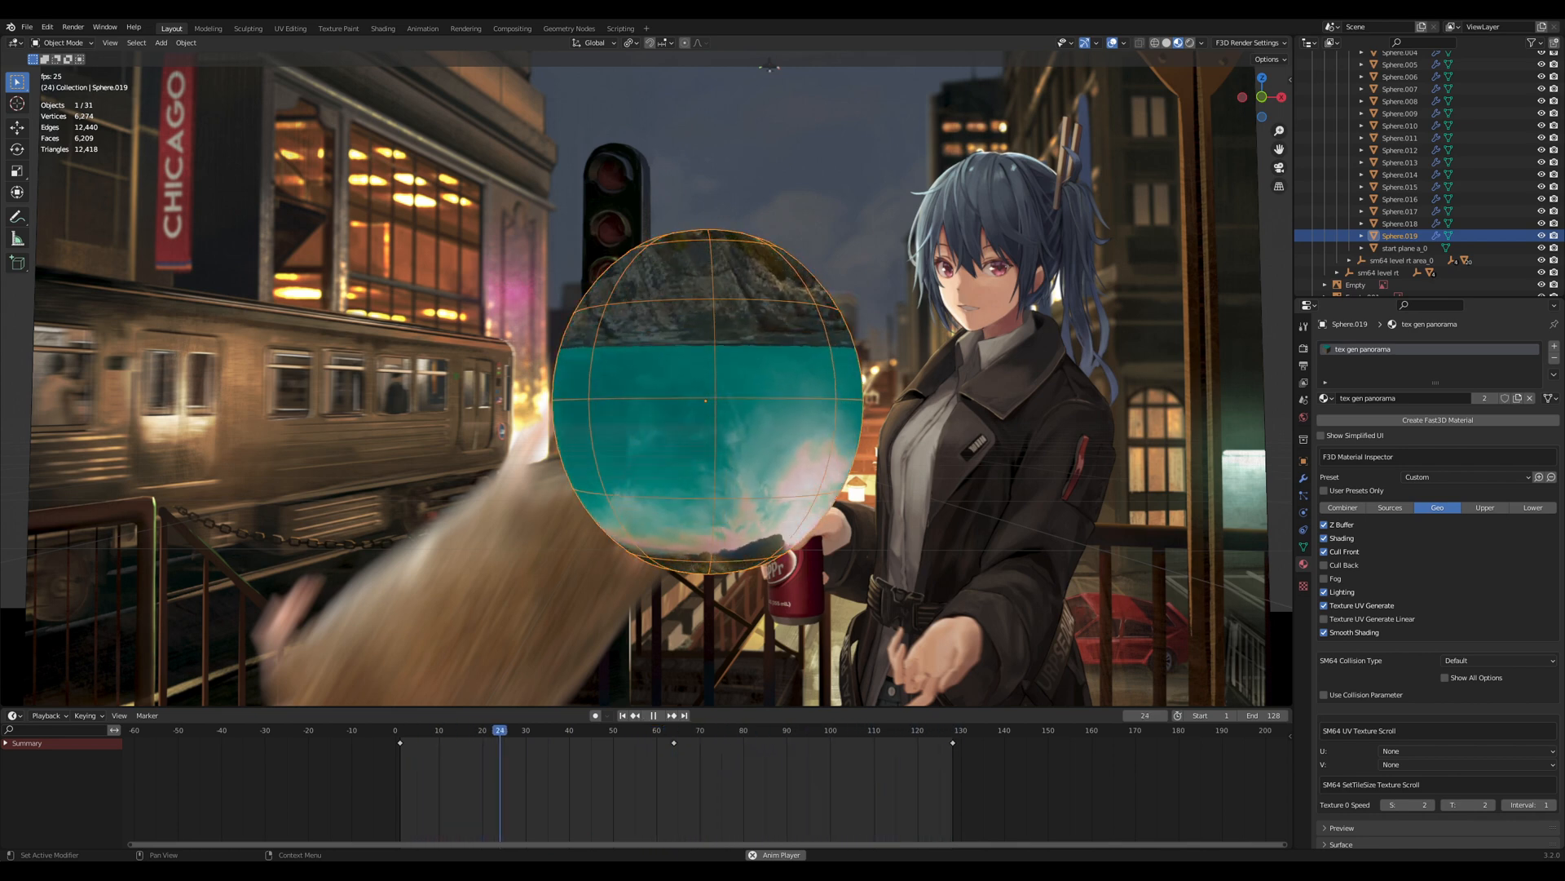
click(709, 731)
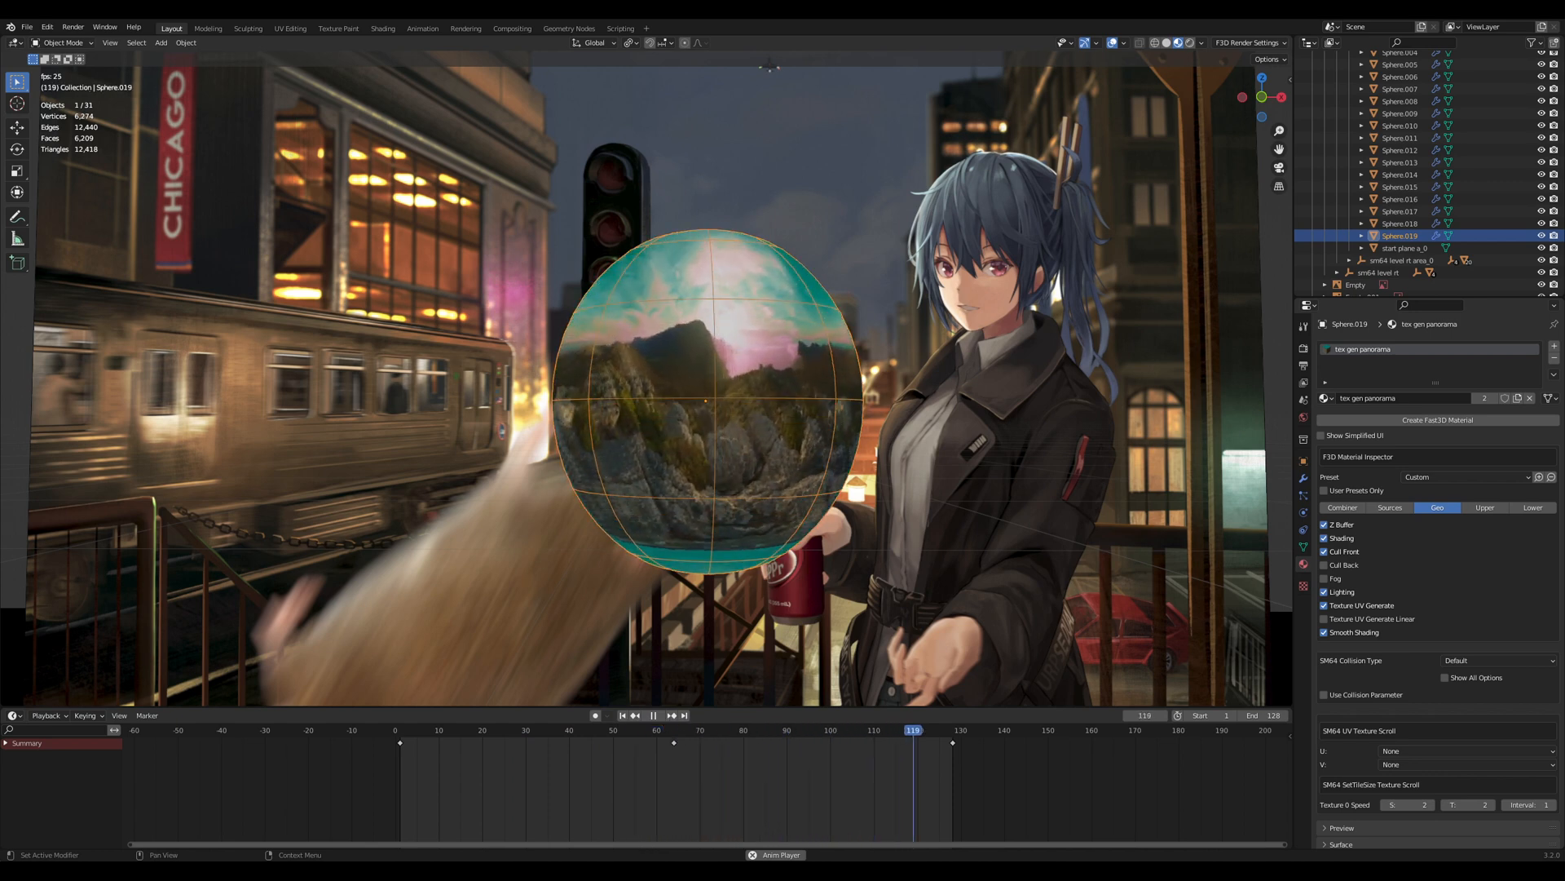
click(566, 731)
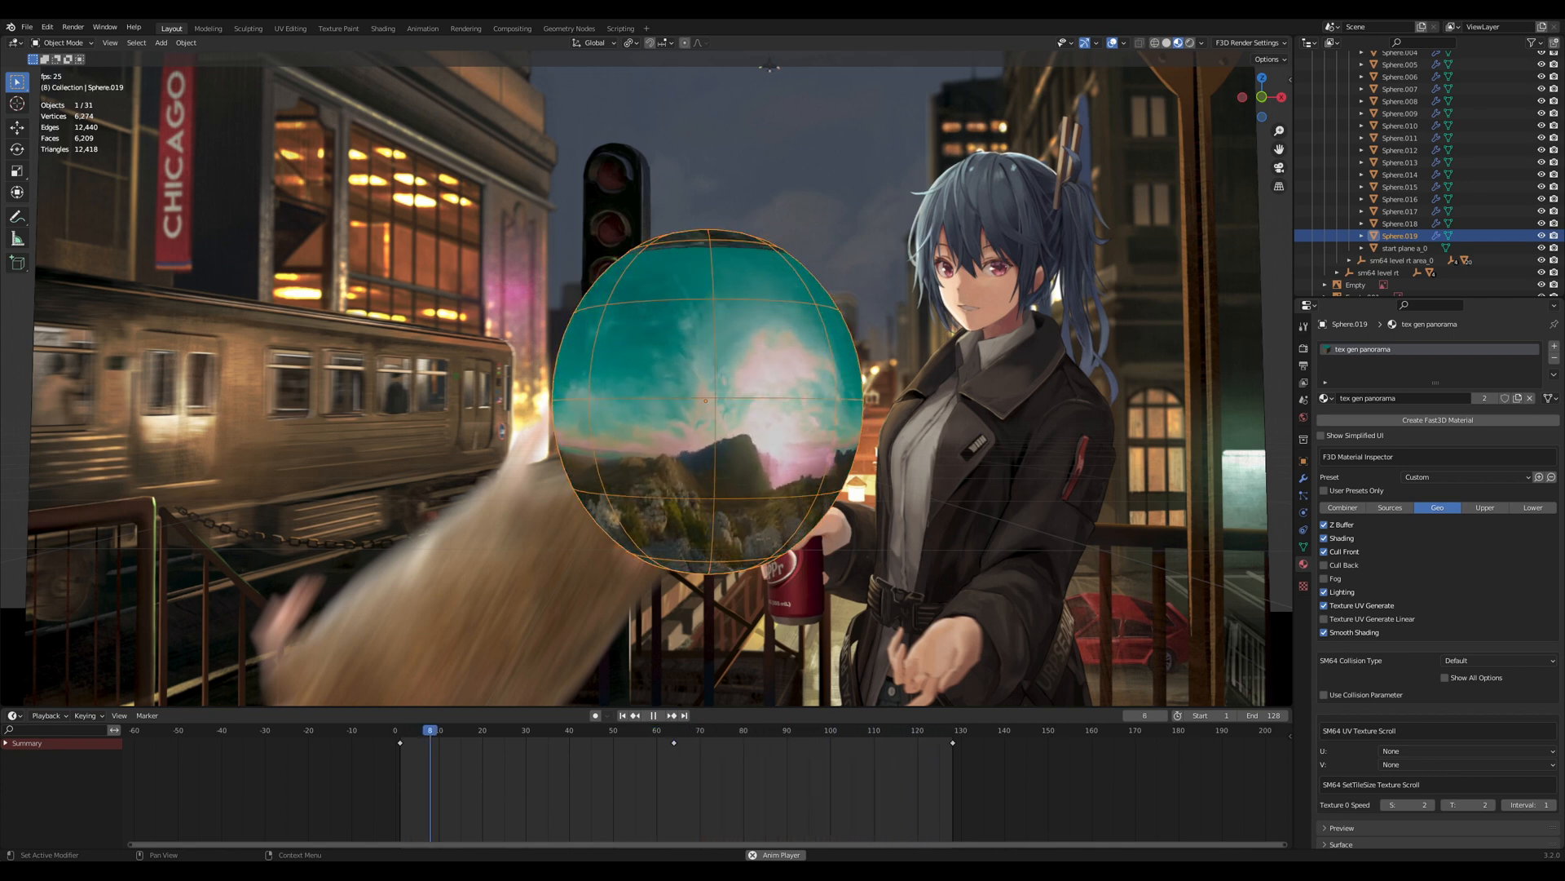
click(654, 714)
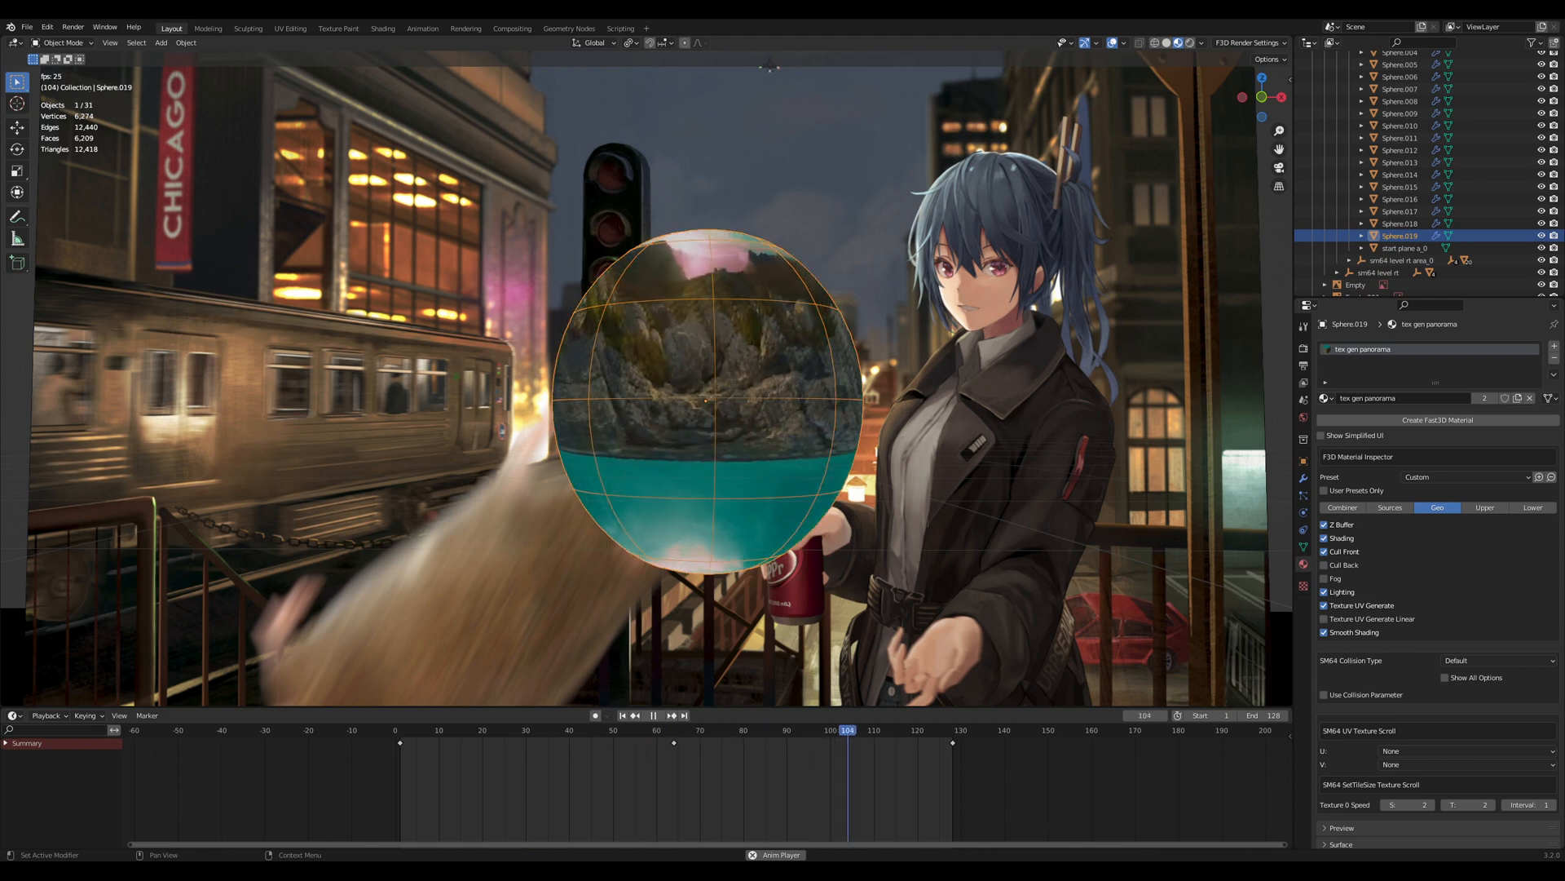
click(497, 730)
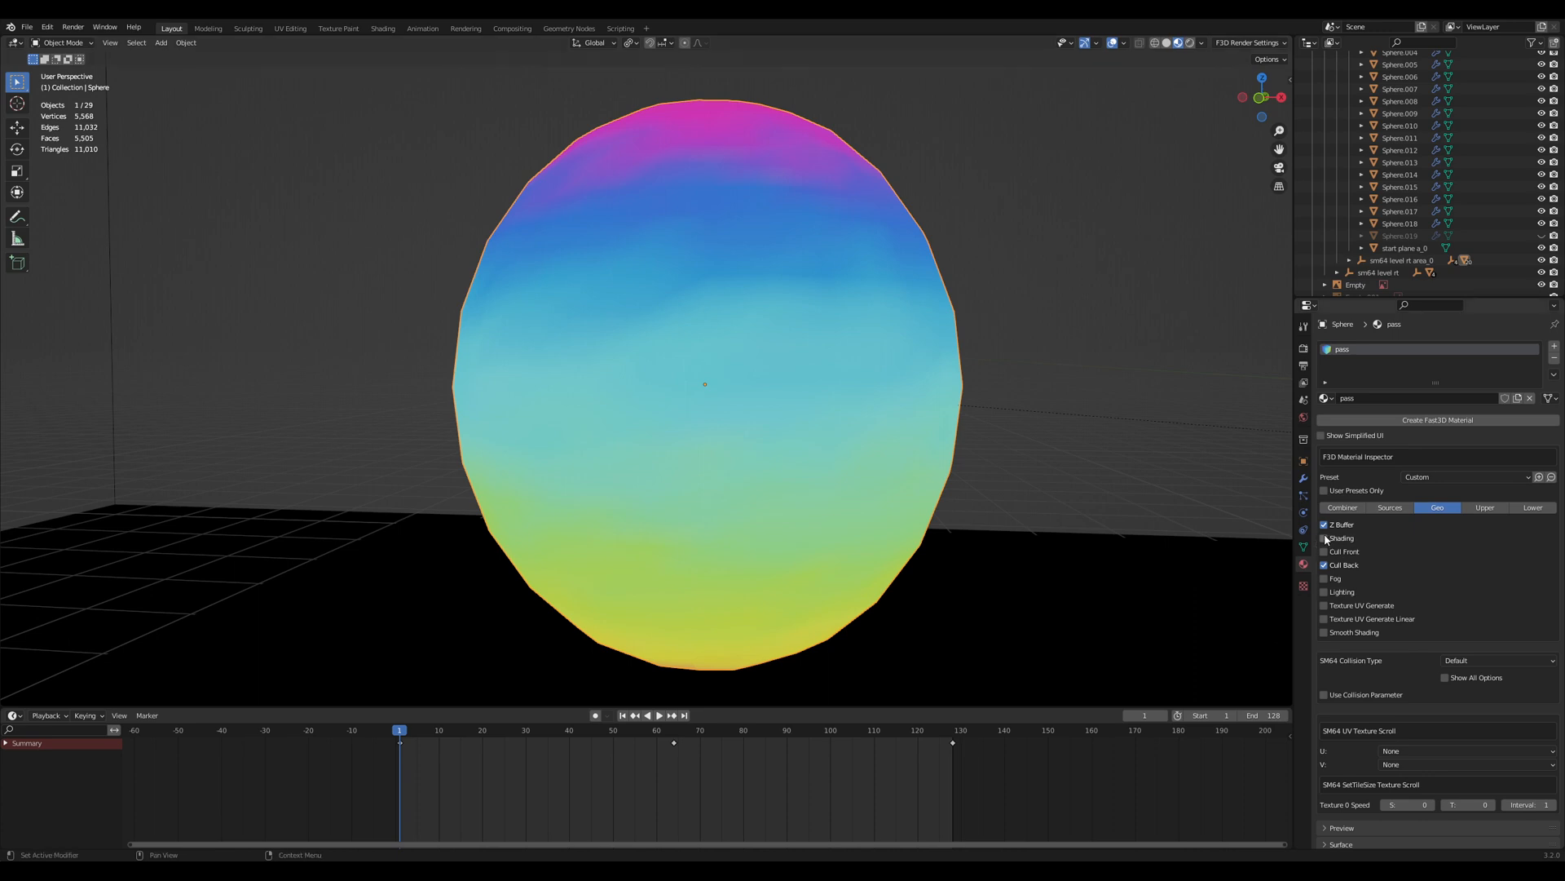
Set Combiner D to Shade Color, restore Texture 0 Color, and browse the Sources and Geo tabs.
click(1324, 538)
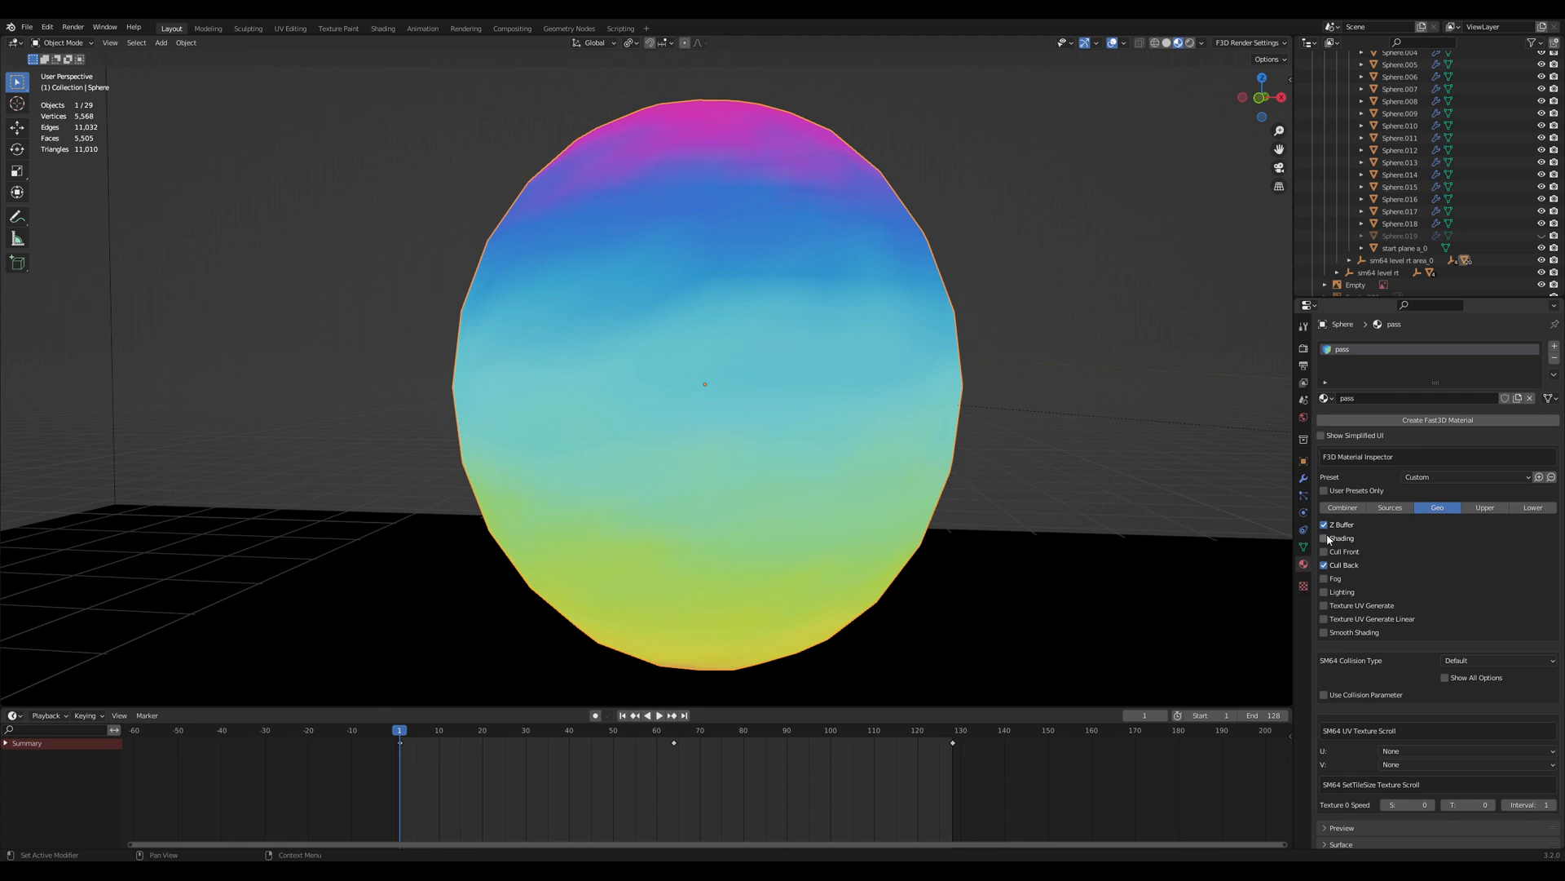
click(1342, 507)
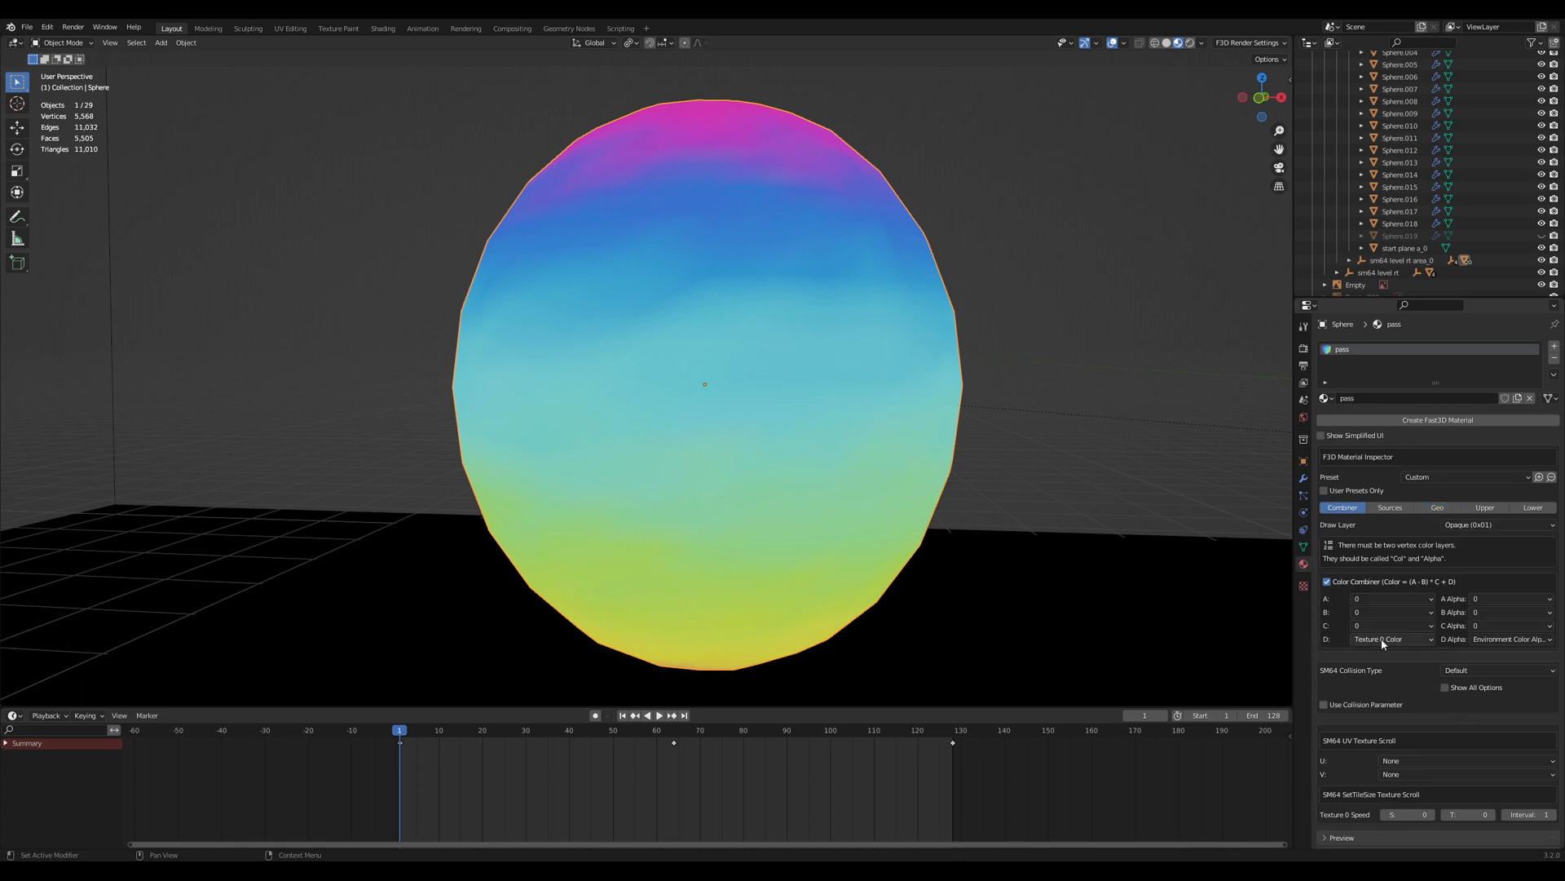
click(1391, 640)
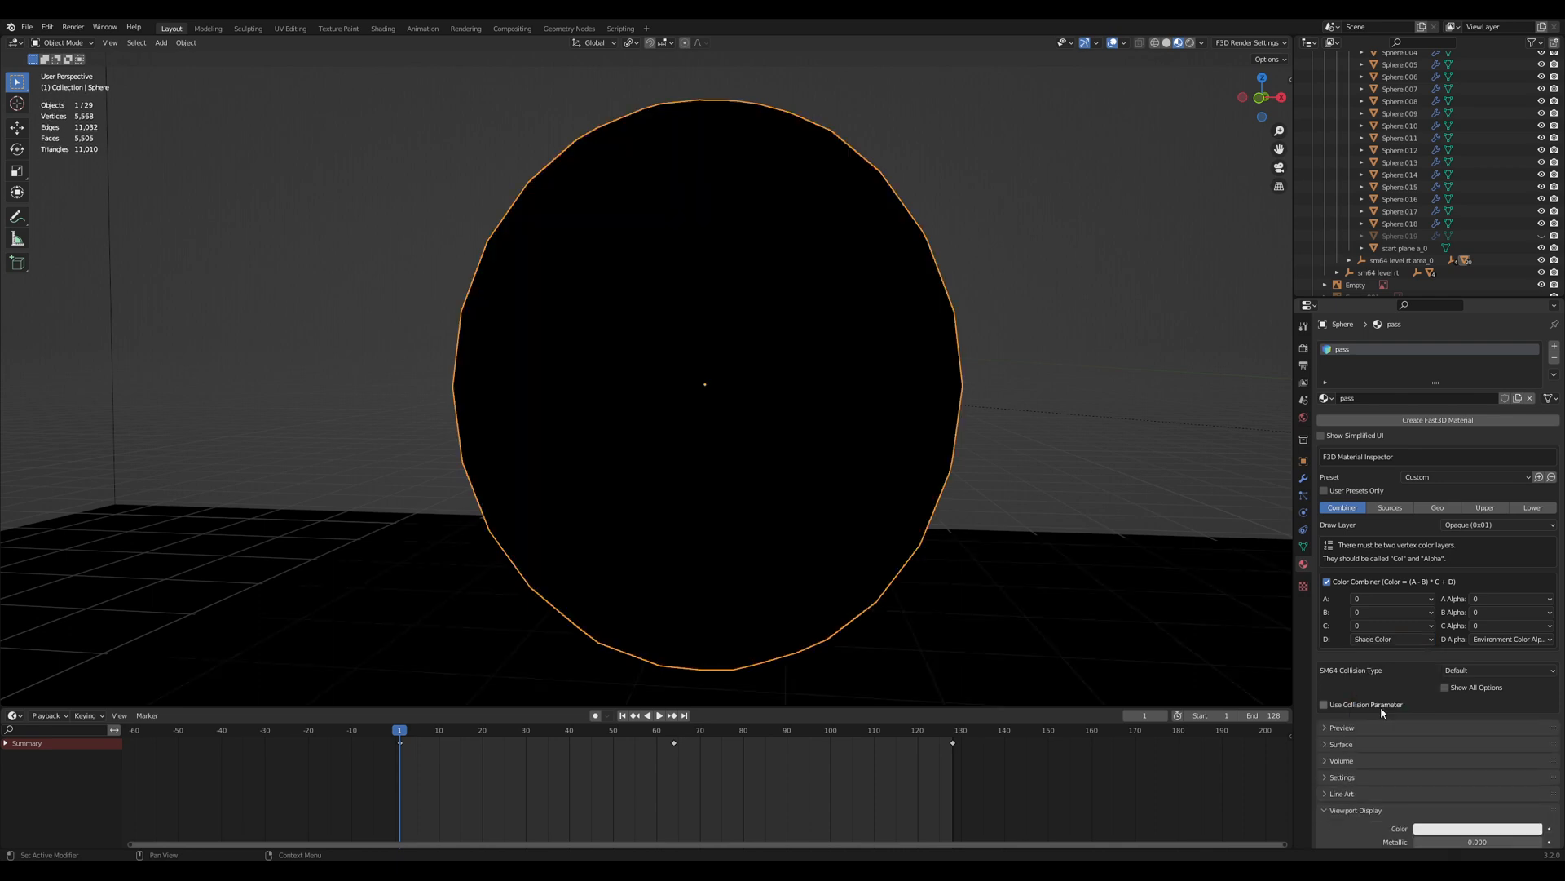
mouse_move(1381, 647)
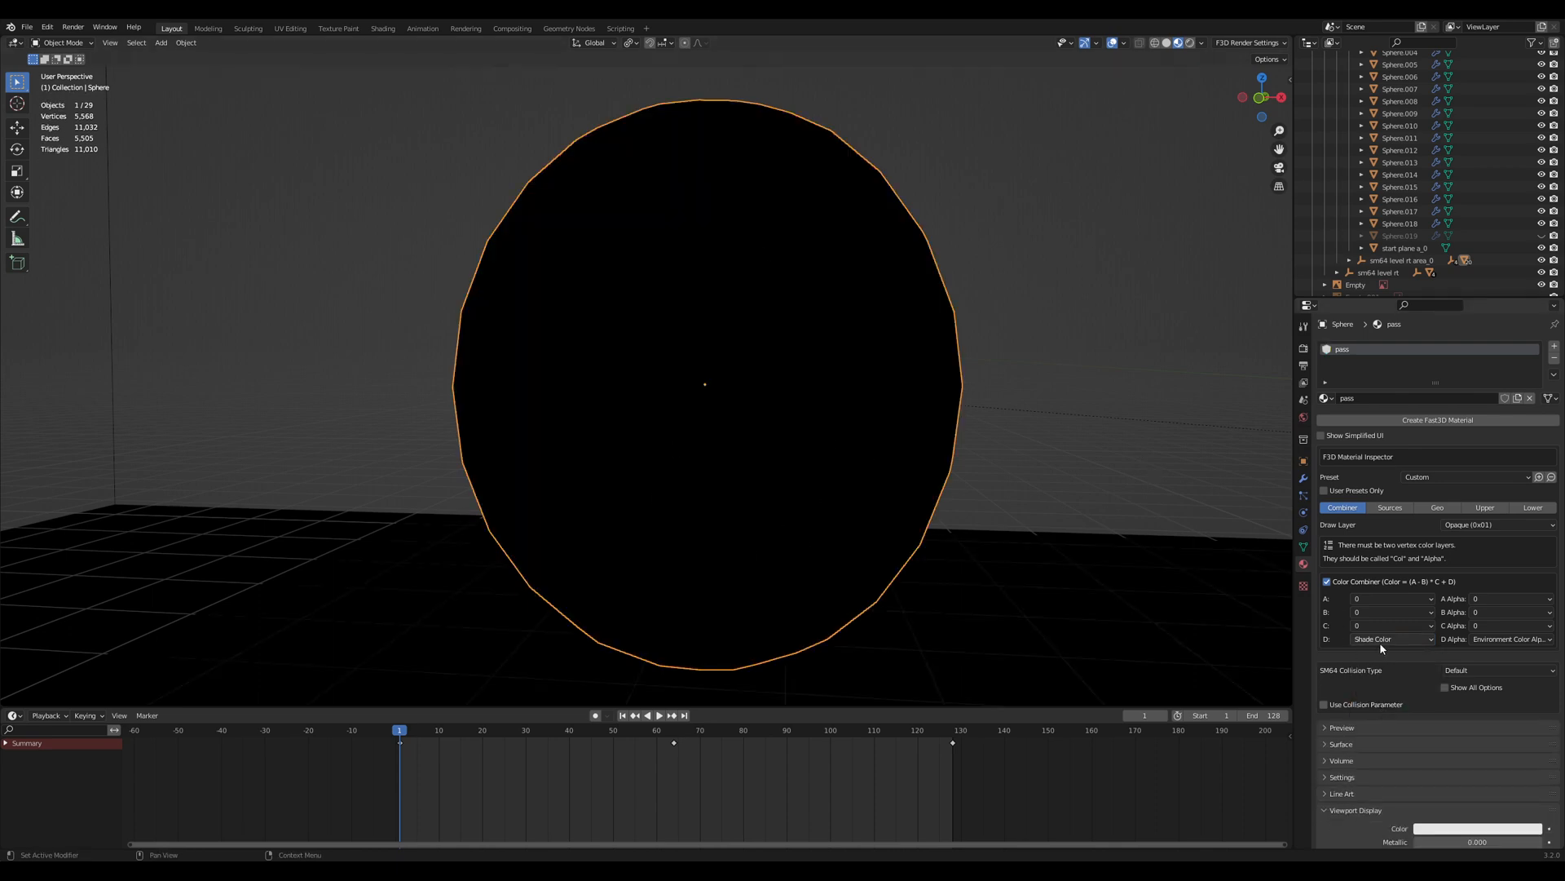
mouse_move(1390, 637)
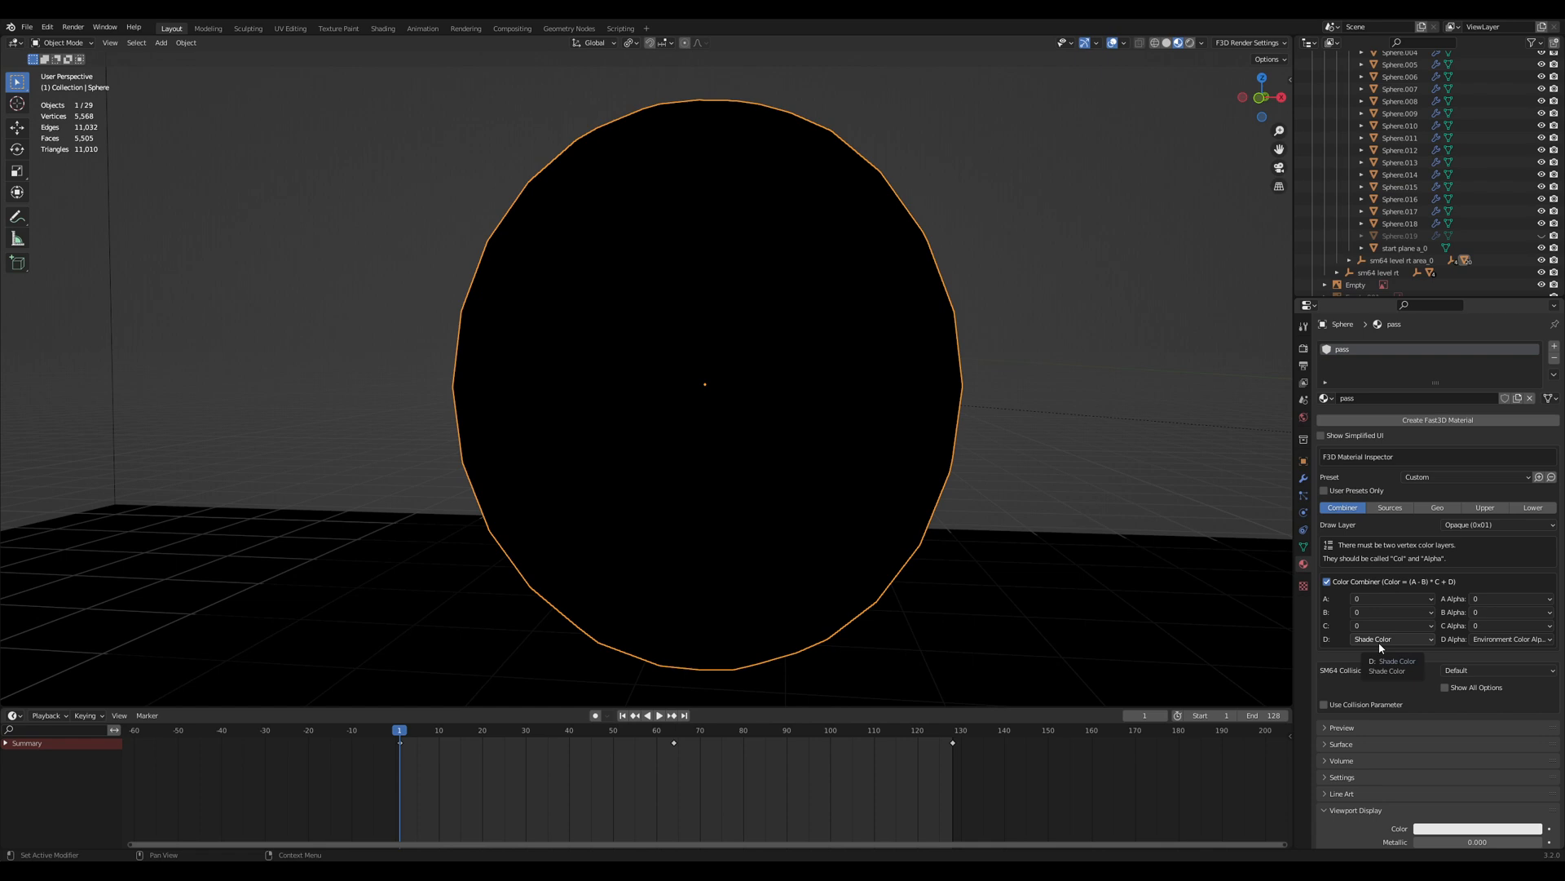
click(1388, 660)
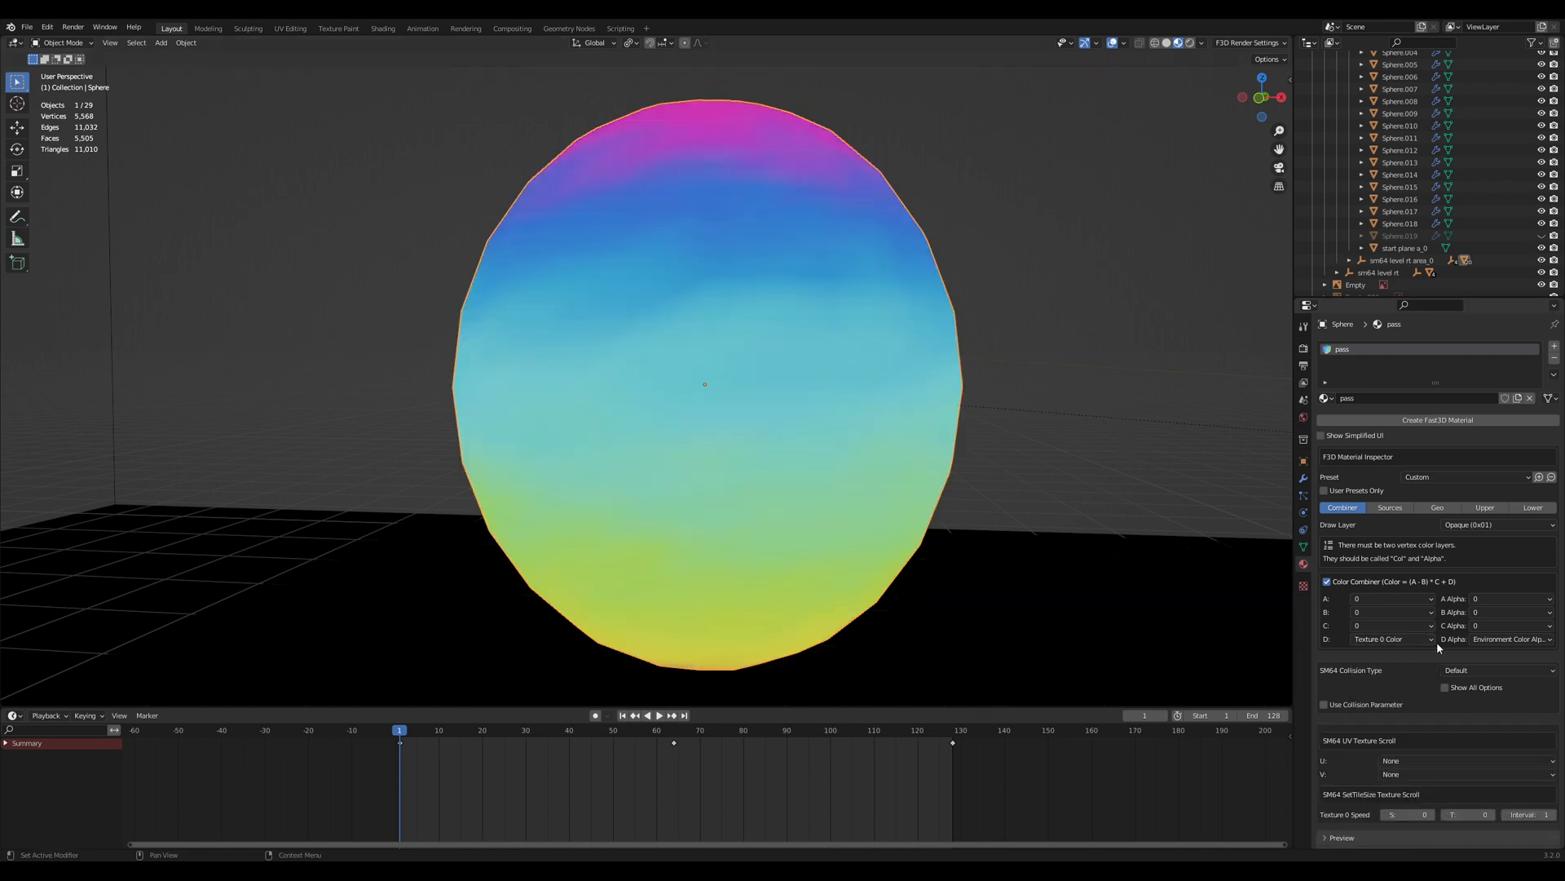
click(1389, 507)
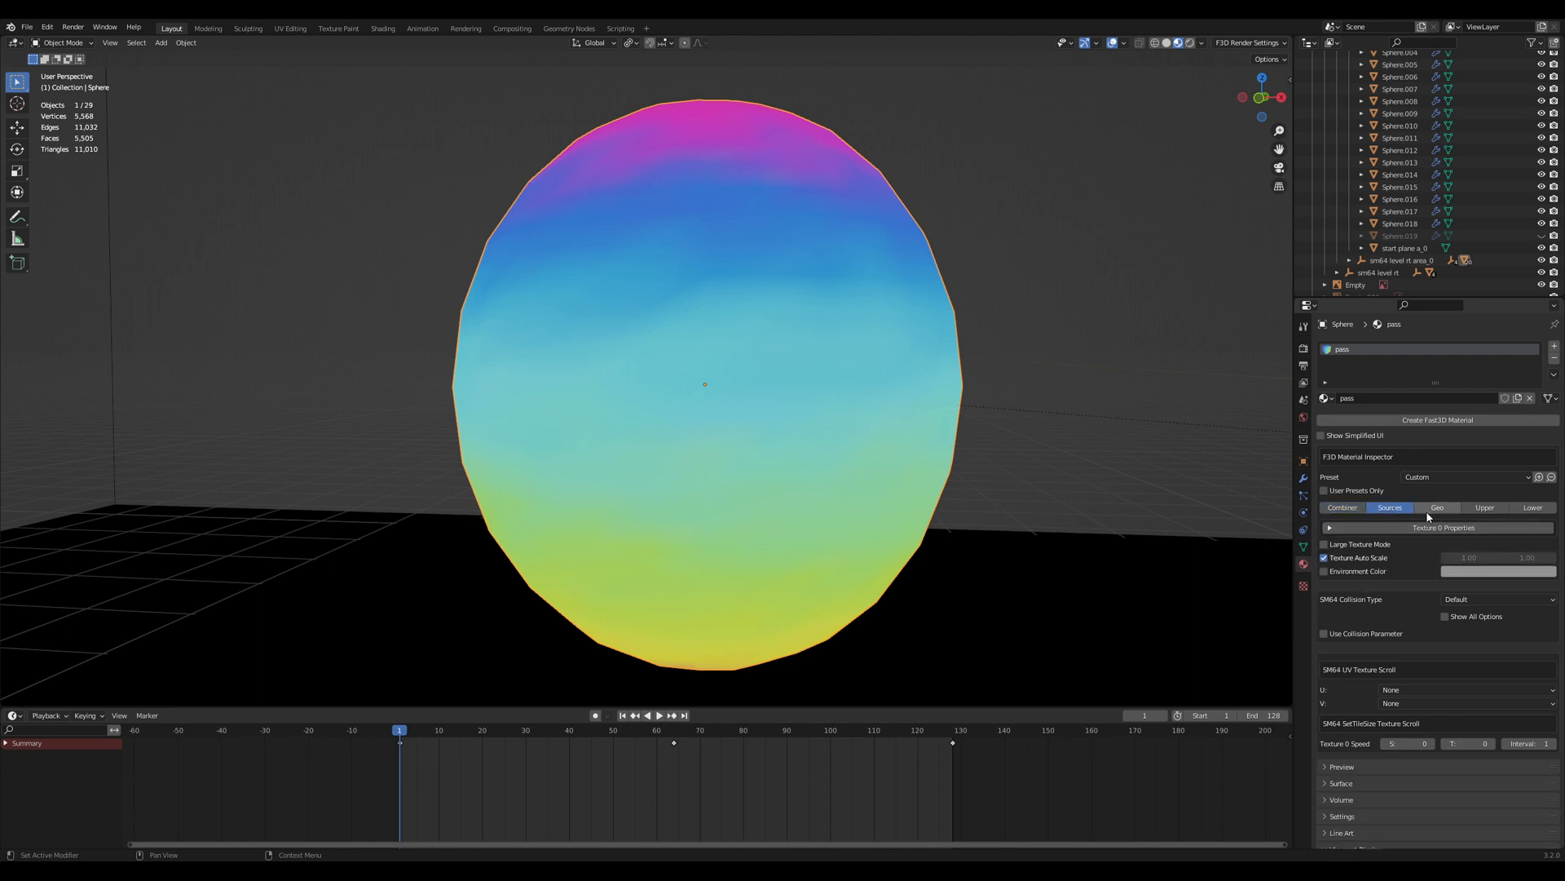
click(1439, 507)
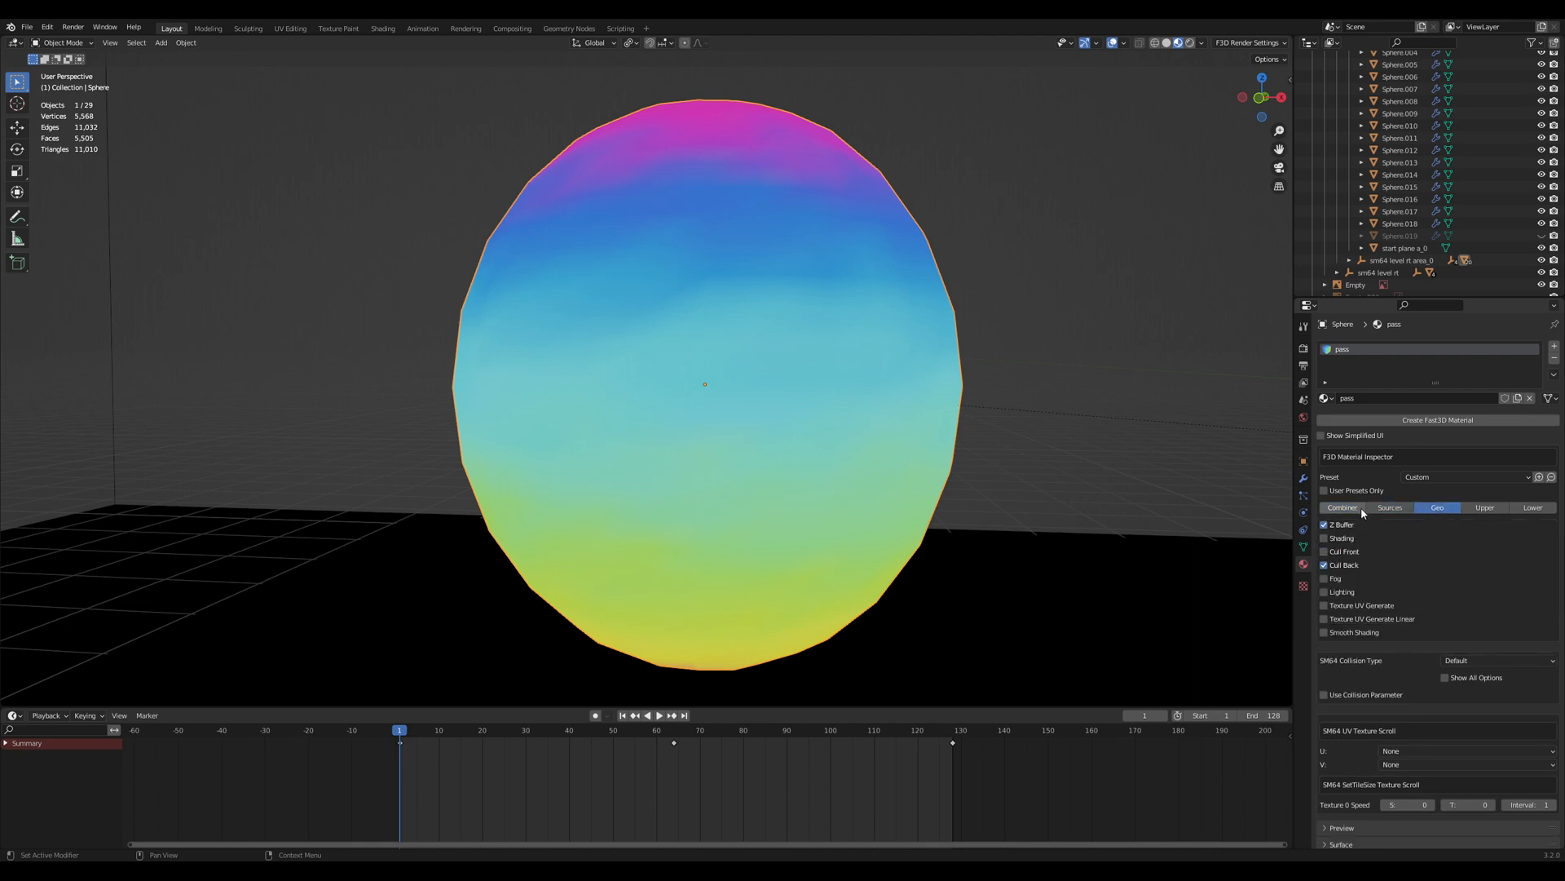
click(1342, 507)
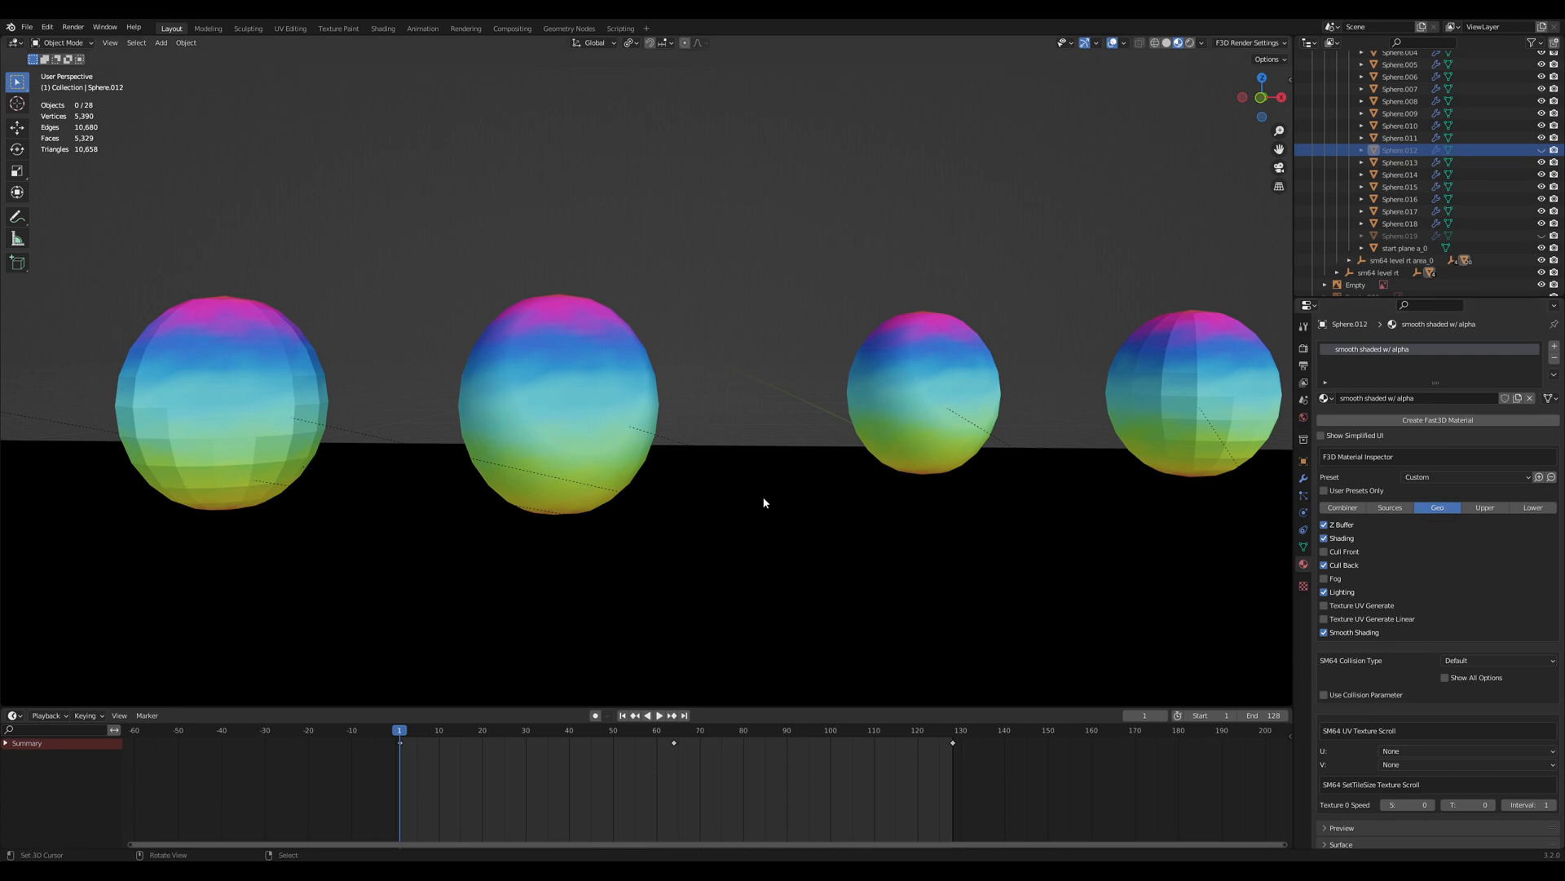
click(920, 393)
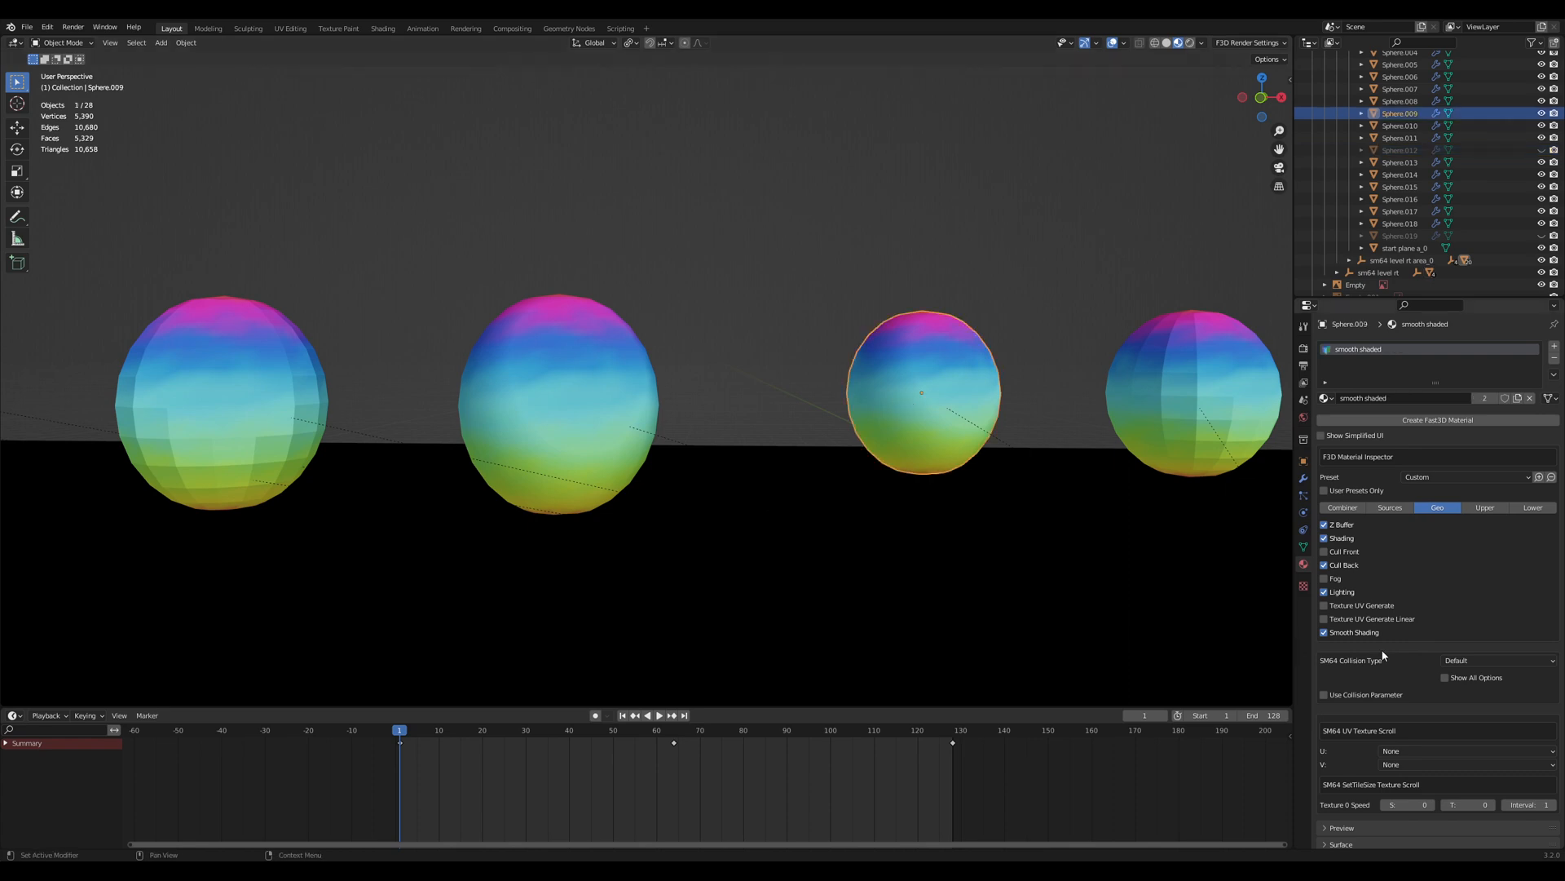
mouse_move(1343, 670)
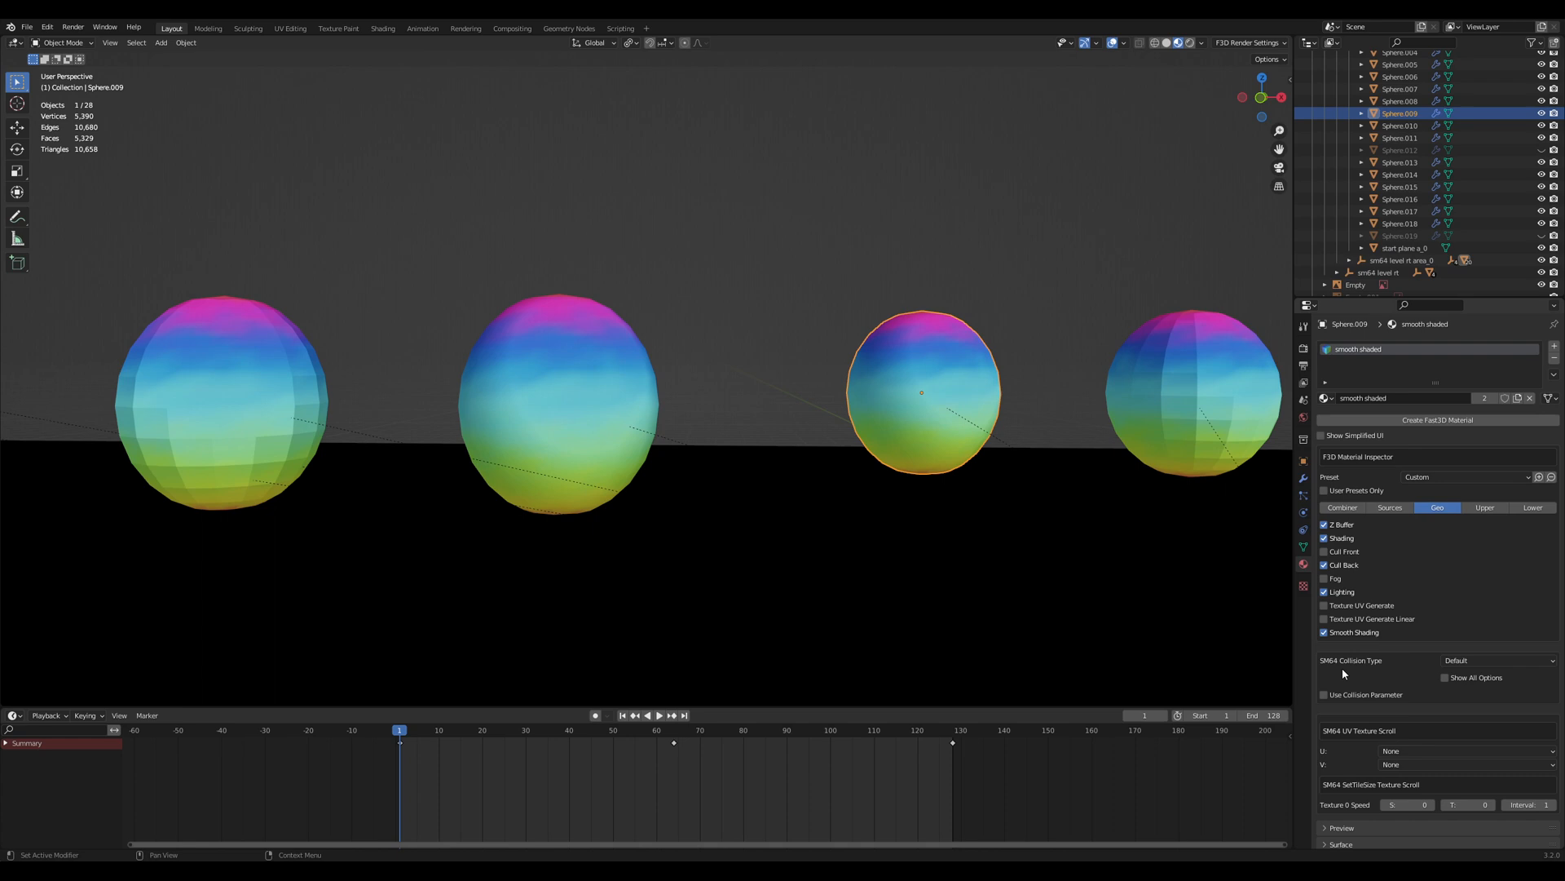
click(1189, 406)
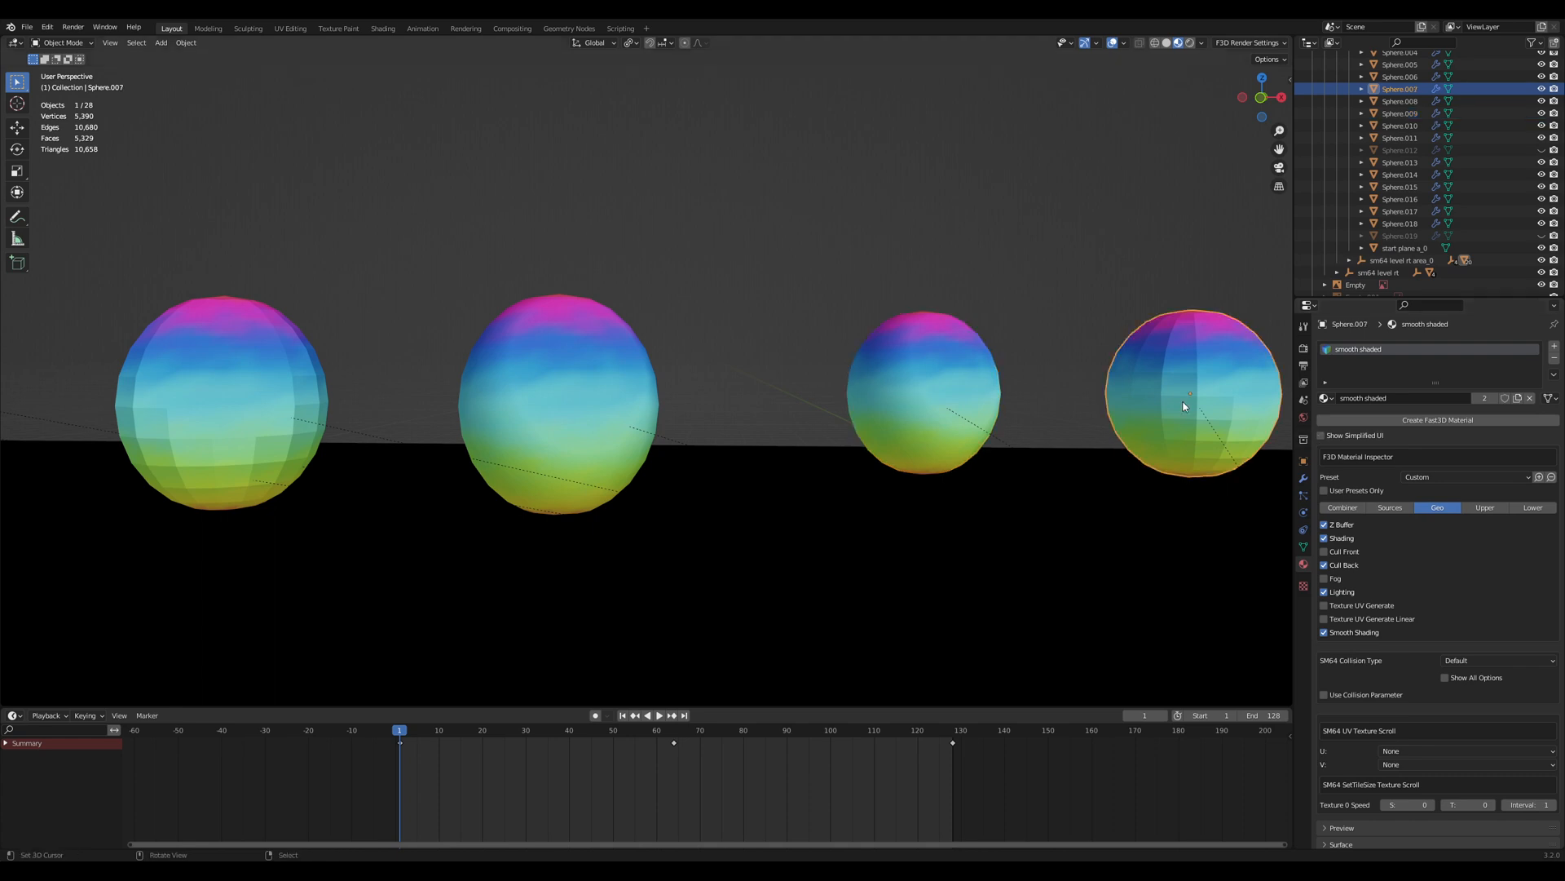
mouse_move(1170, 379)
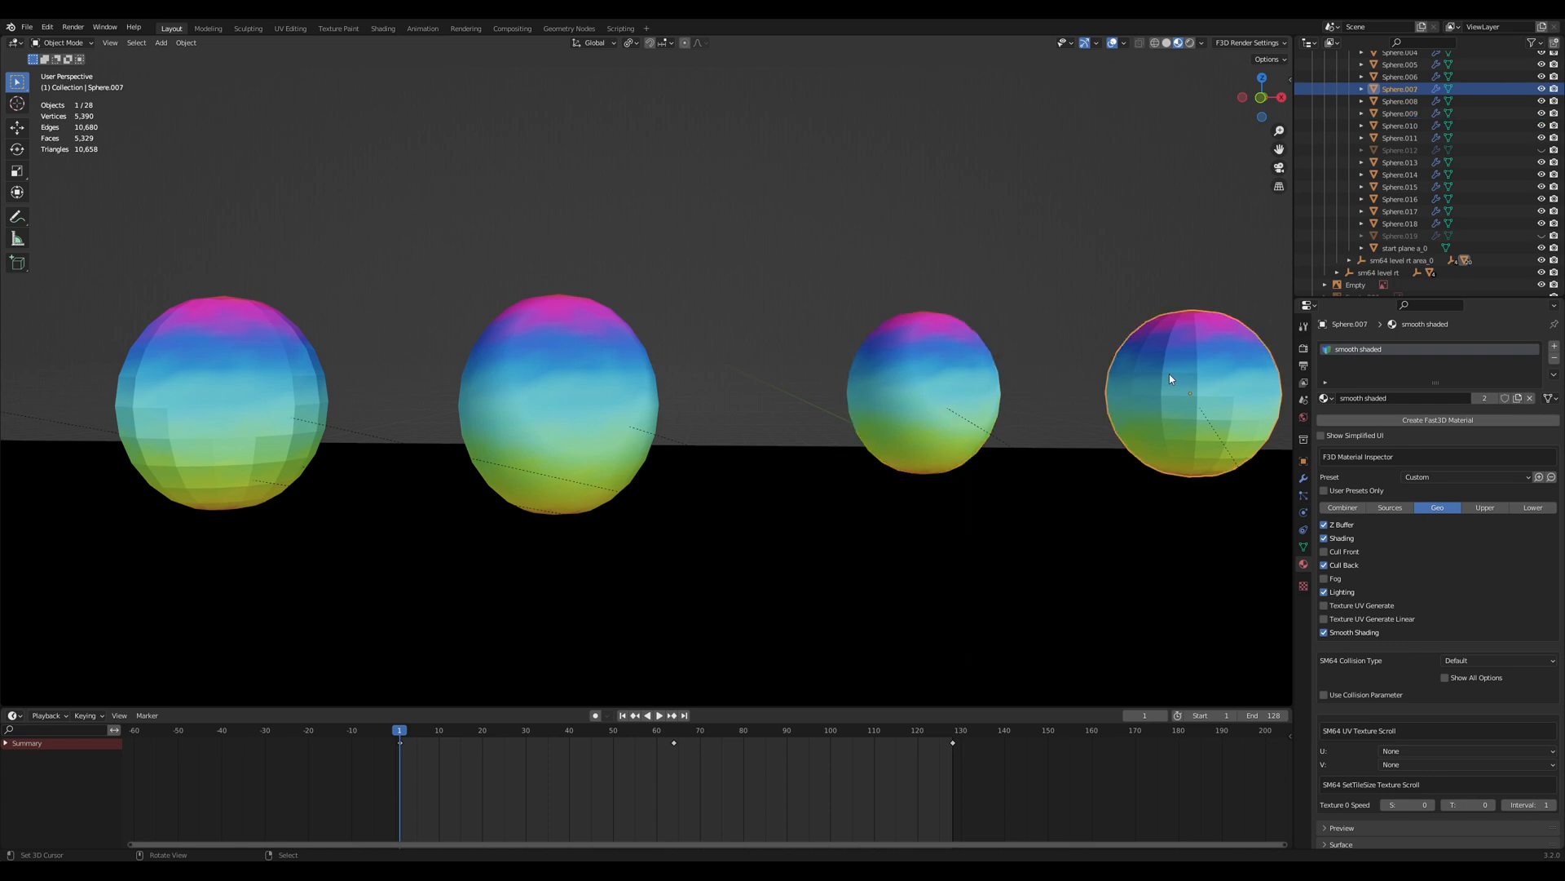
mouse_move(1157, 456)
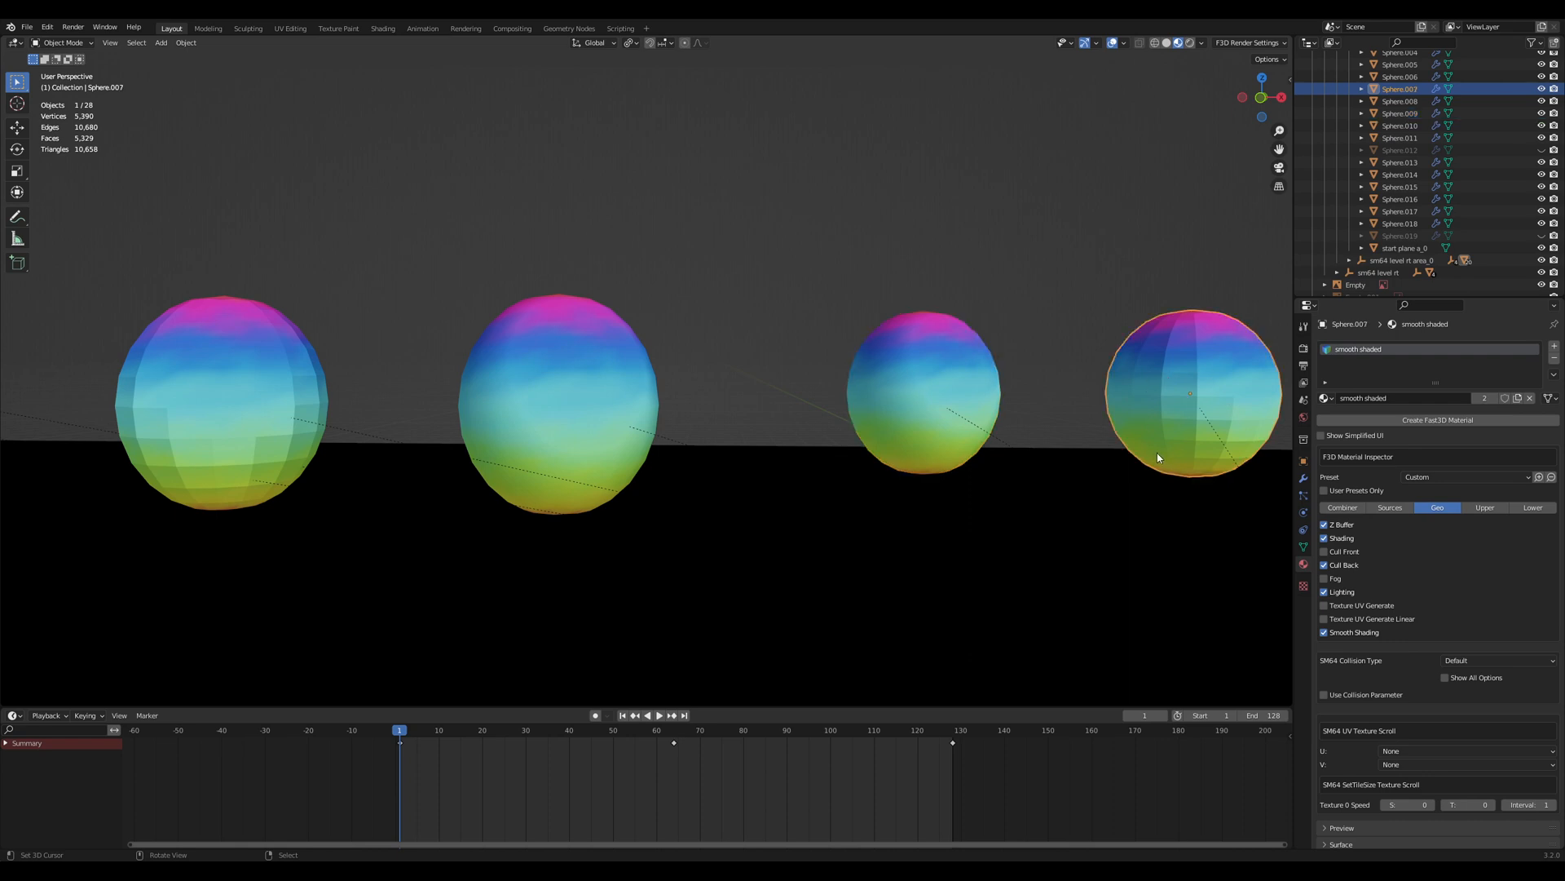
mouse_move(1167, 408)
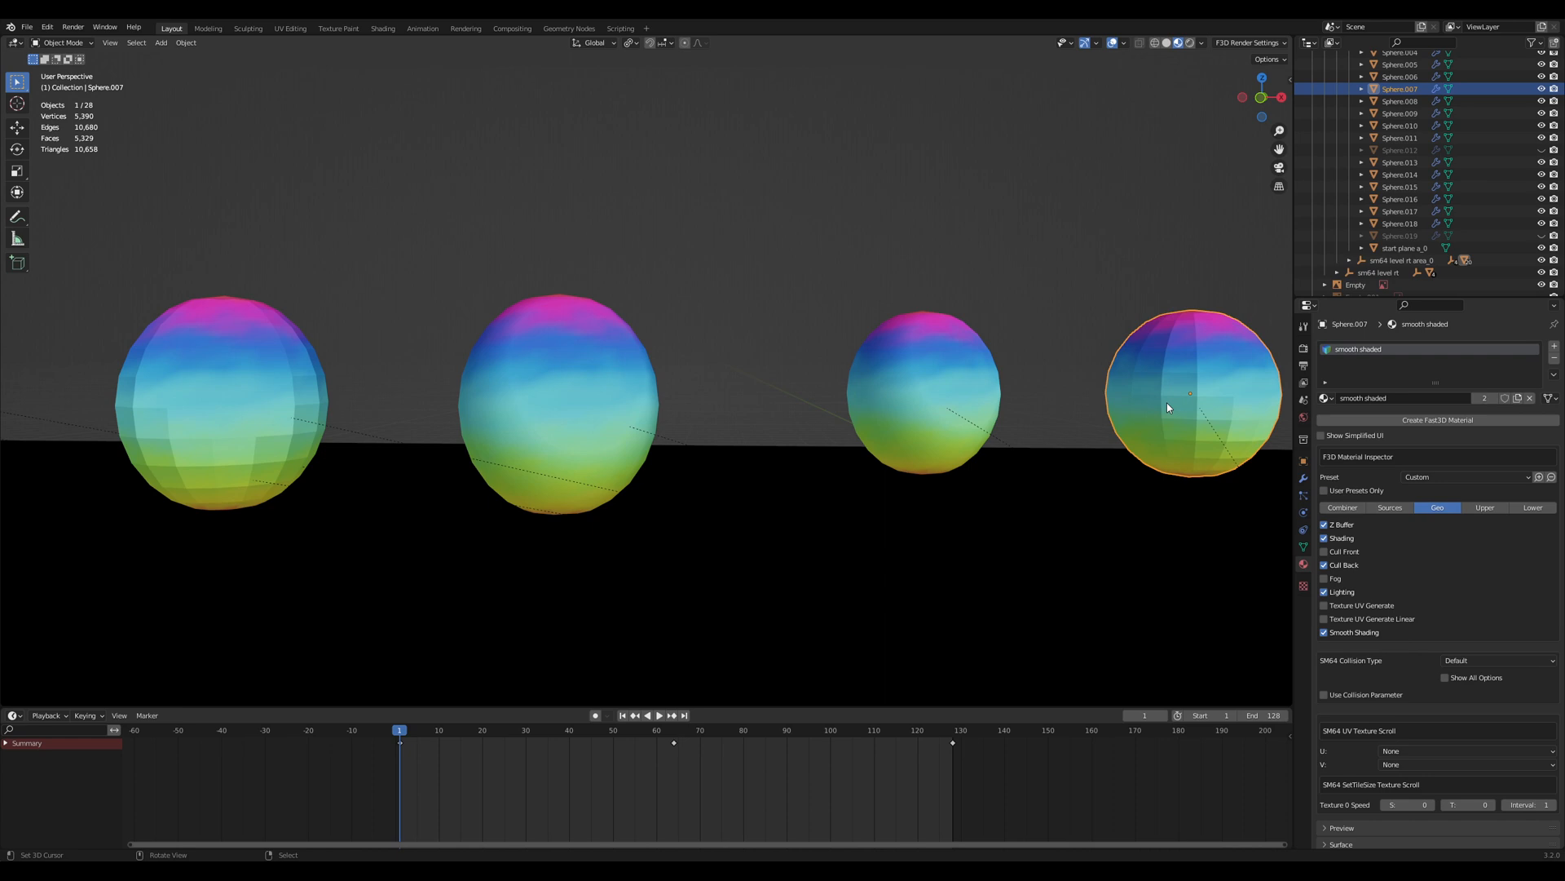
click(559, 405)
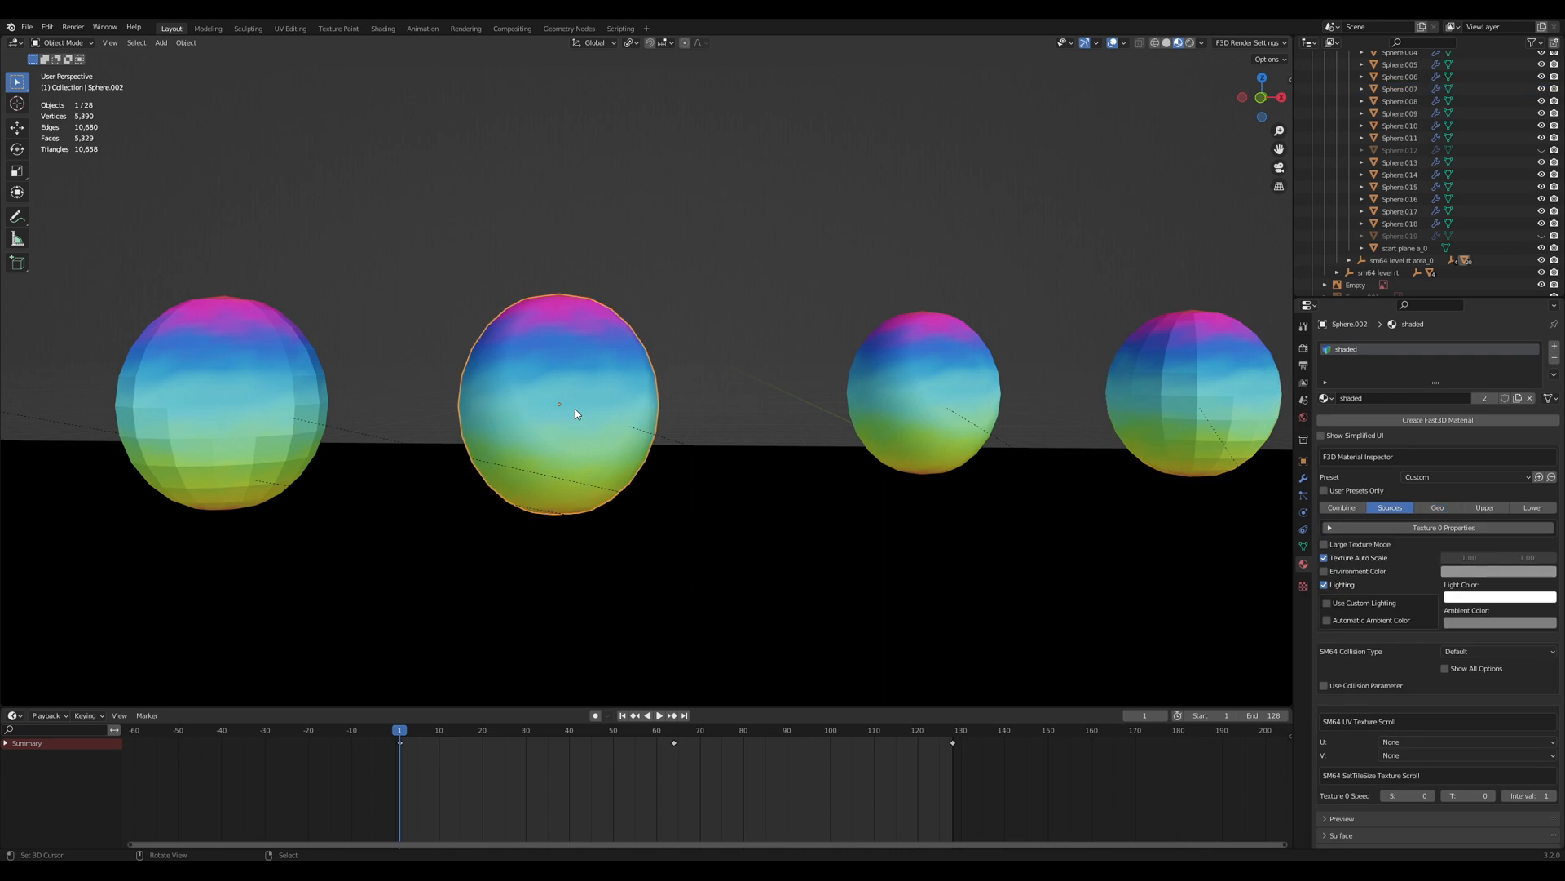
click(1437, 507)
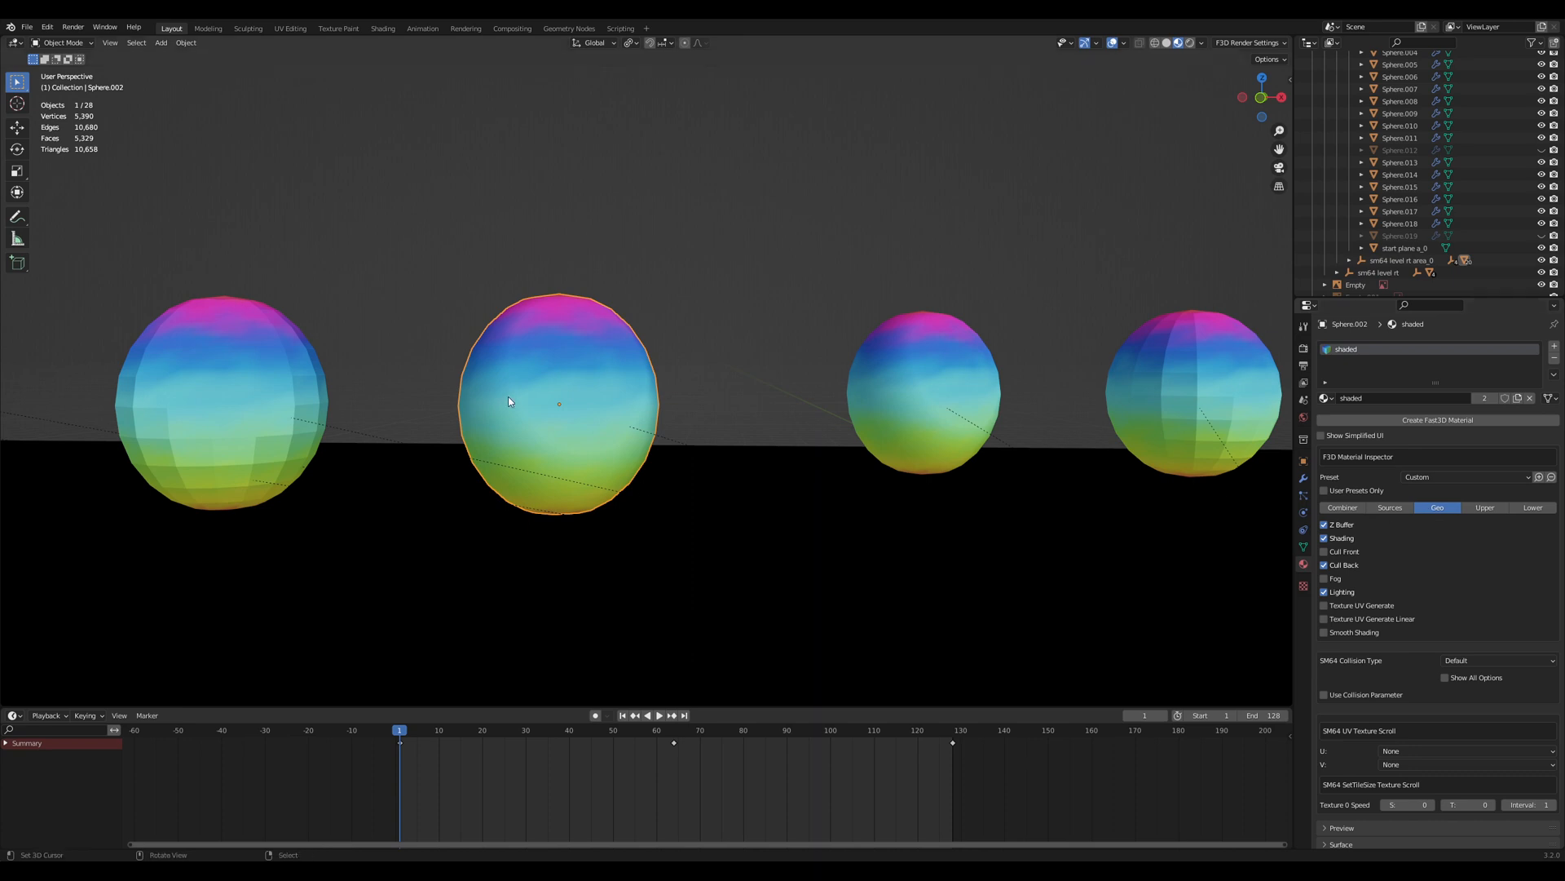
mouse_move(562, 373)
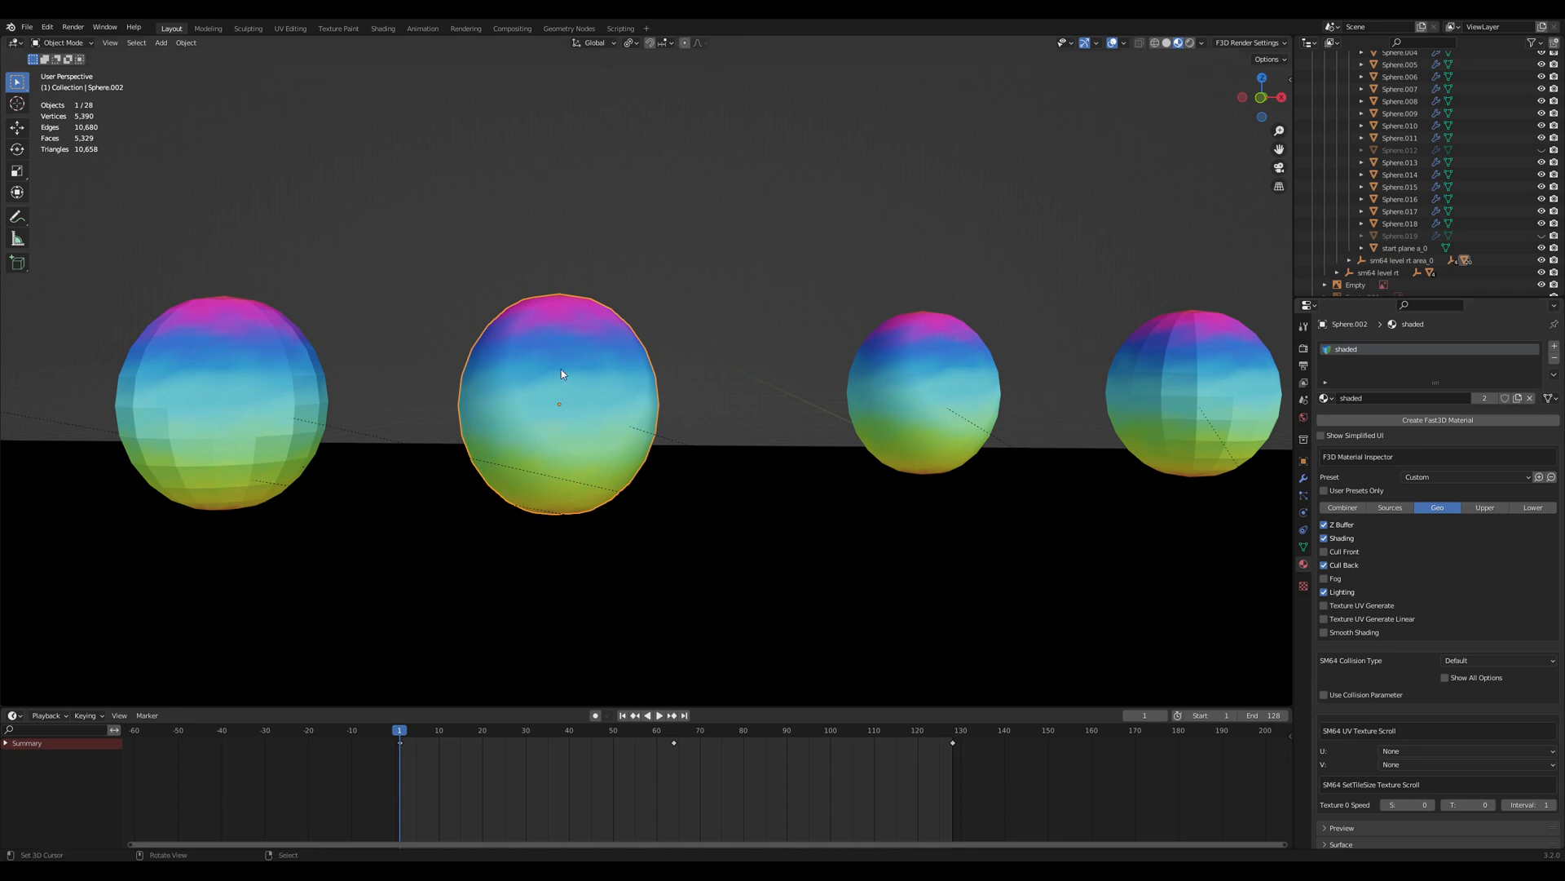
click(225, 401)
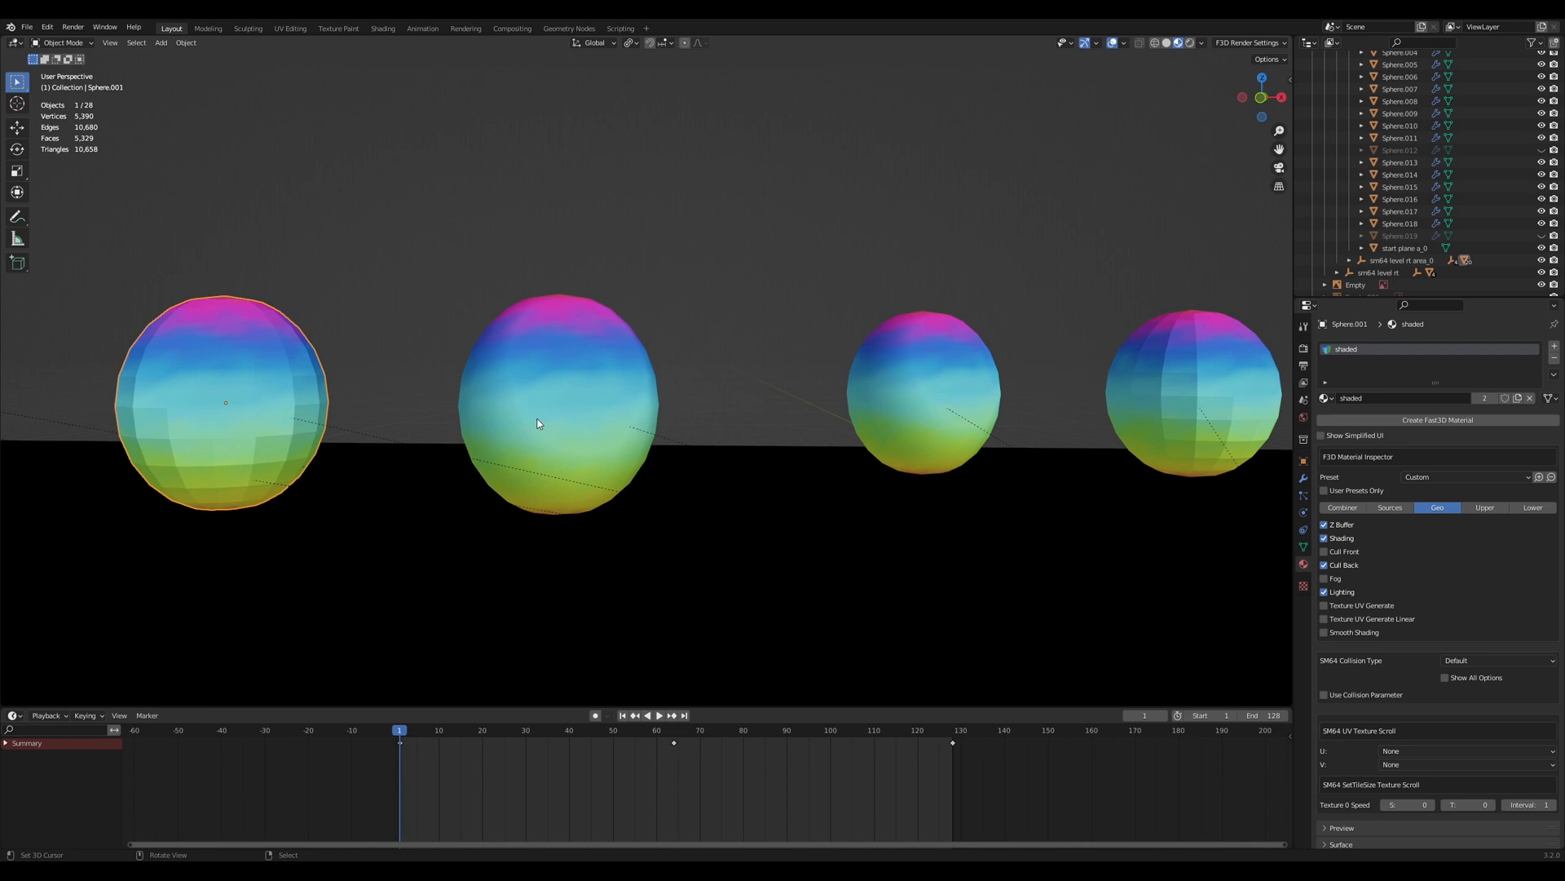
click(558, 402)
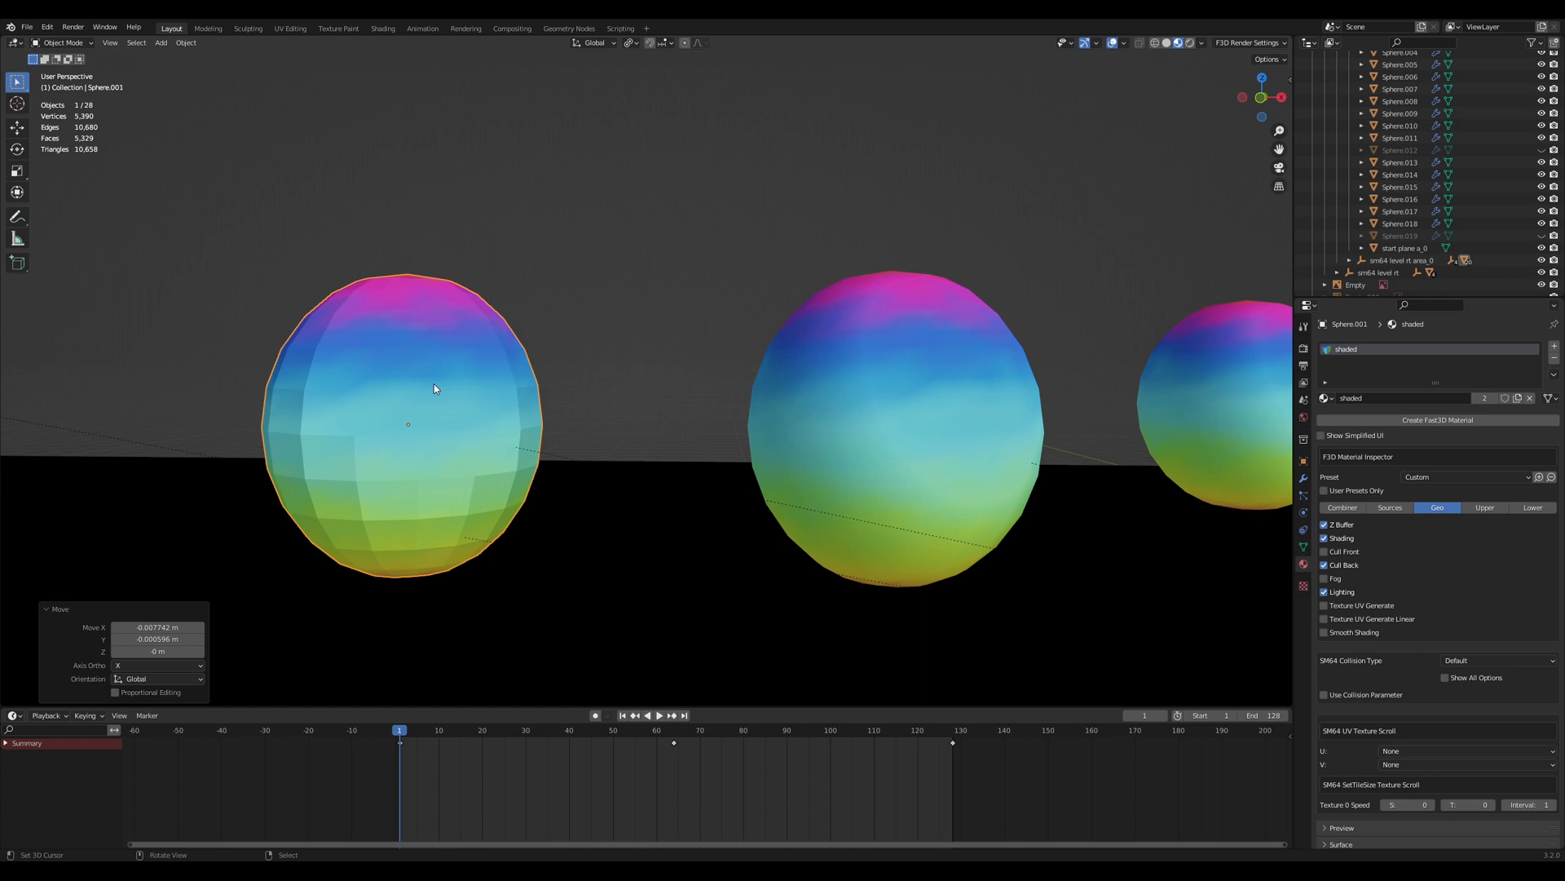
mouse_move(980, 391)
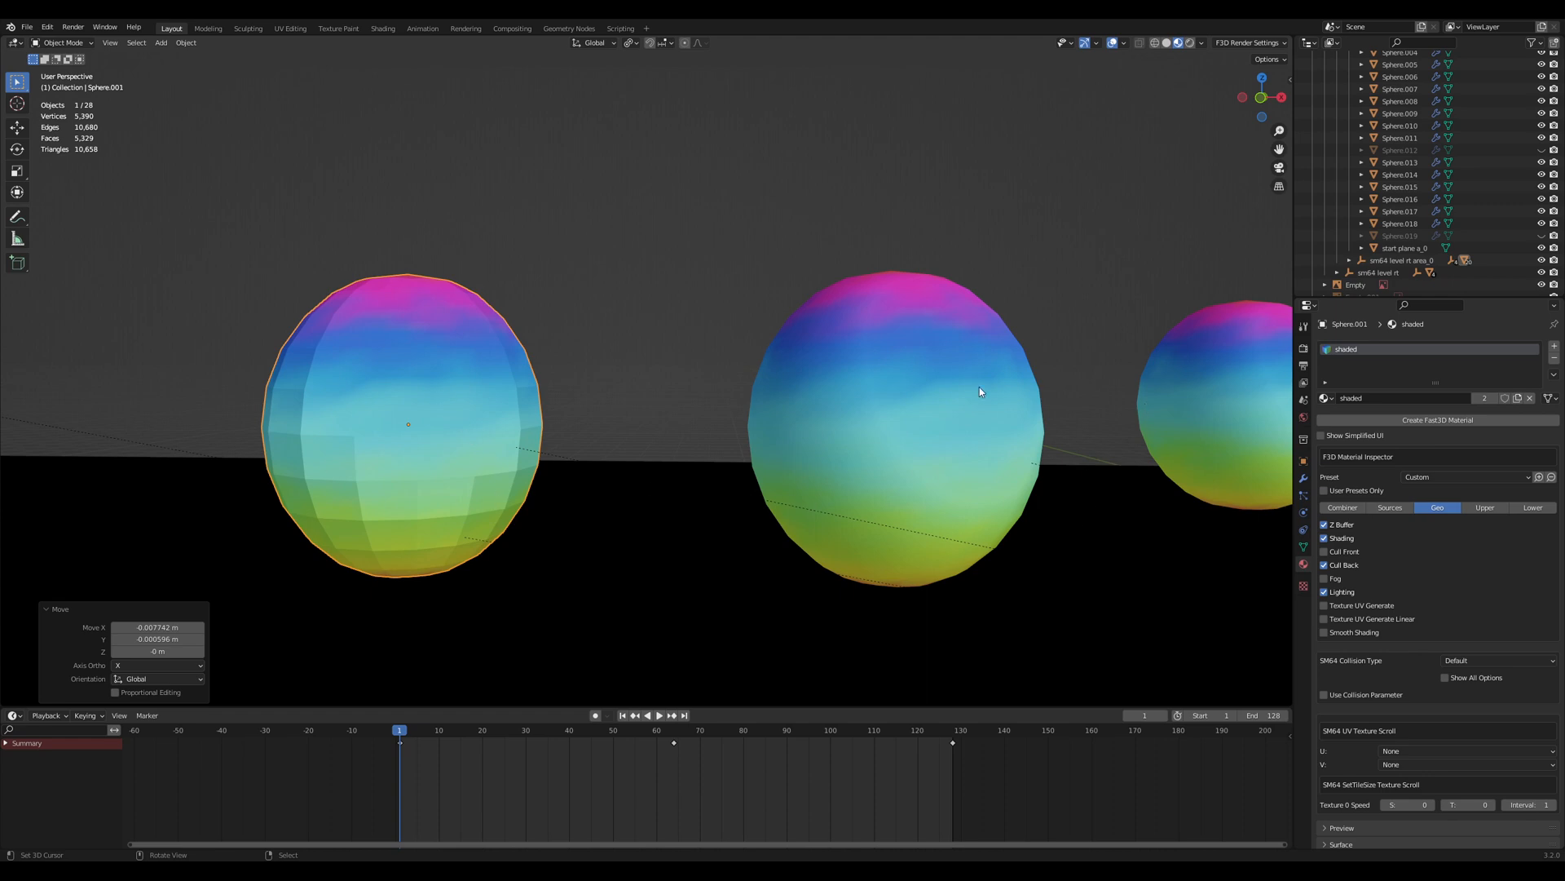
click(889, 385)
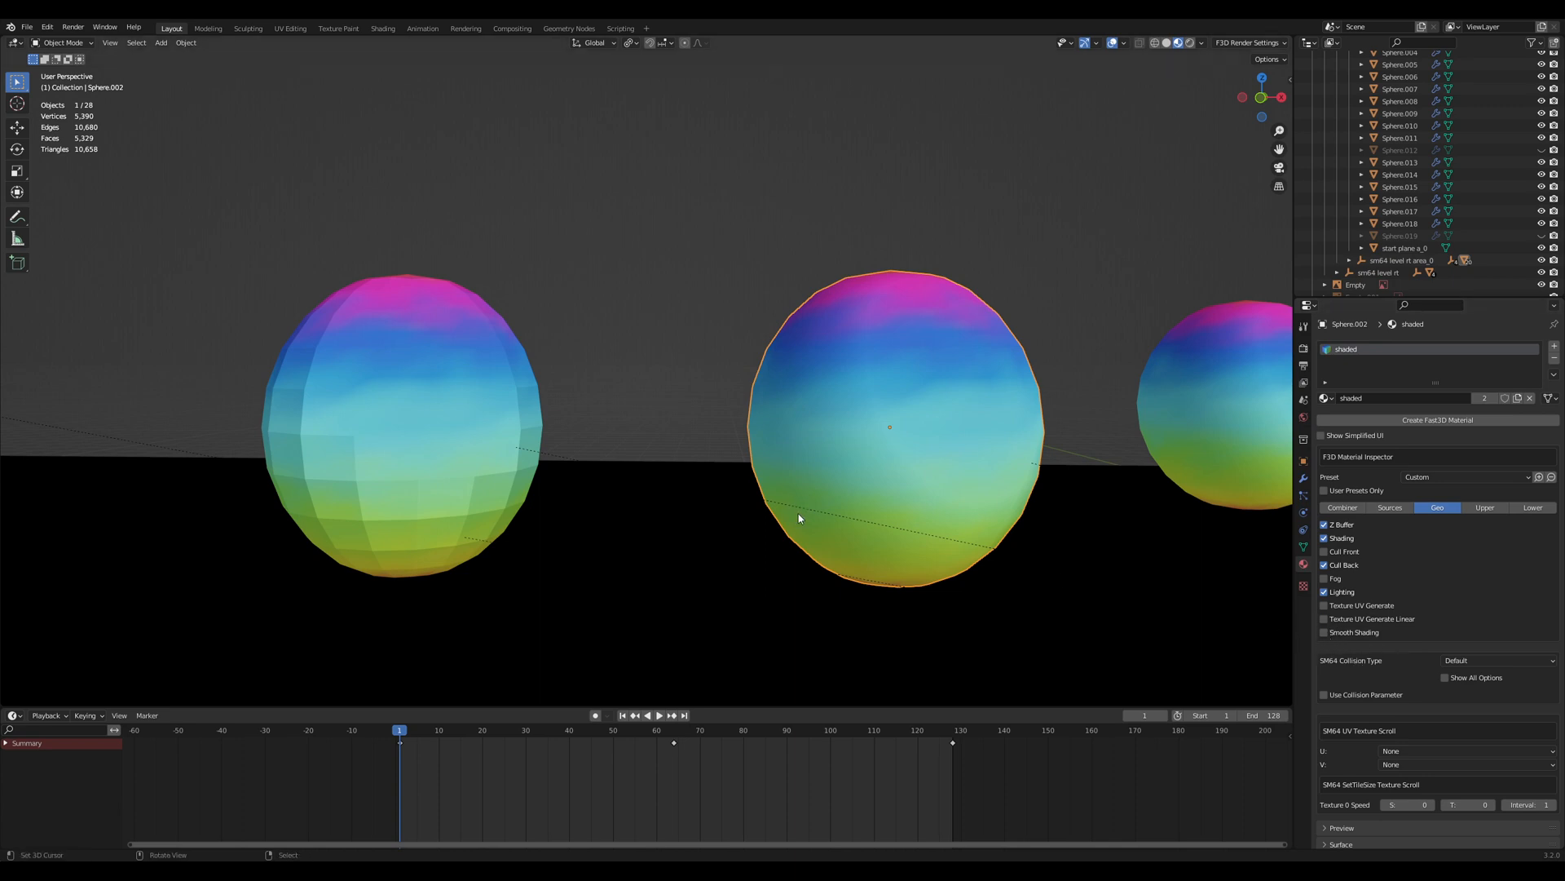
mouse_move(775, 535)
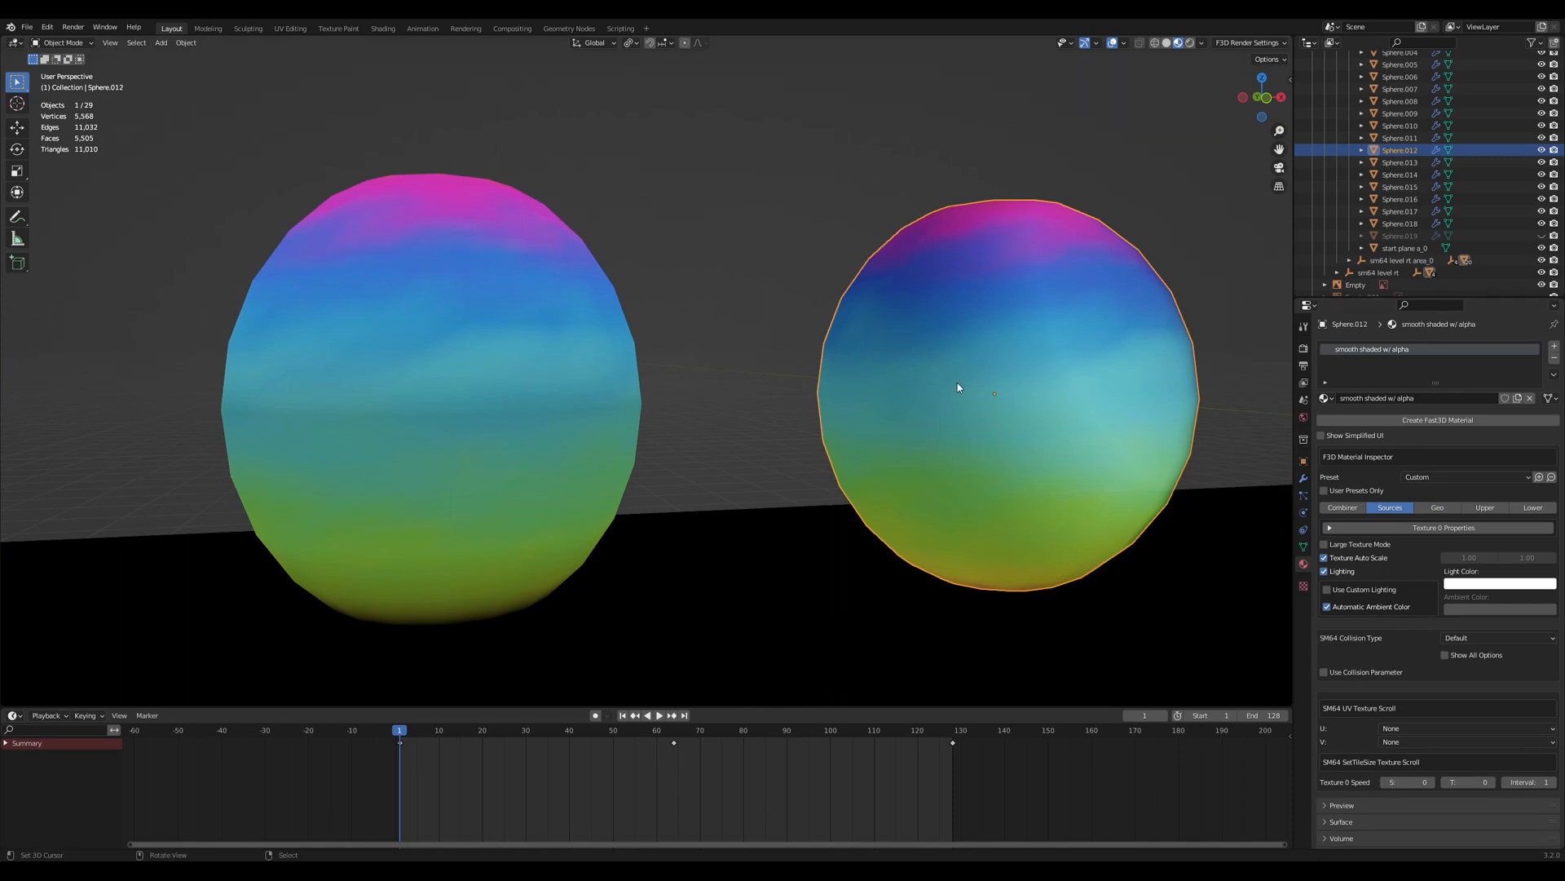
mouse_move(957, 370)
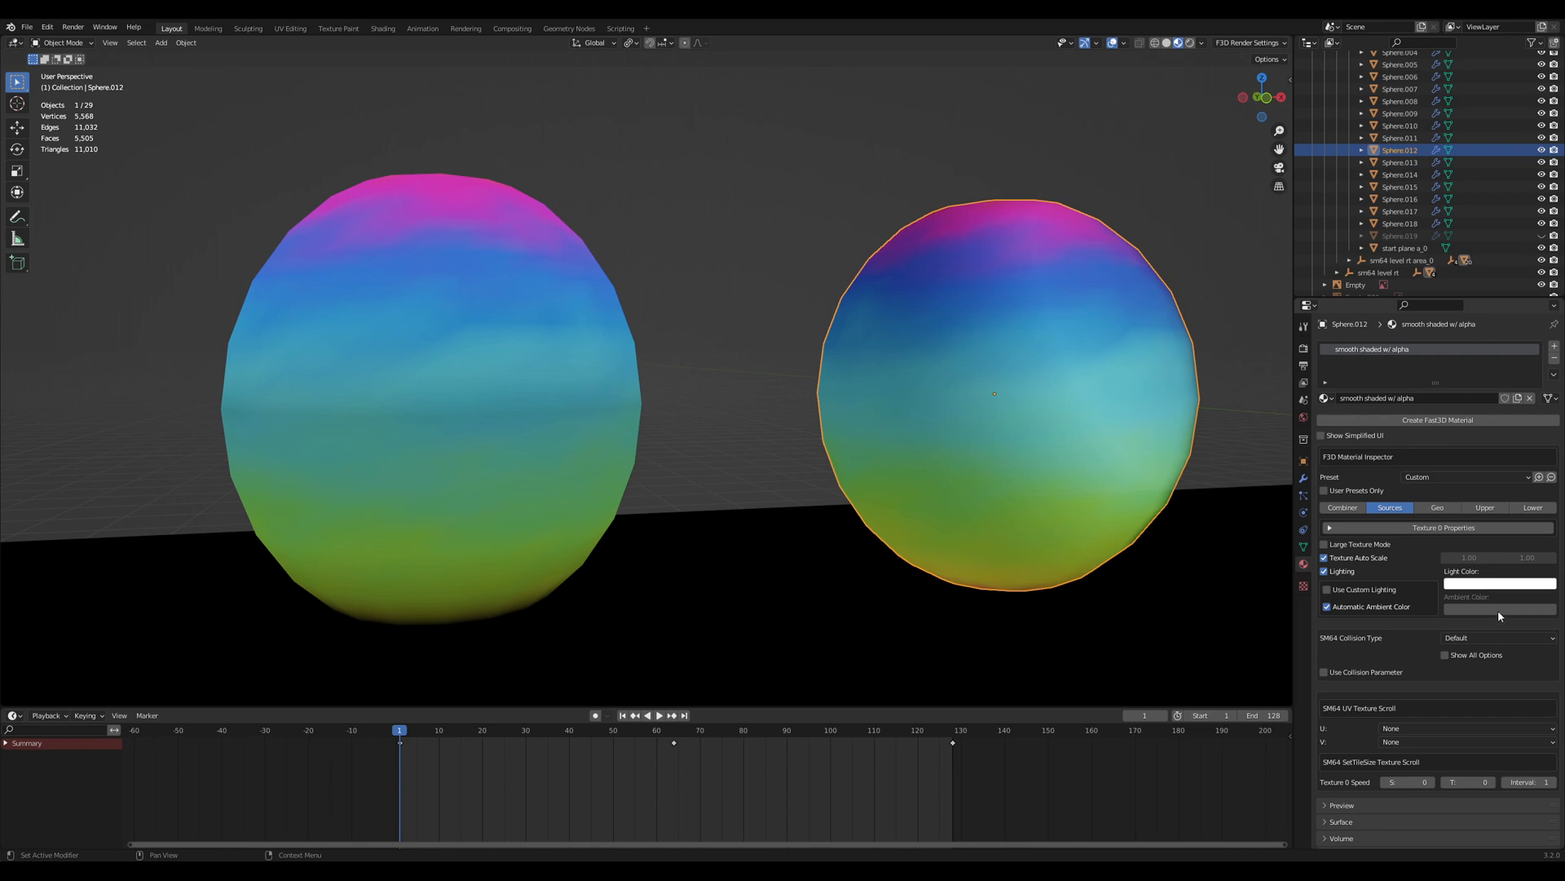
mouse_move(1497, 607)
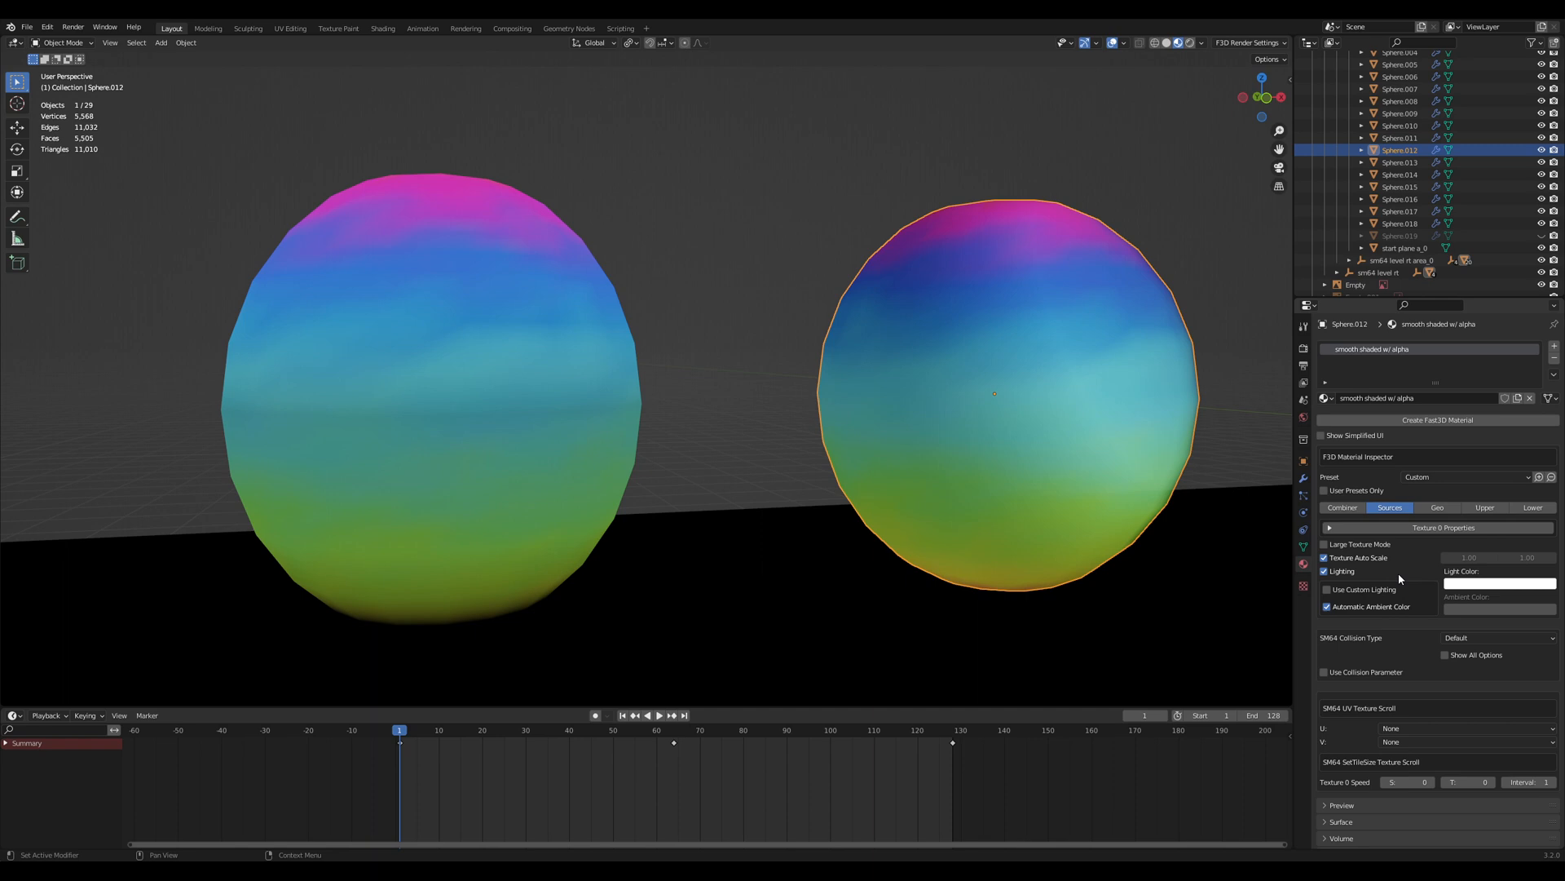
mouse_move(1434, 597)
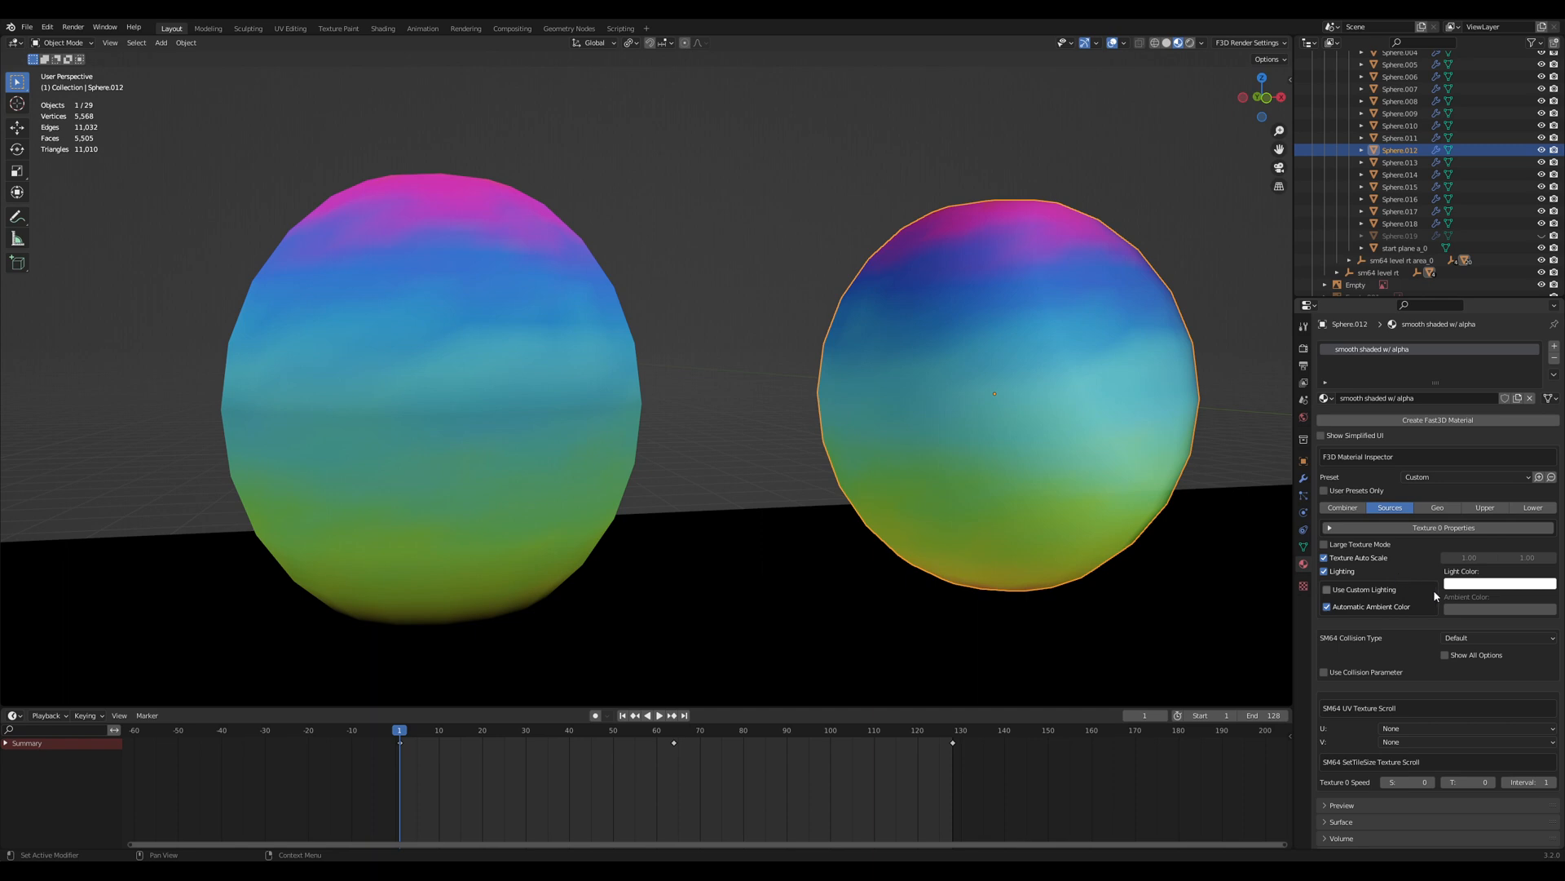
mouse_move(1259, 230)
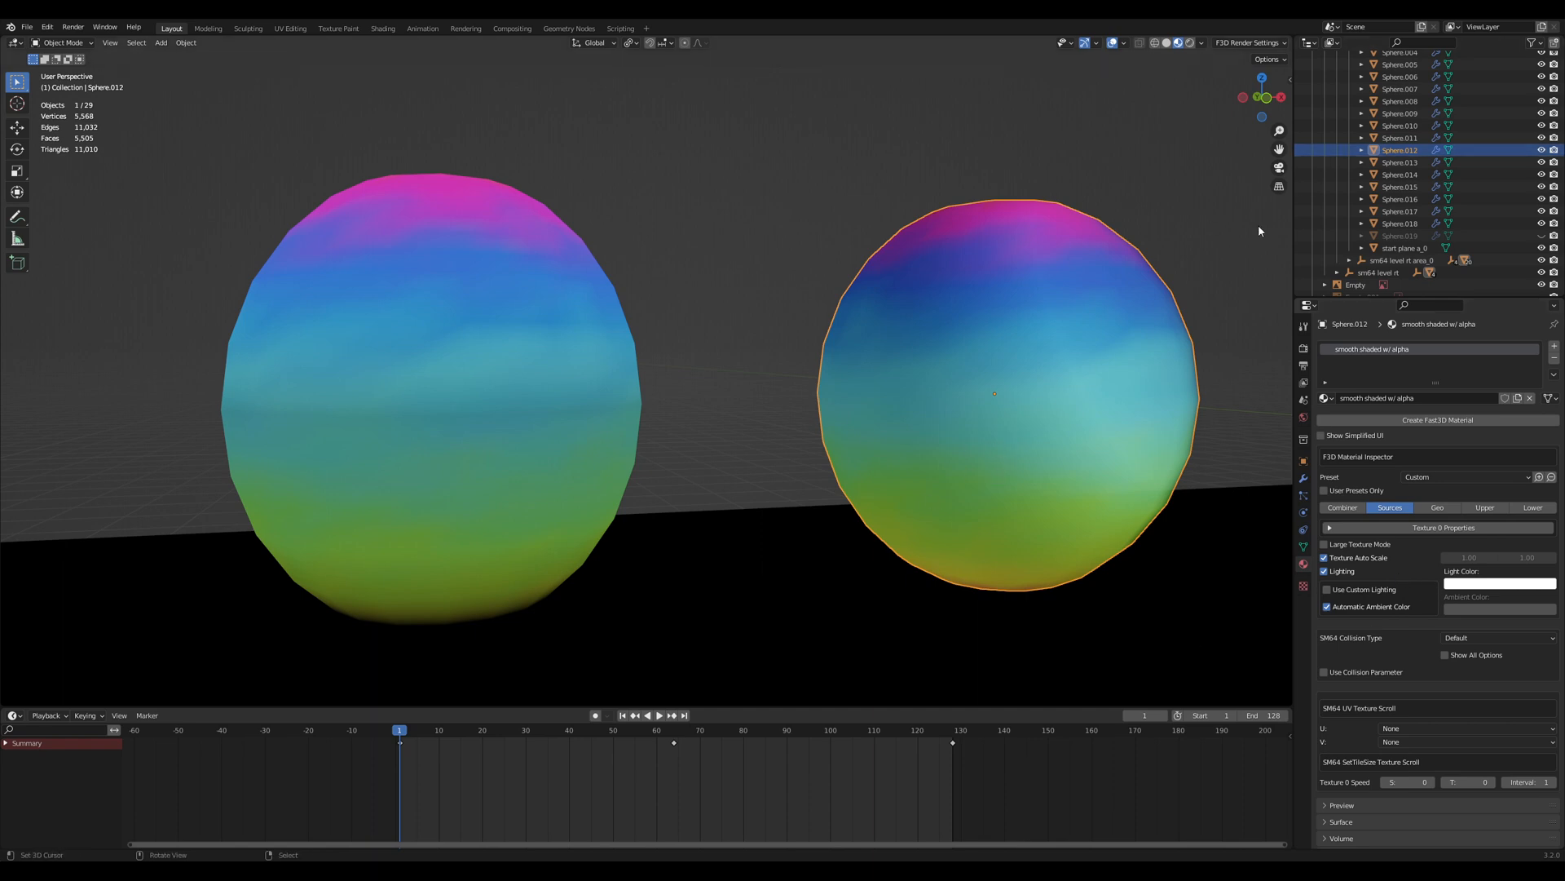
mouse_move(893, 504)
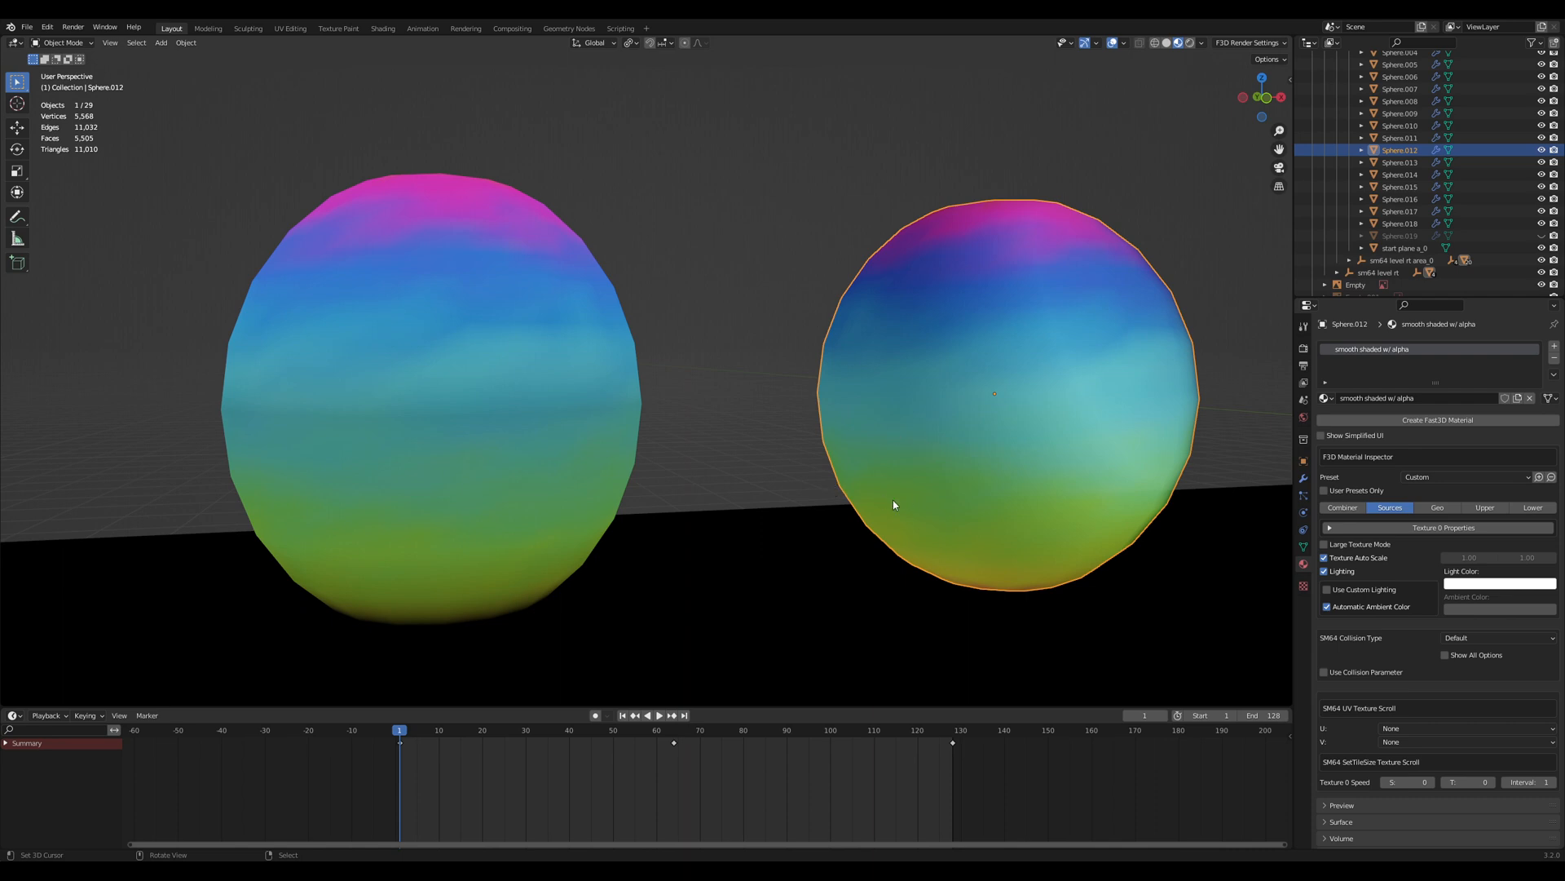
mouse_move(914, 530)
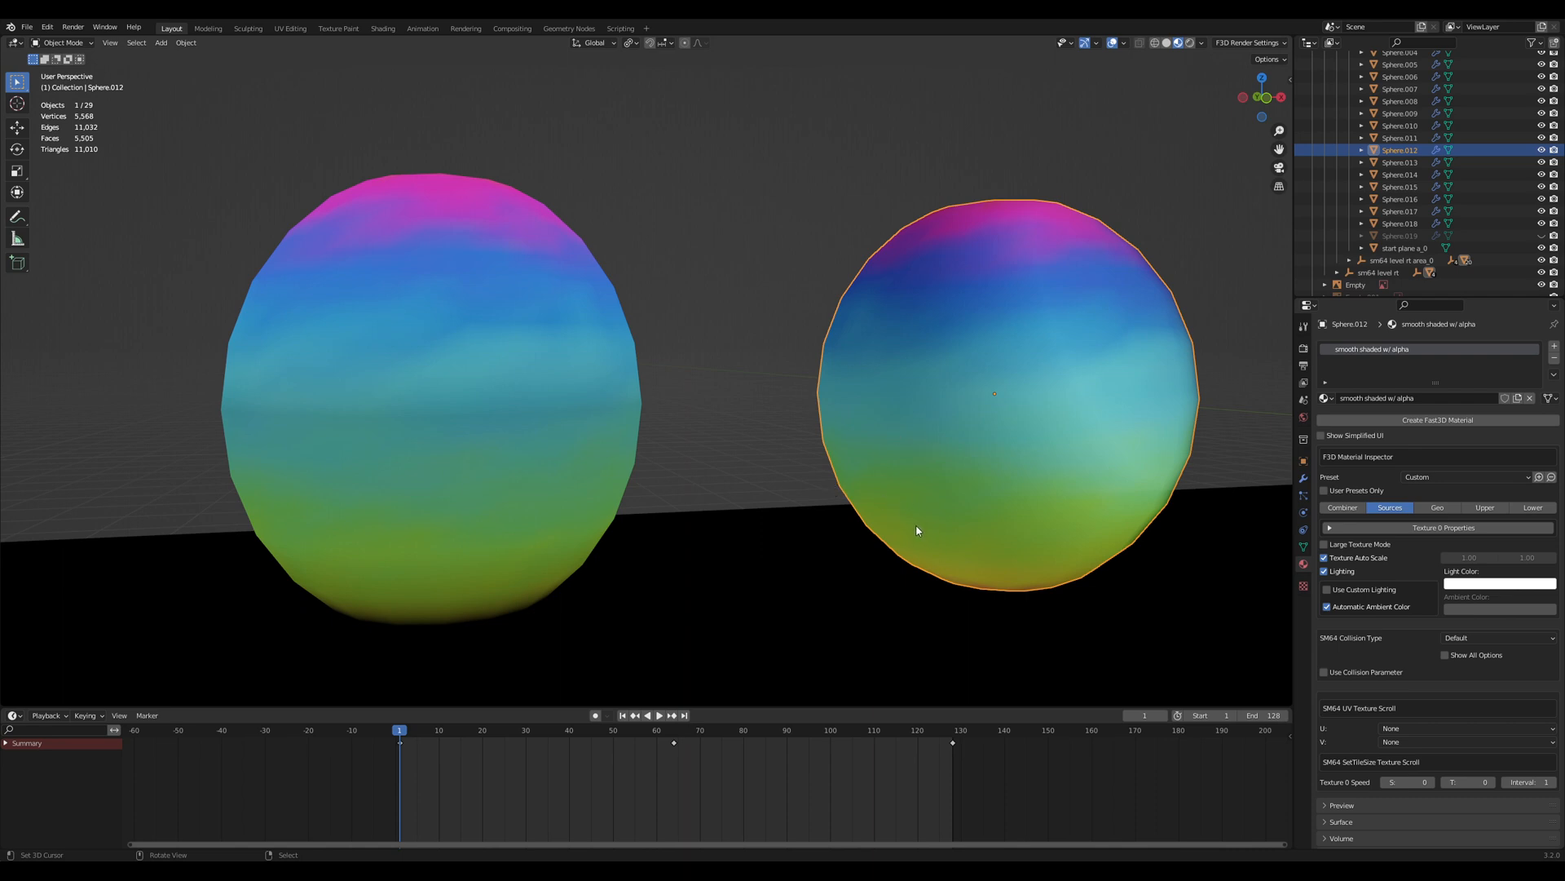
mouse_move(904, 536)
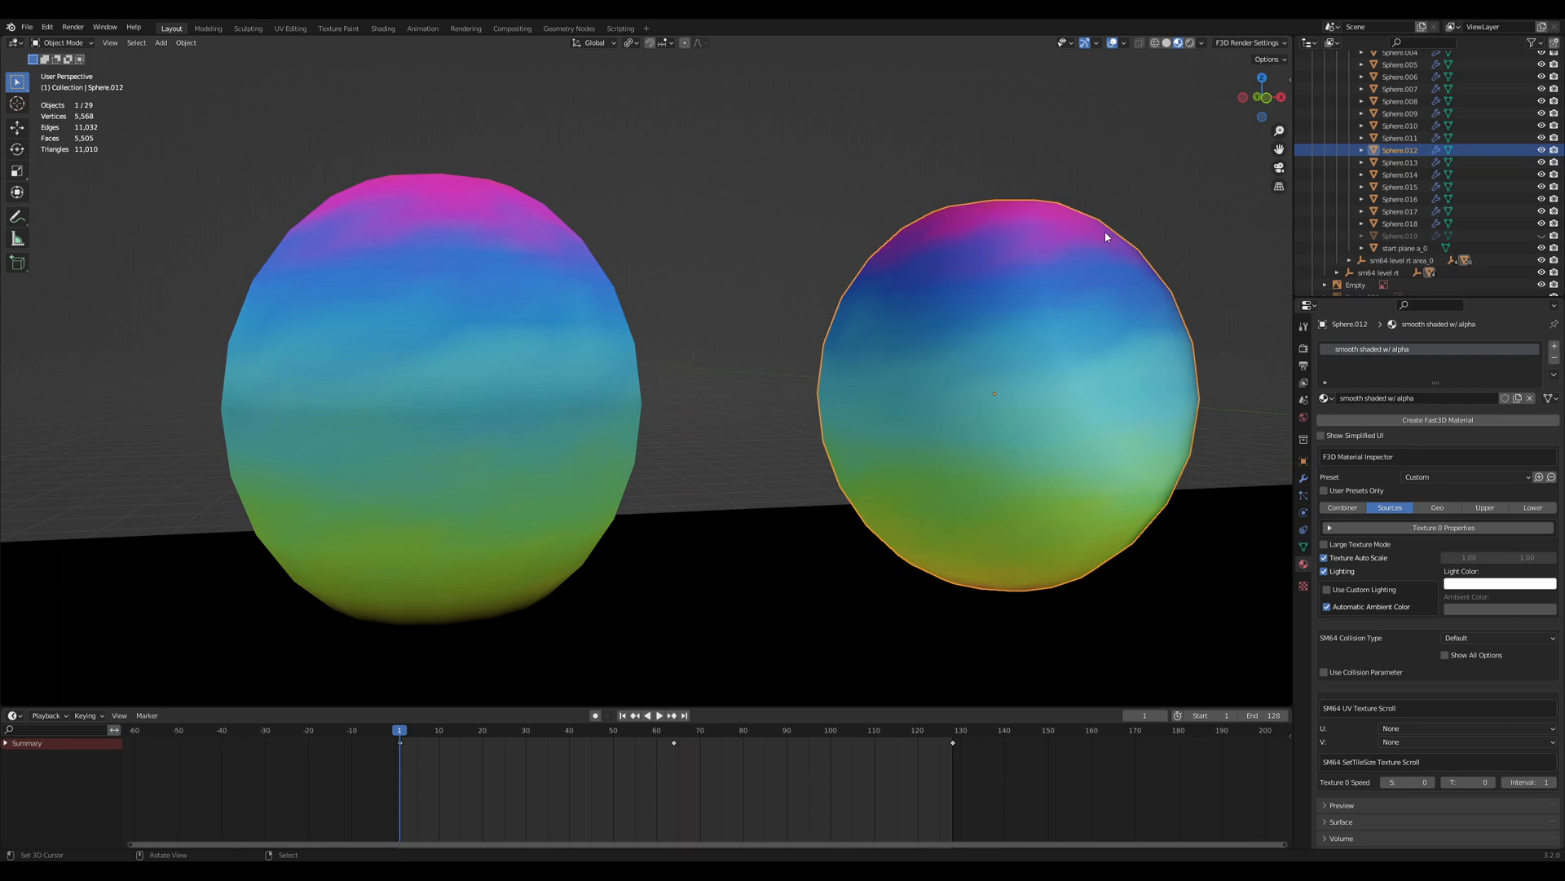
mouse_move(1195, 246)
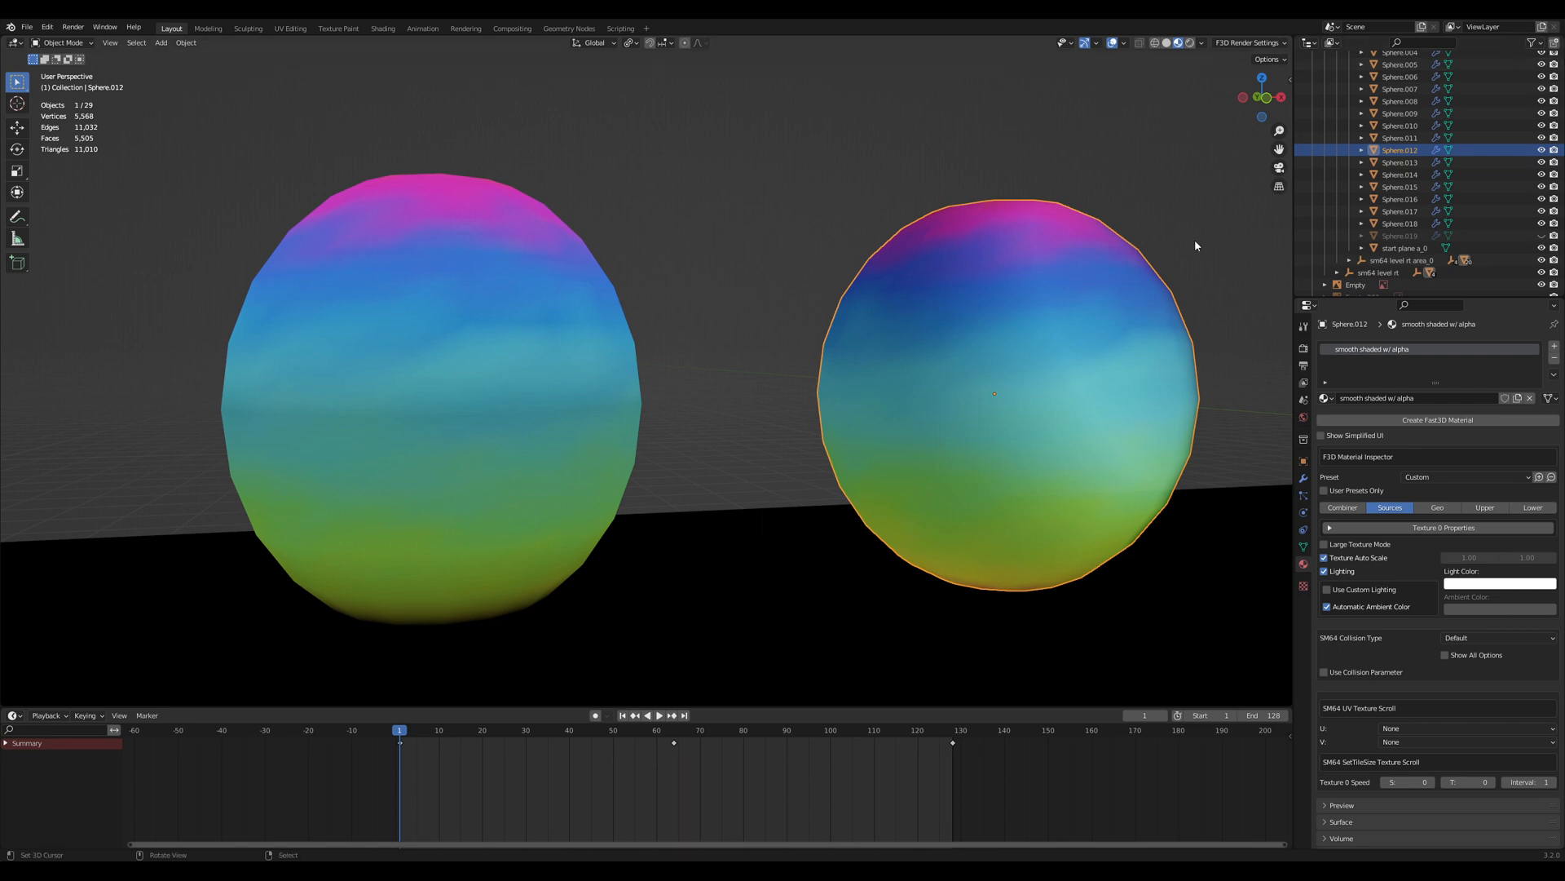
mouse_move(874, 453)
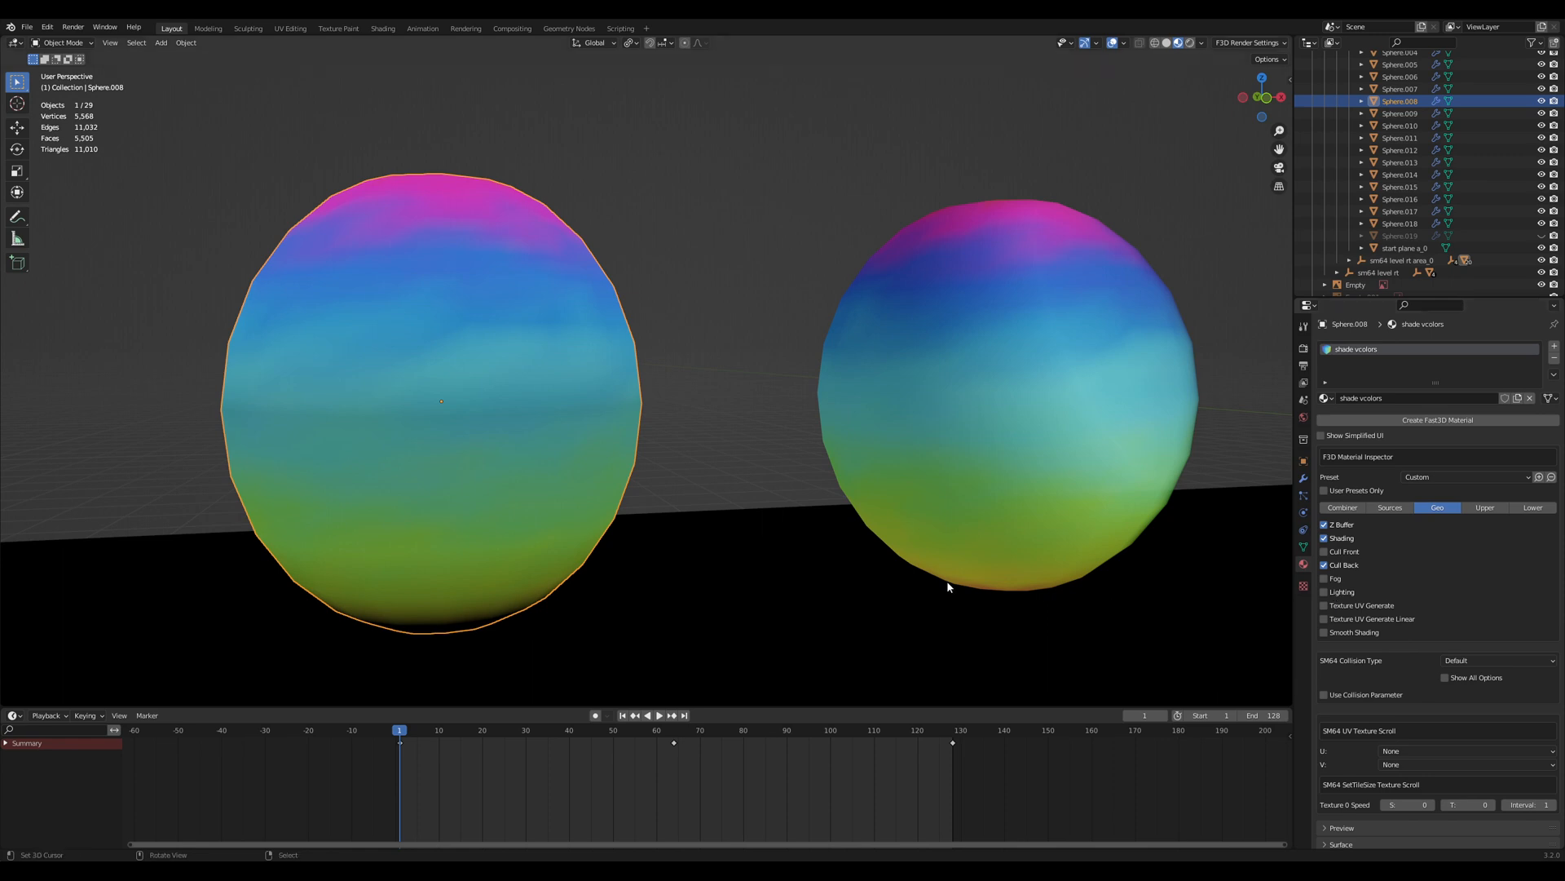
mouse_move(519, 422)
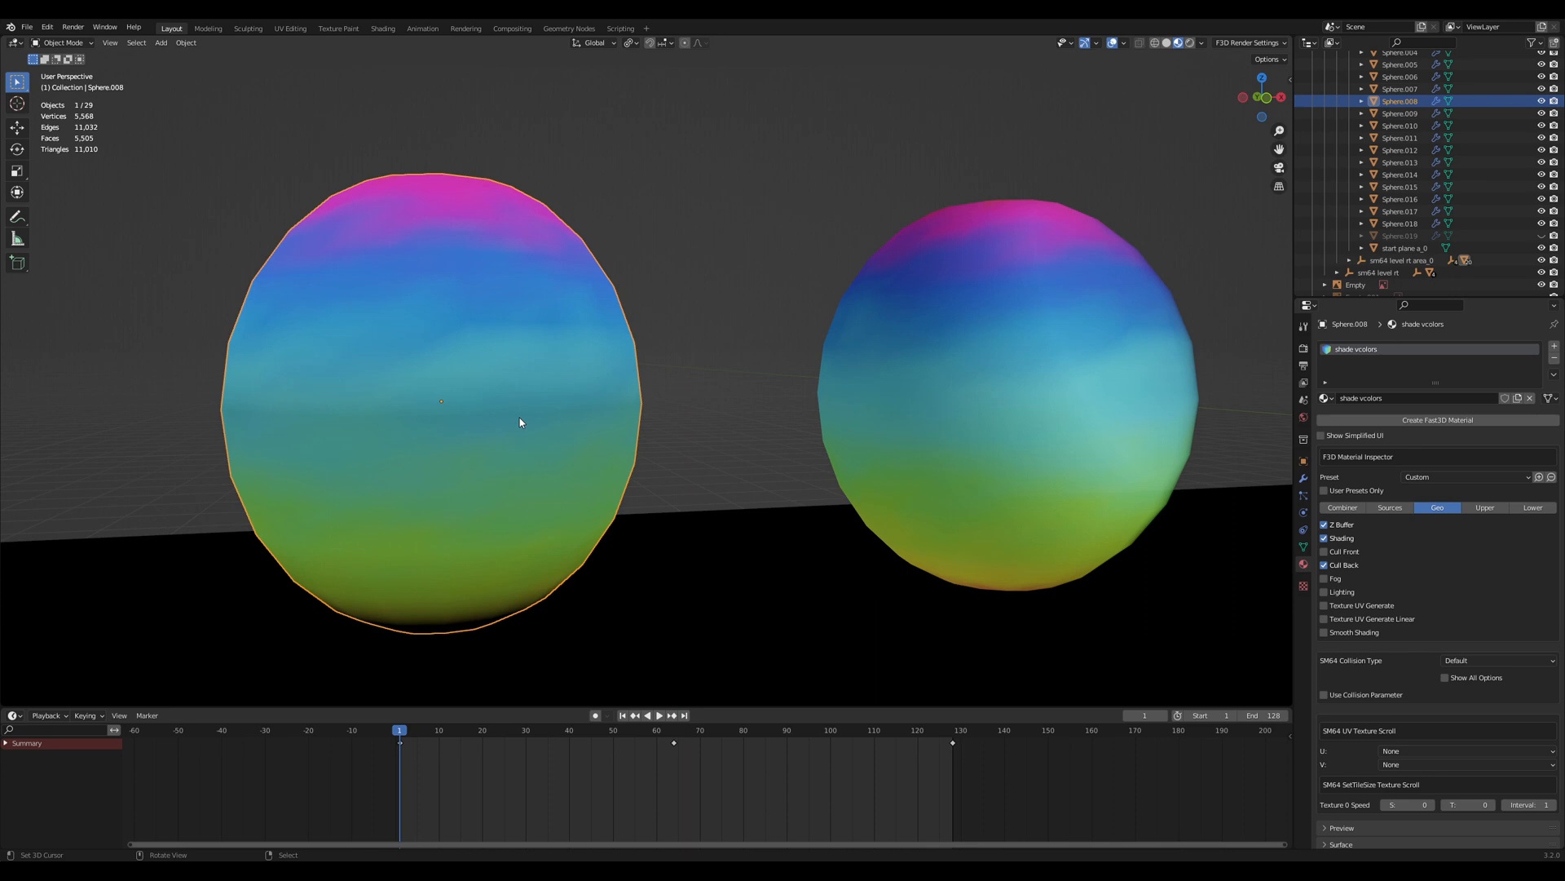
mouse_move(509, 456)
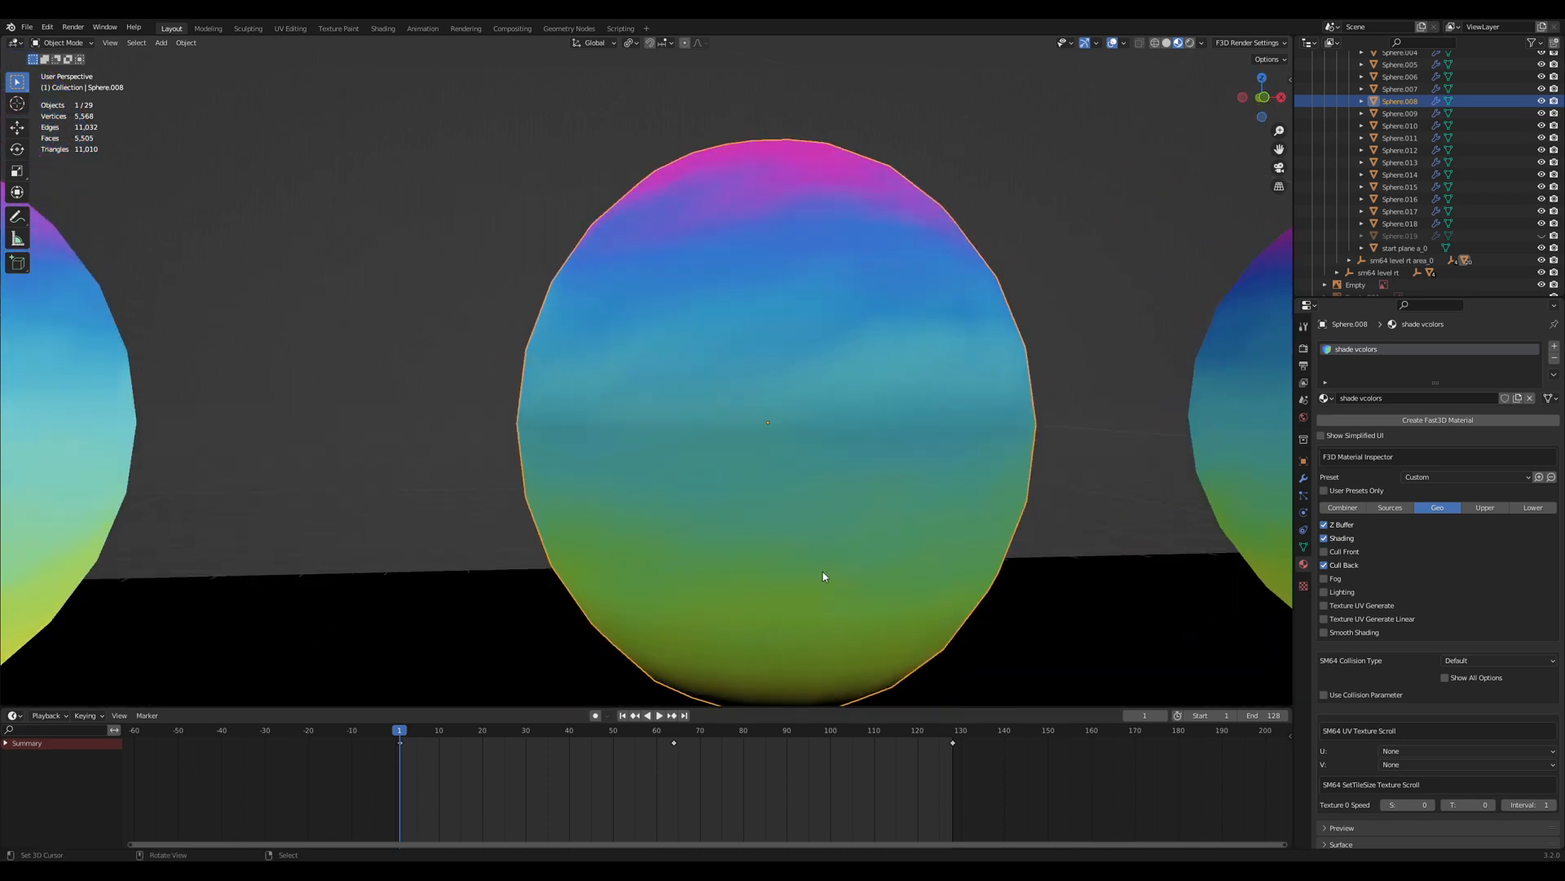
Orbit the viewport to view the shade-vcolors sphere from another angle.
drag(823, 575, 639, 376)
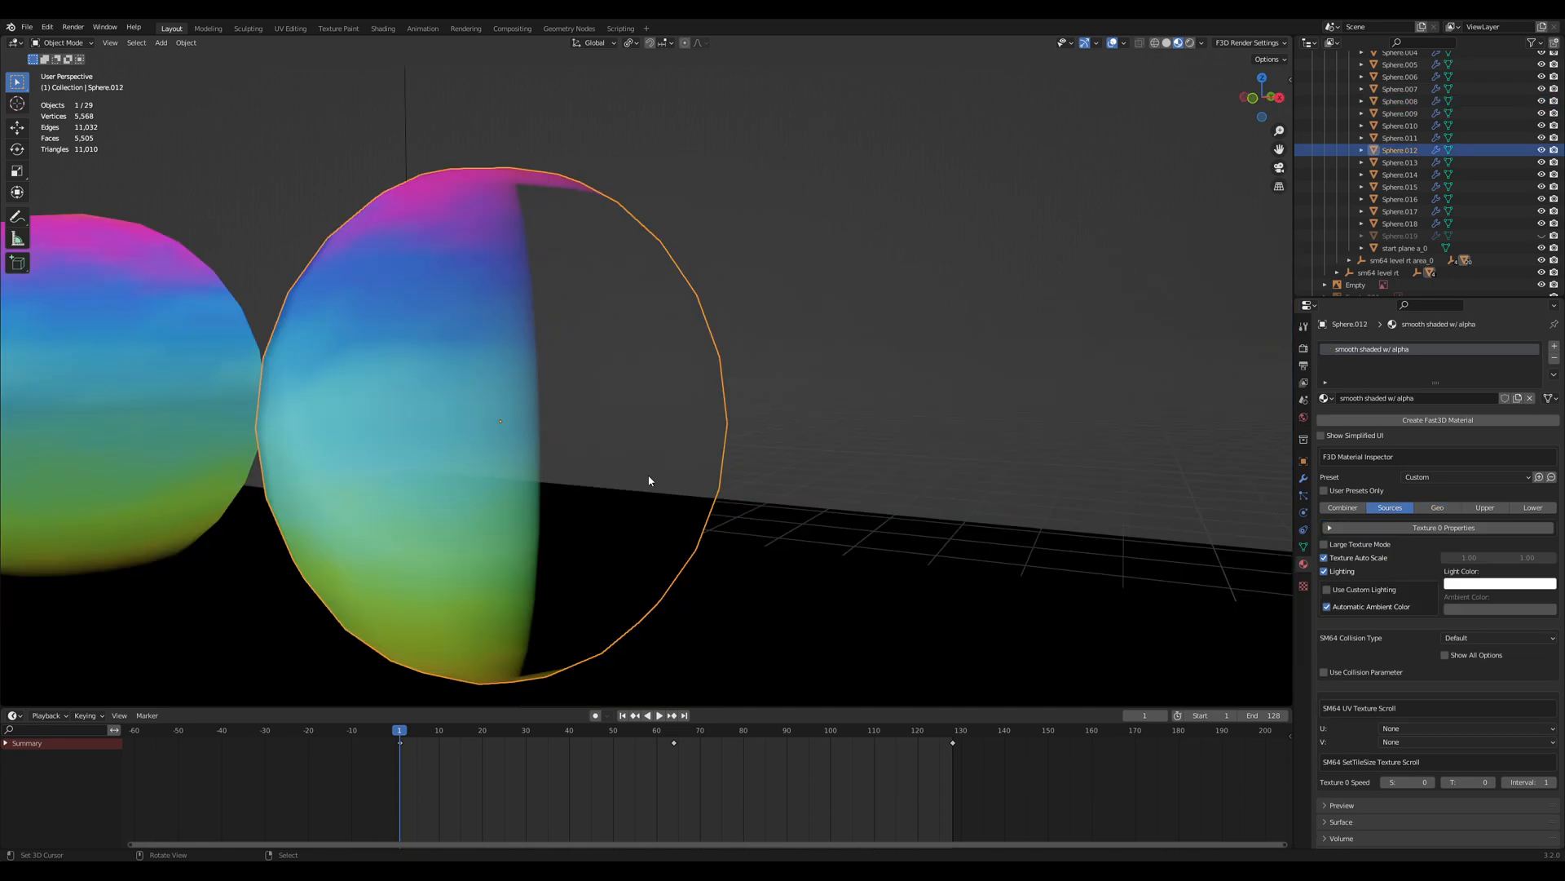
mouse_move(727, 598)
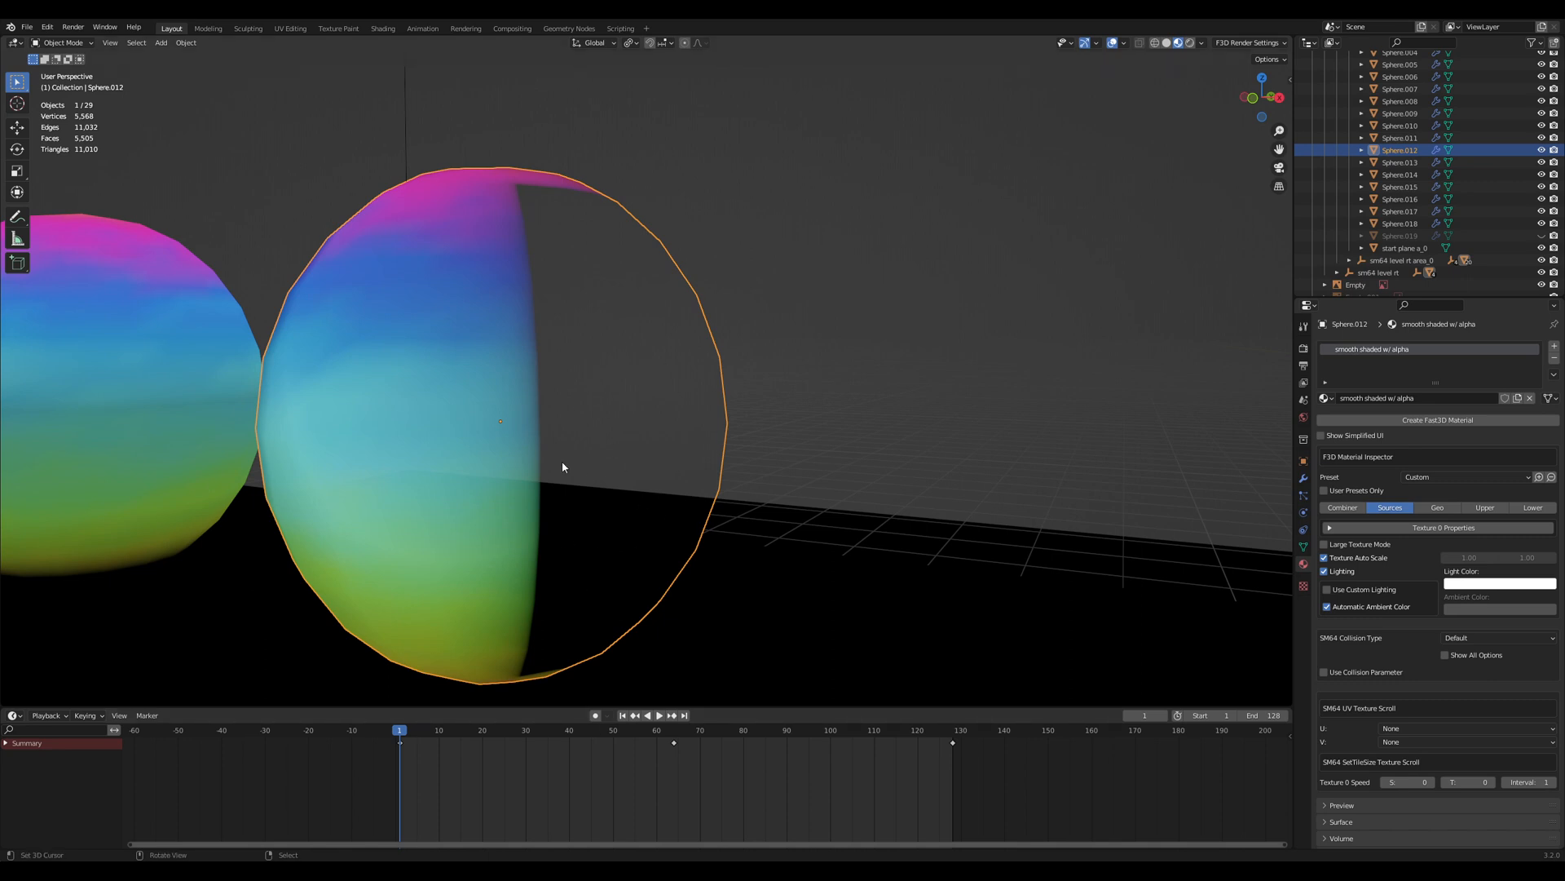
mouse_move(597, 533)
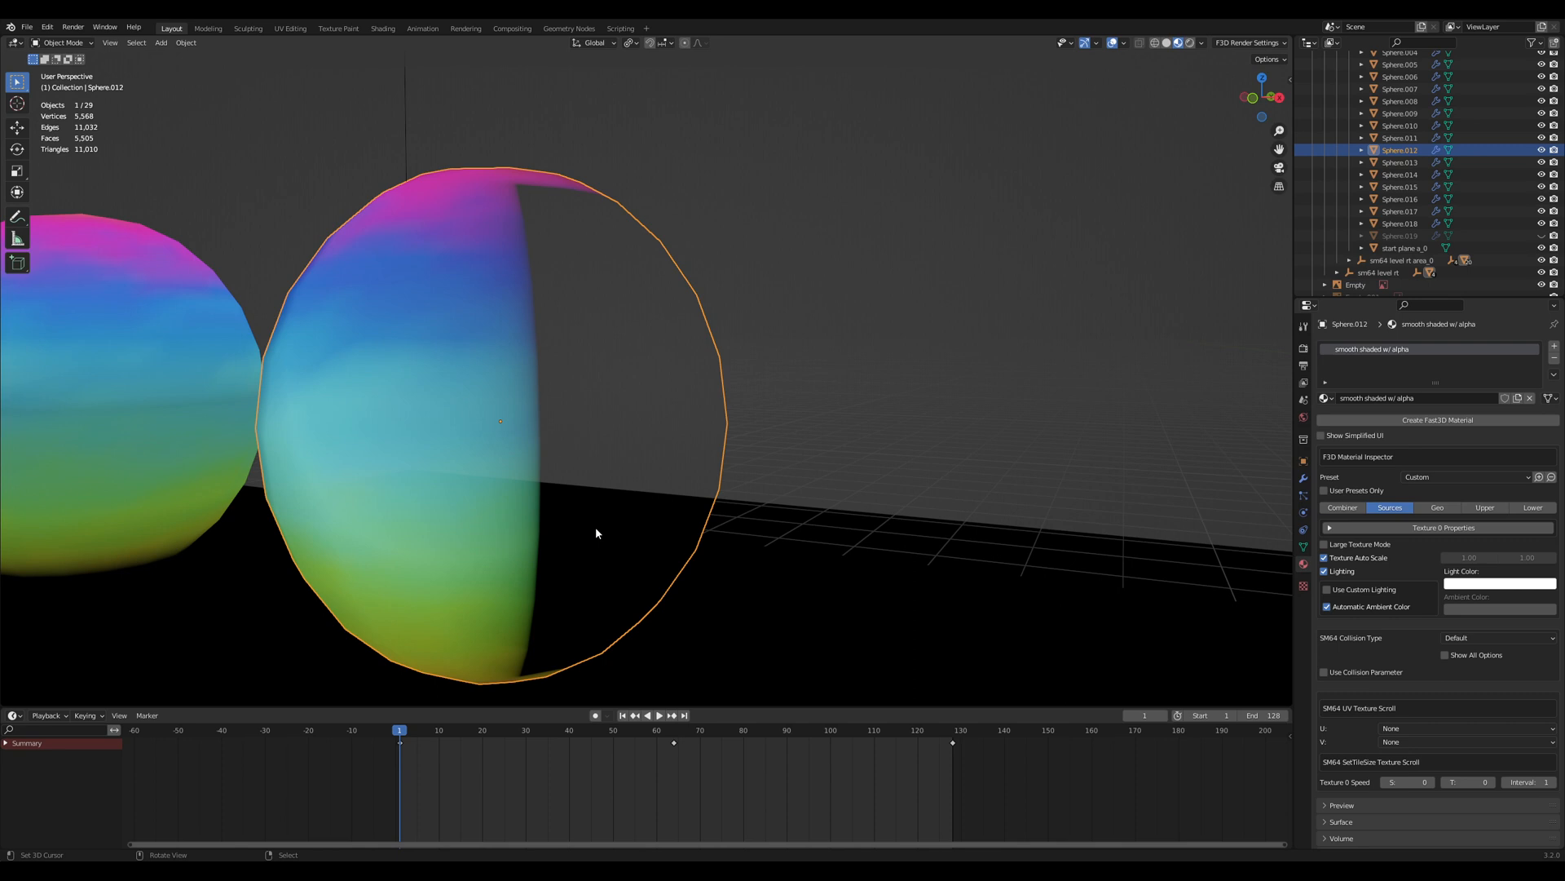
Show the alpha material's Geo options with lighting, then move to the UV Editing workspace.
click(1436, 507)
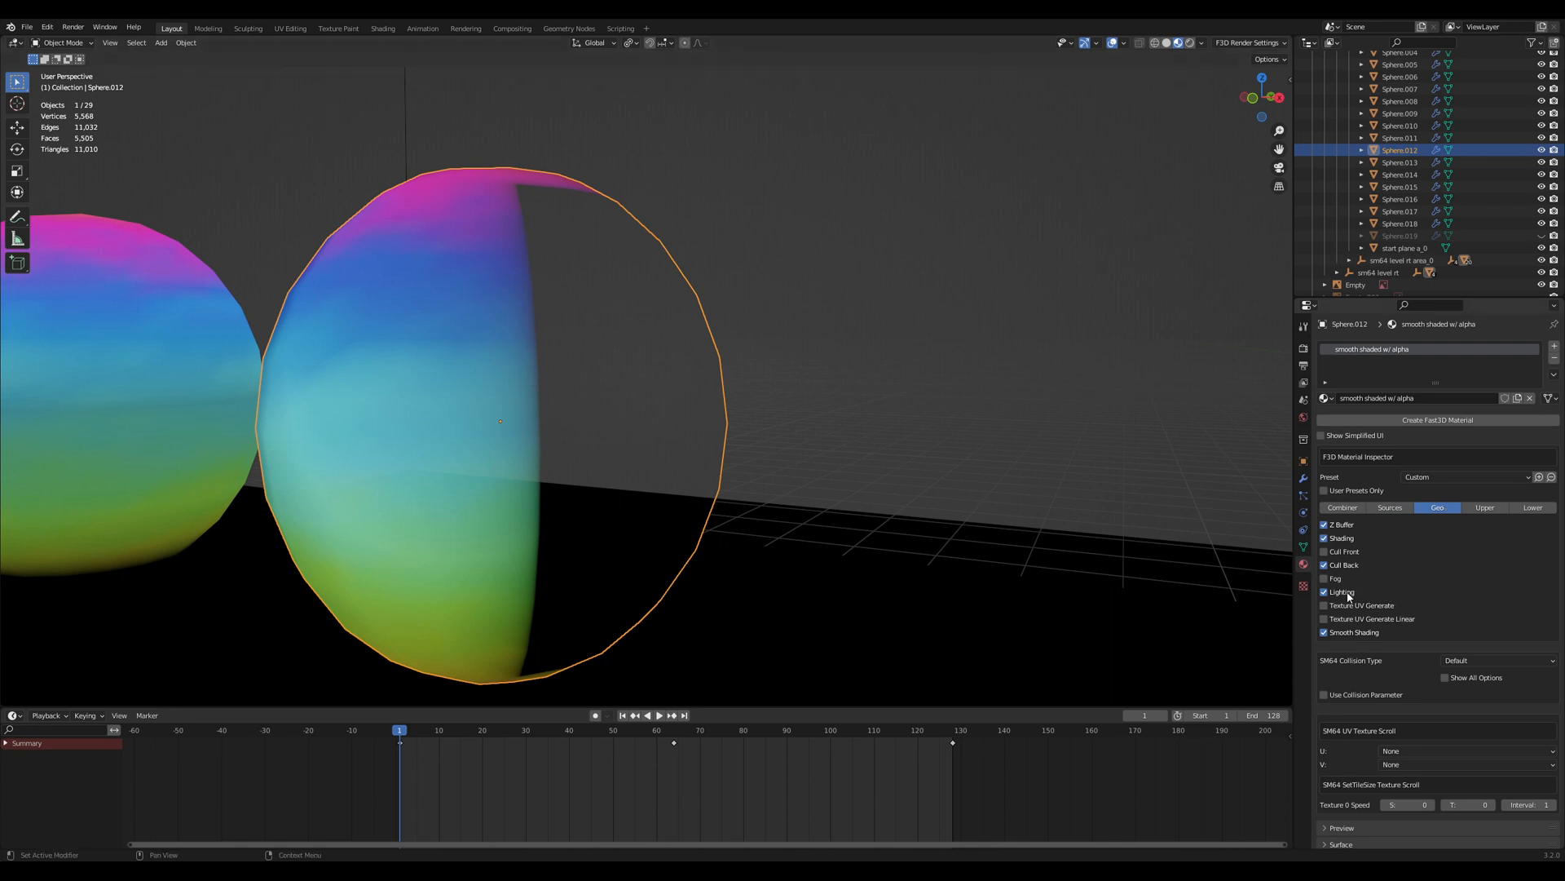
click(1342, 507)
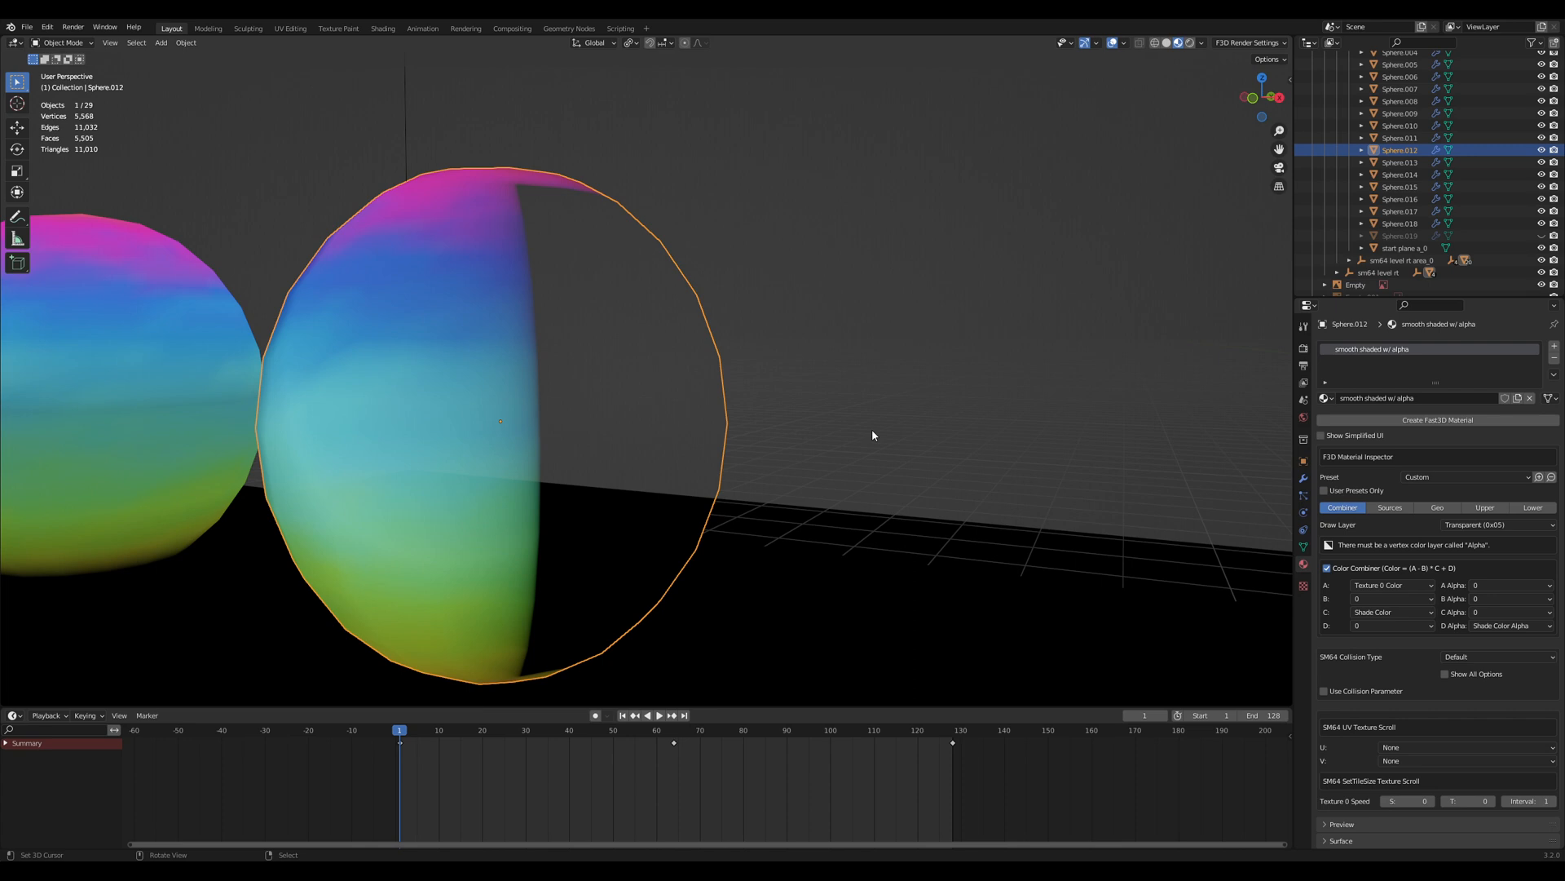
click(290, 27)
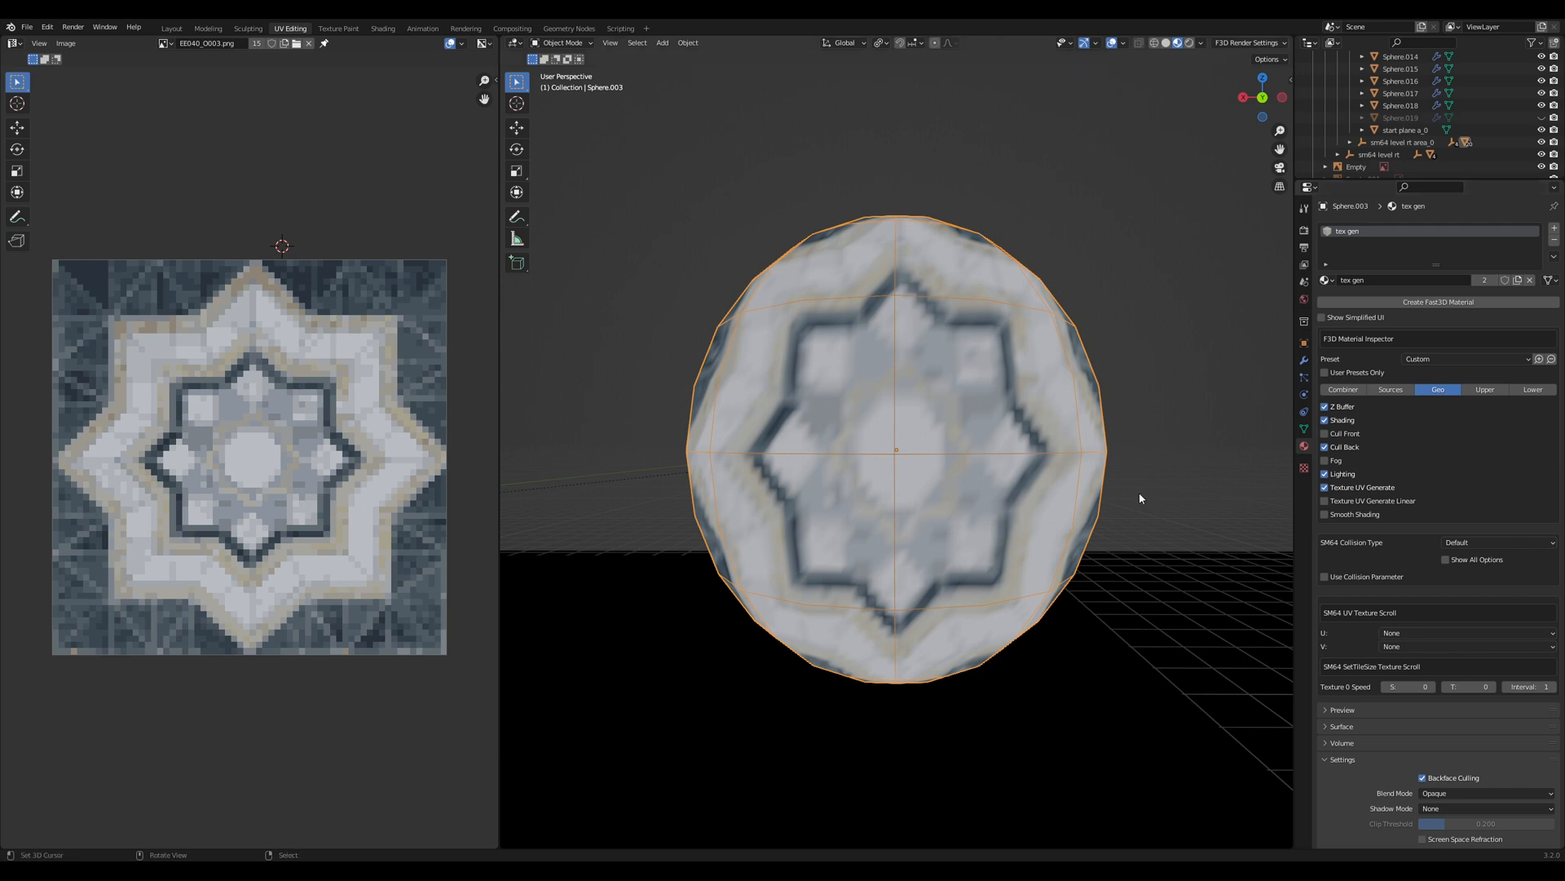
mouse_move(957, 486)
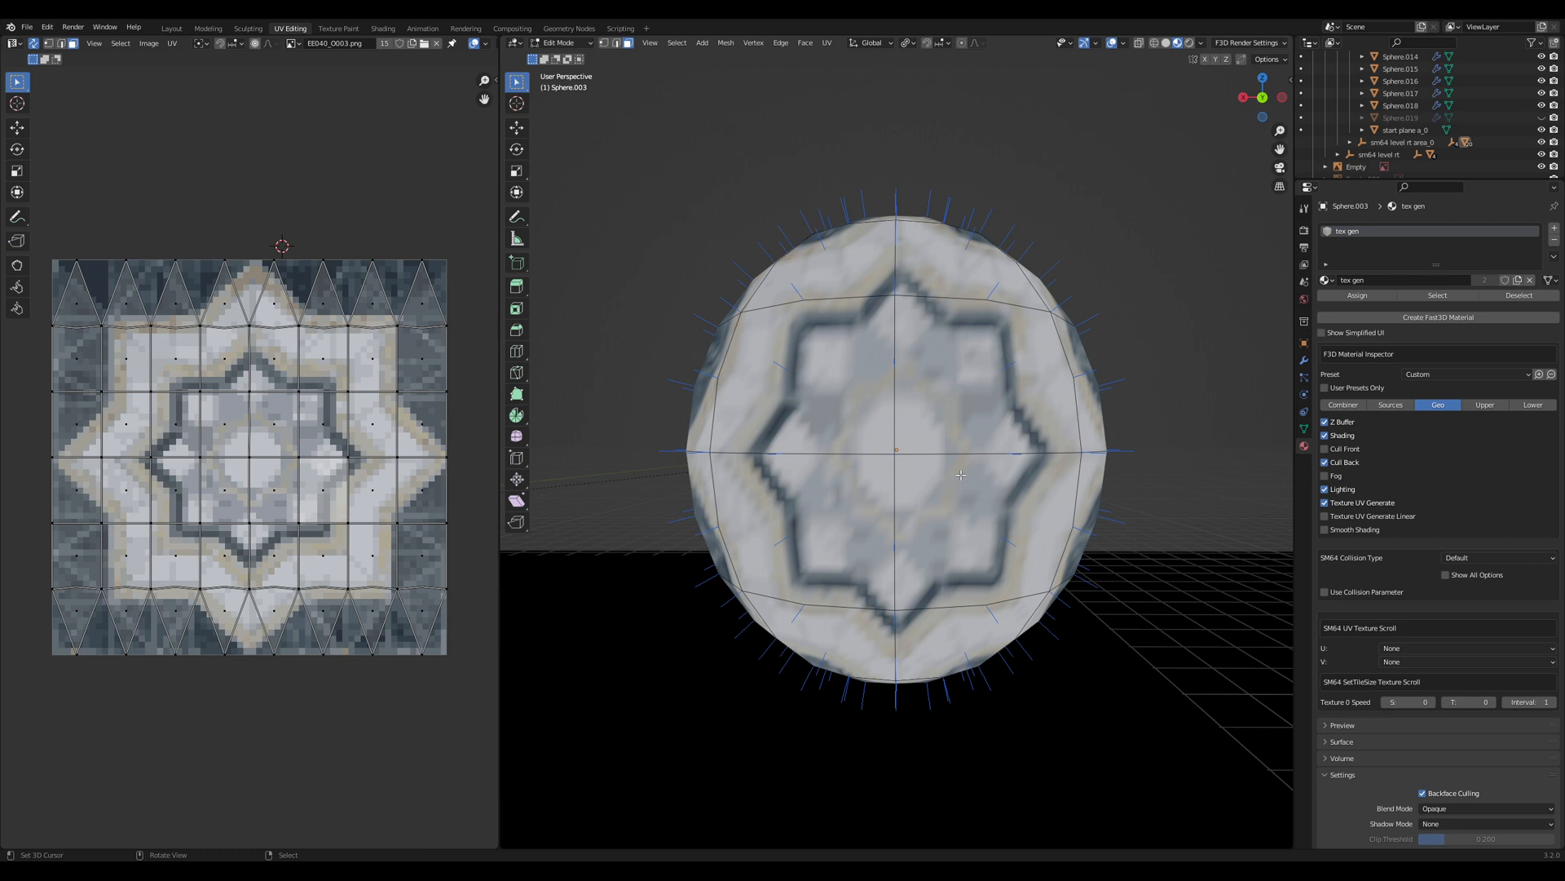
mouse_move(950, 370)
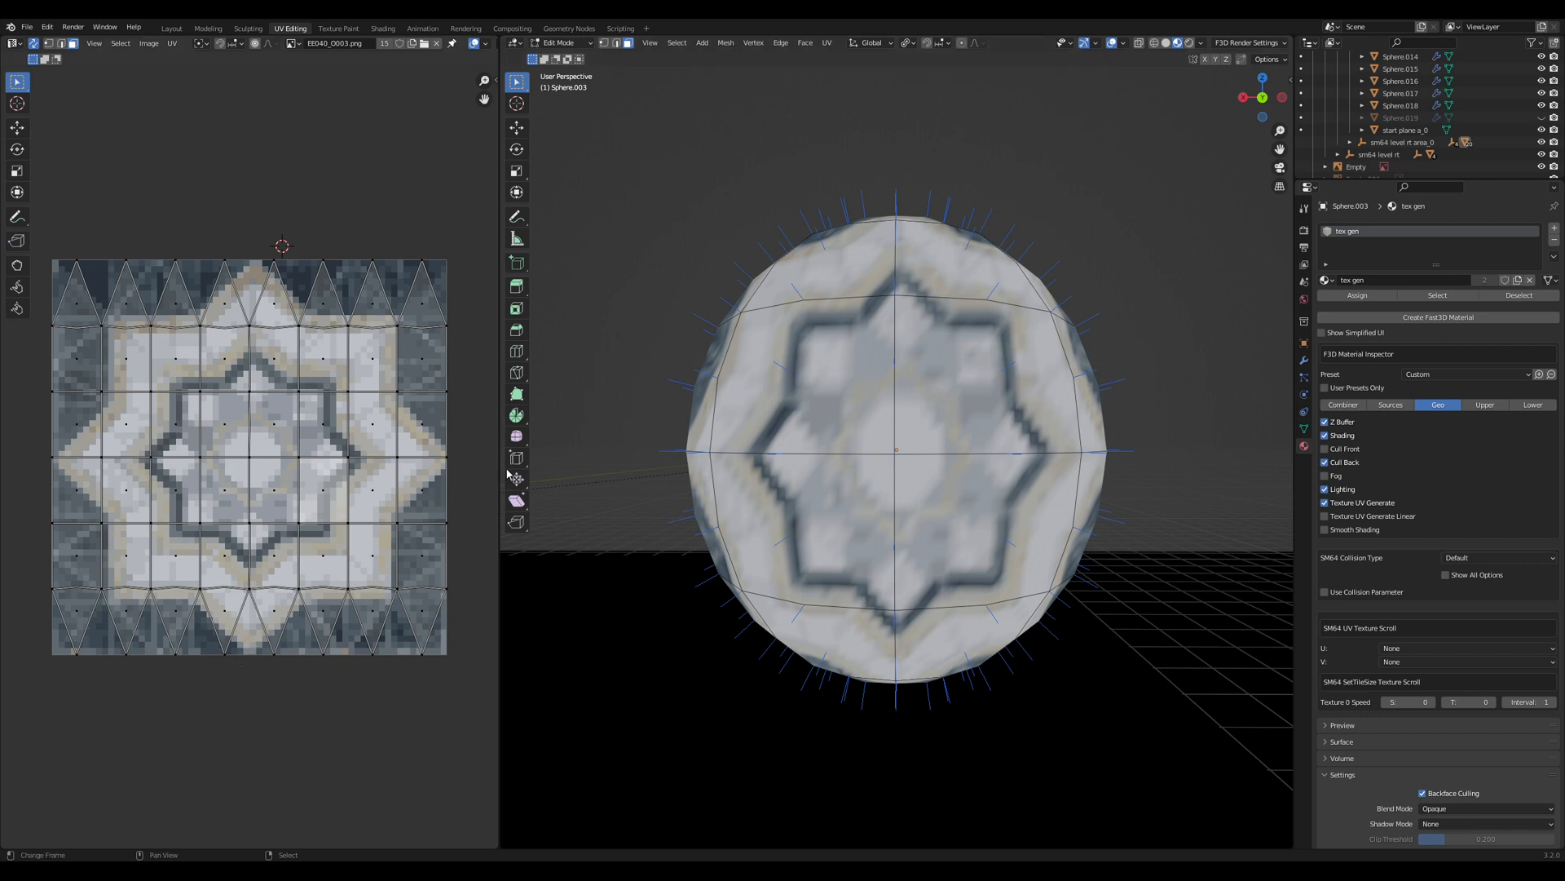
mouse_move(268, 314)
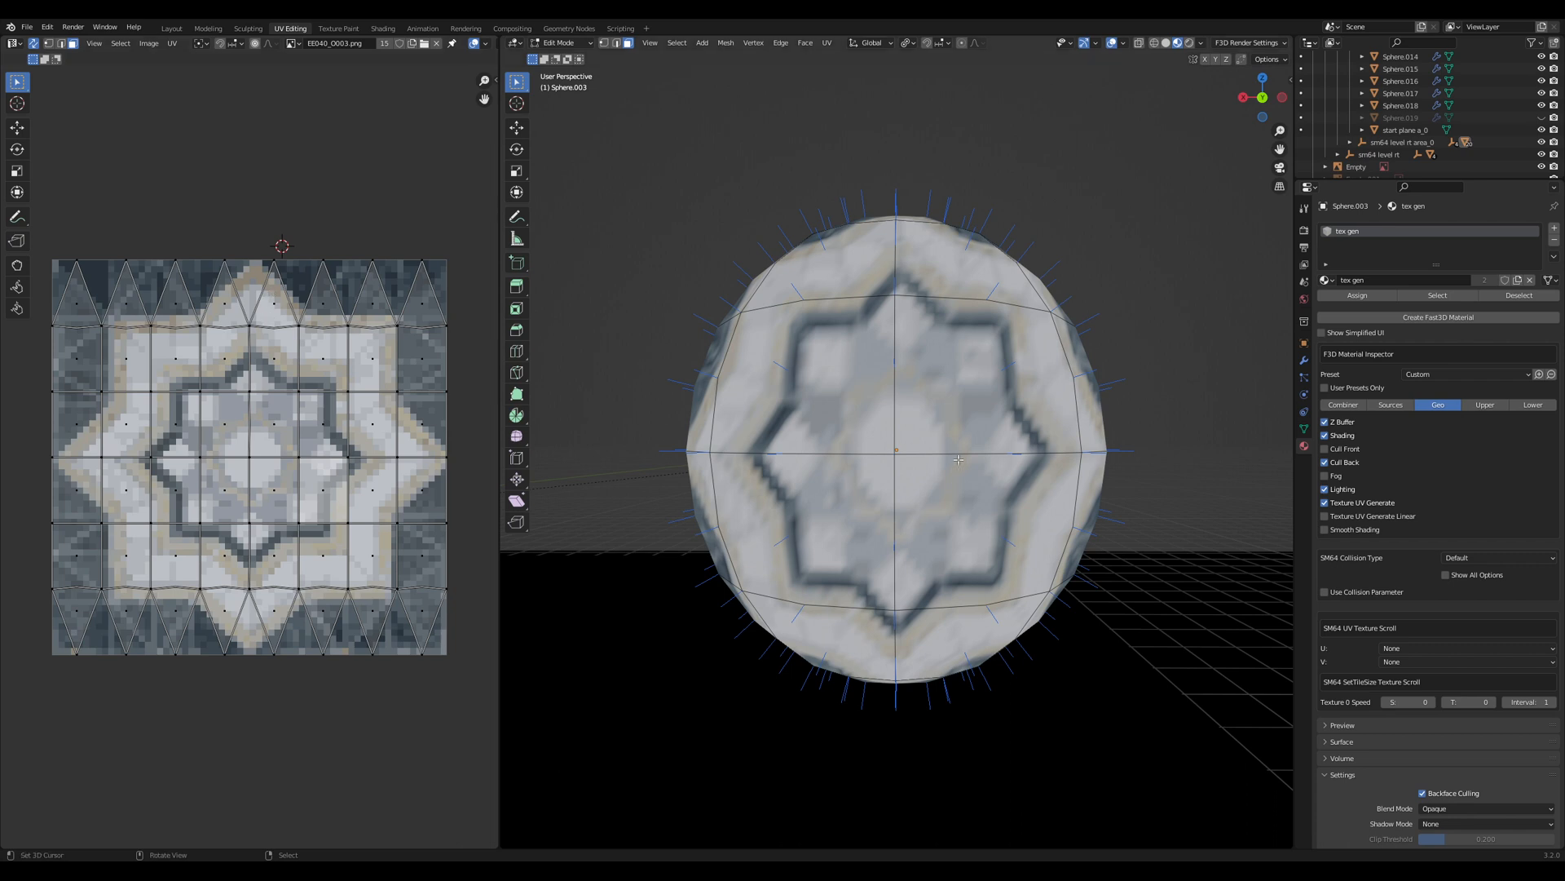
mouse_move(251, 461)
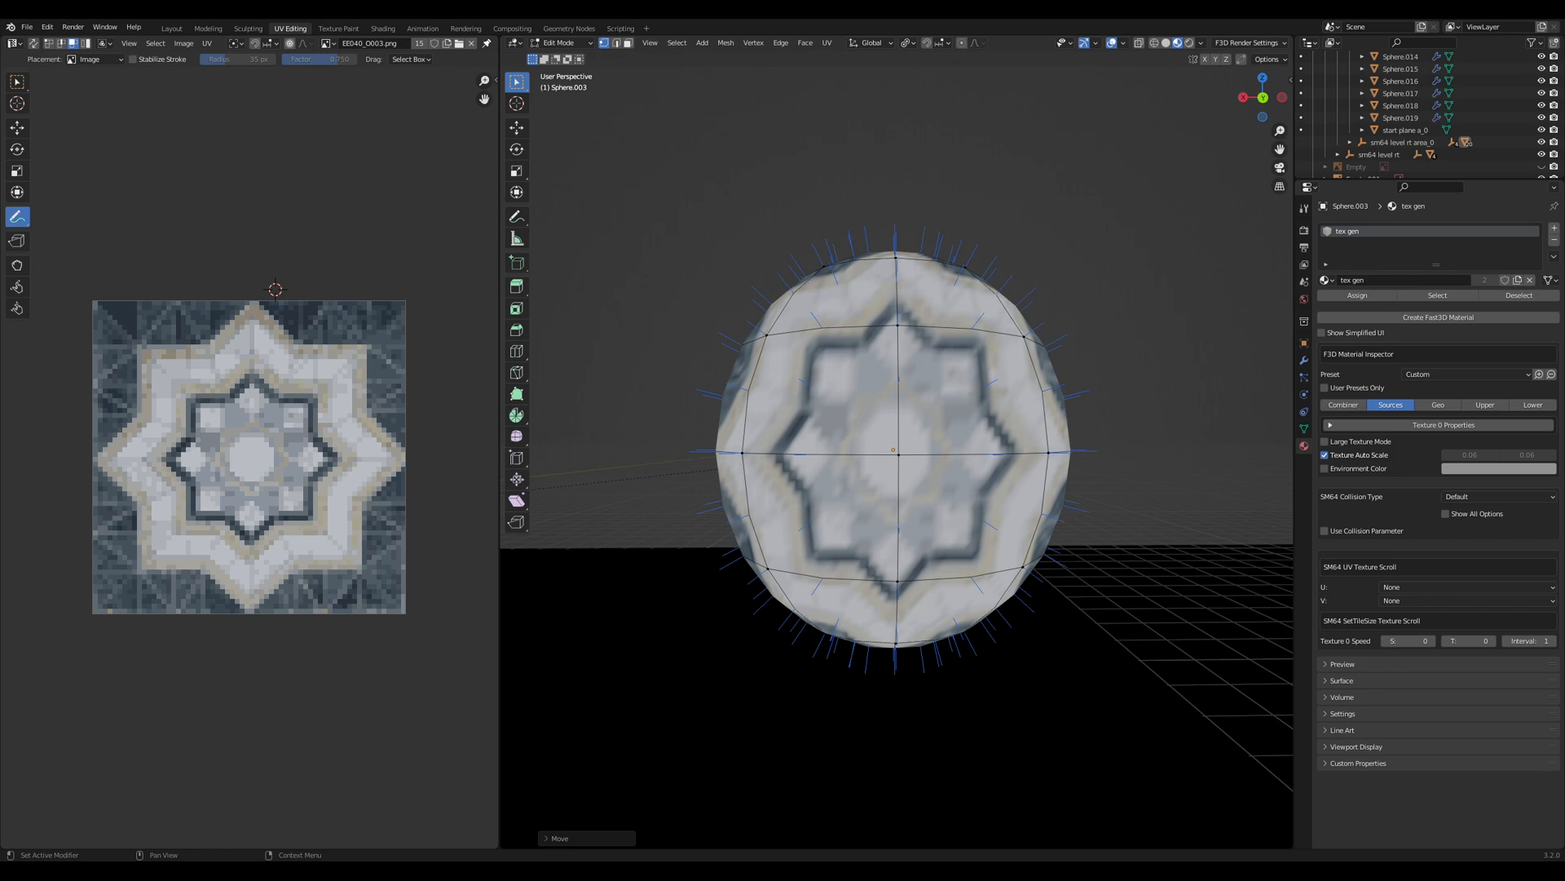
Return to the Layout workspace and orbit around the tex gen sphere's normals.
click(170, 28)
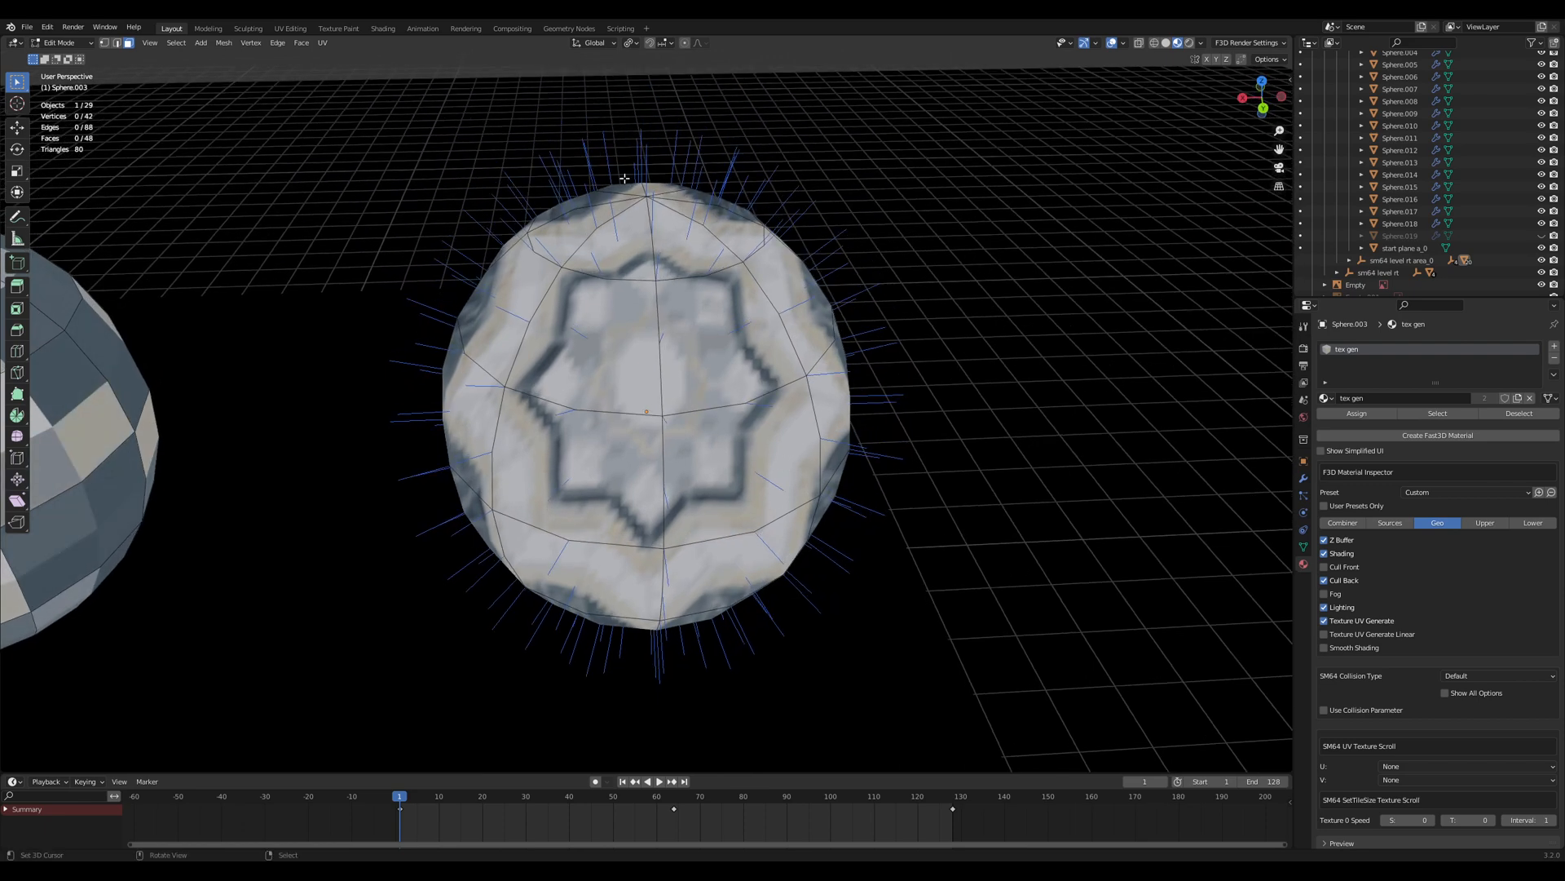
mouse_move(686, 610)
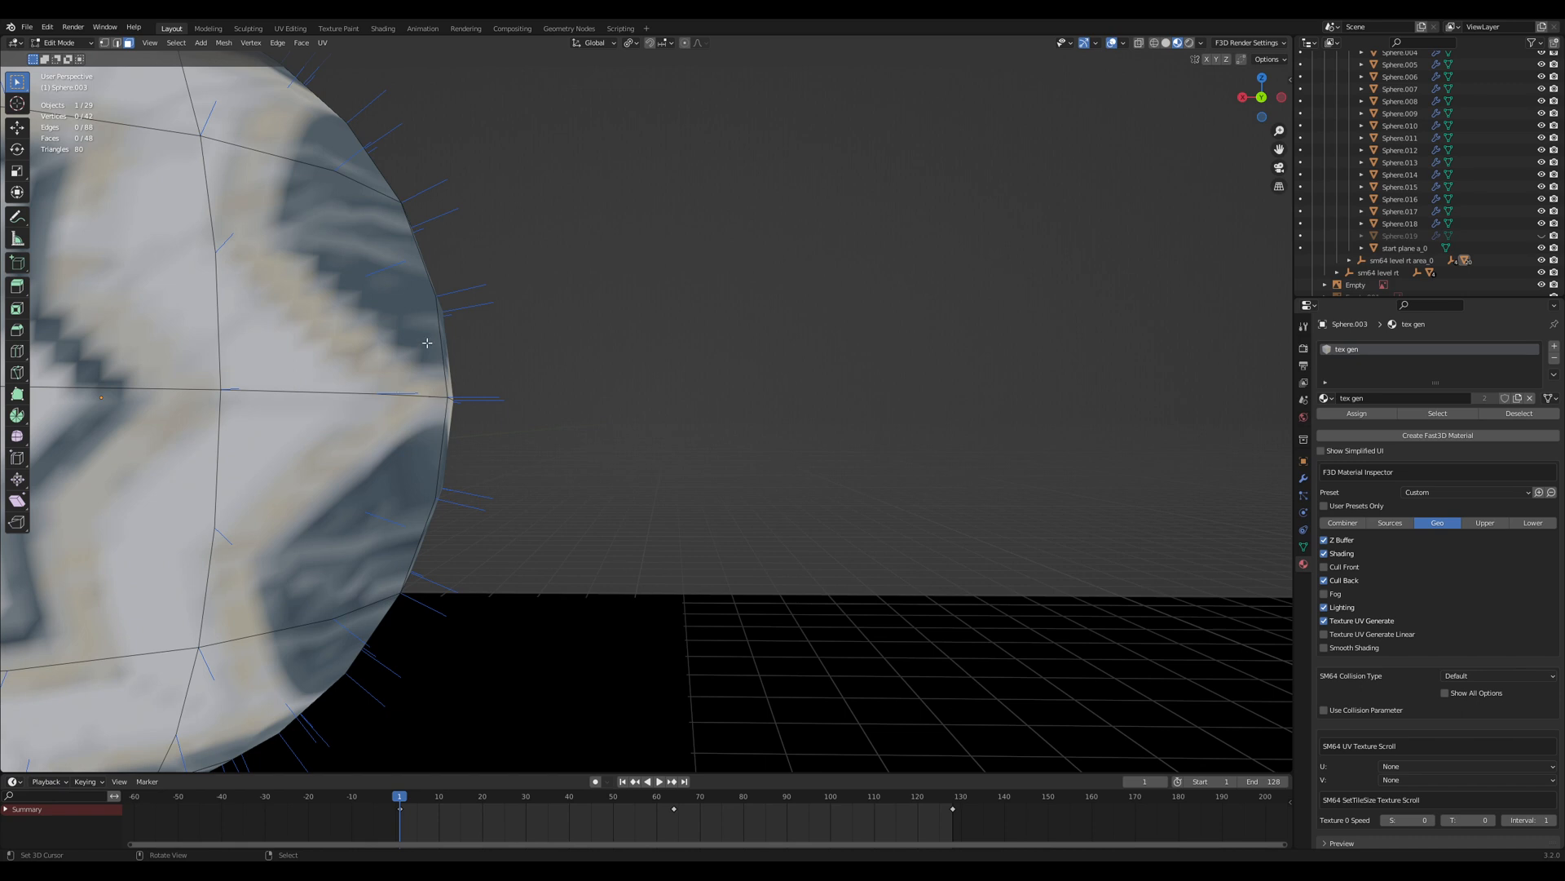
mouse_move(422, 208)
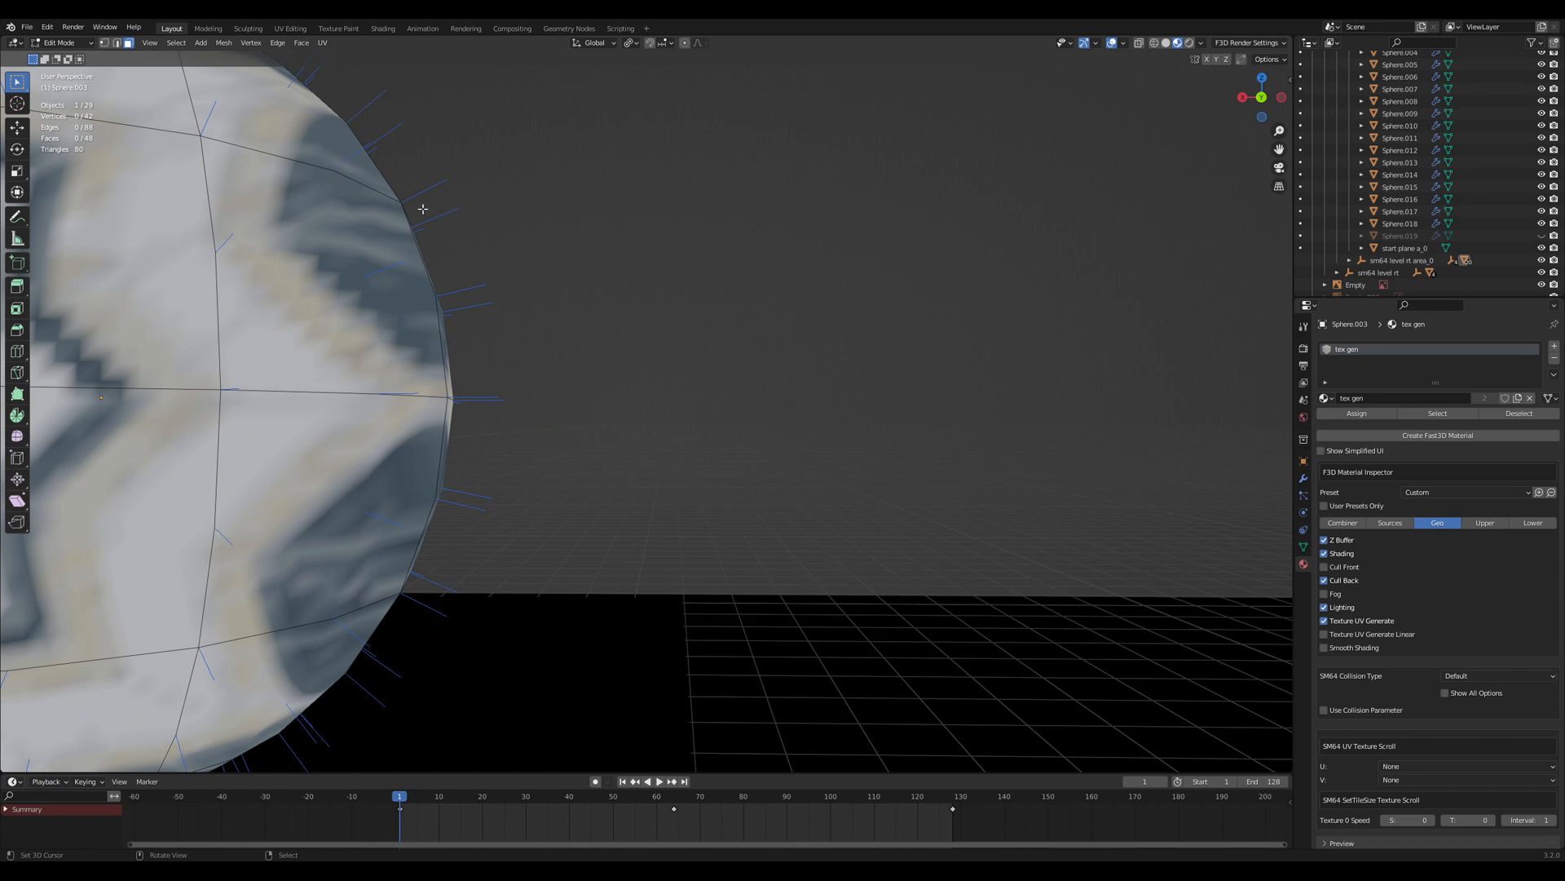
drag(420, 211, 471, 479)
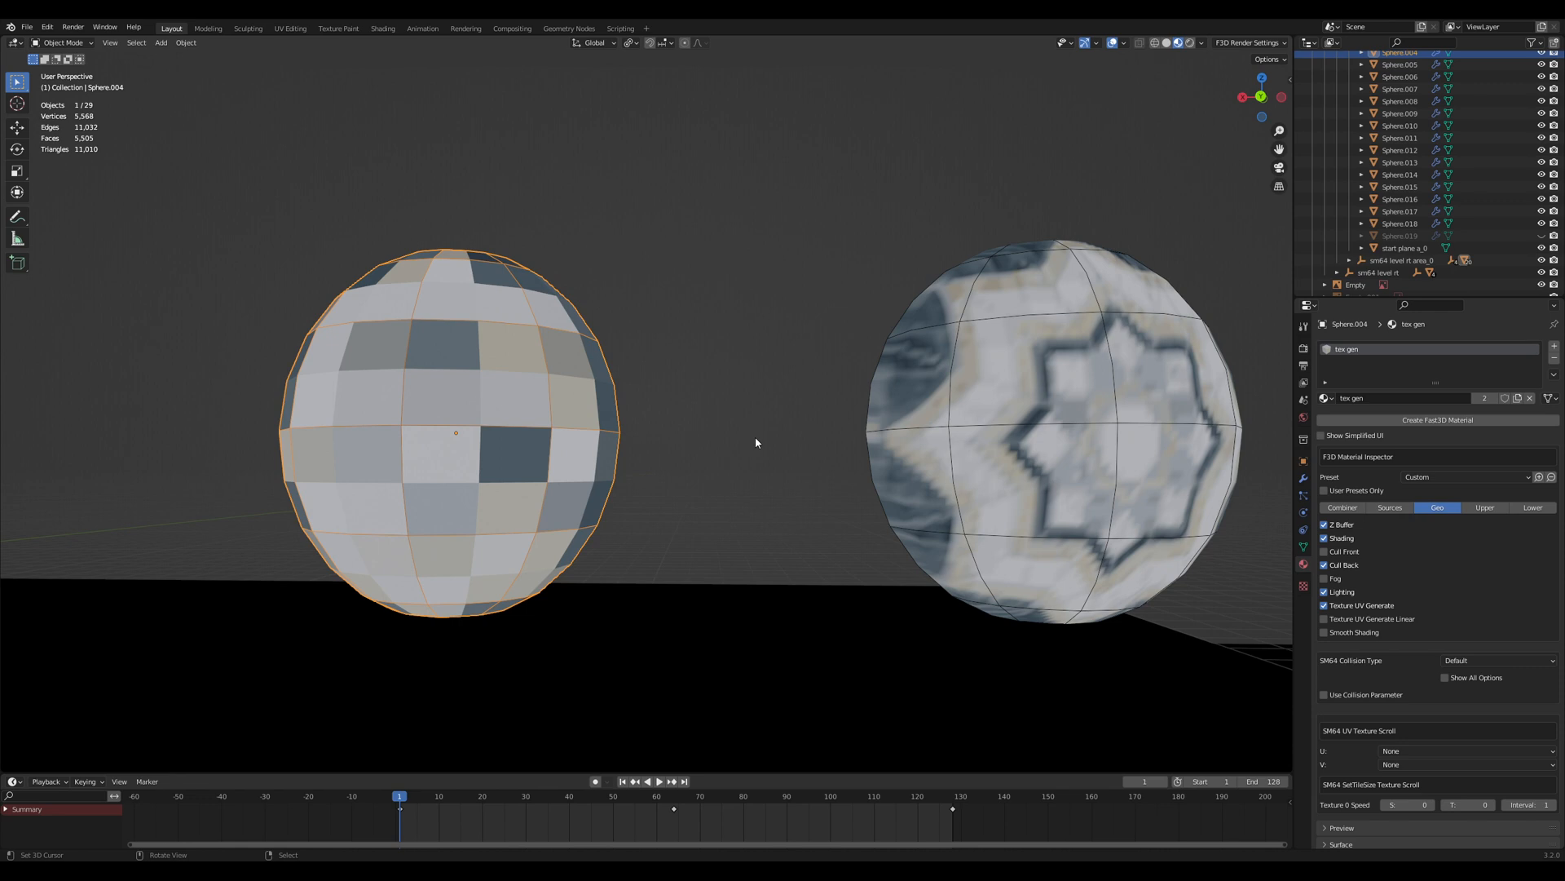
mouse_move(696, 393)
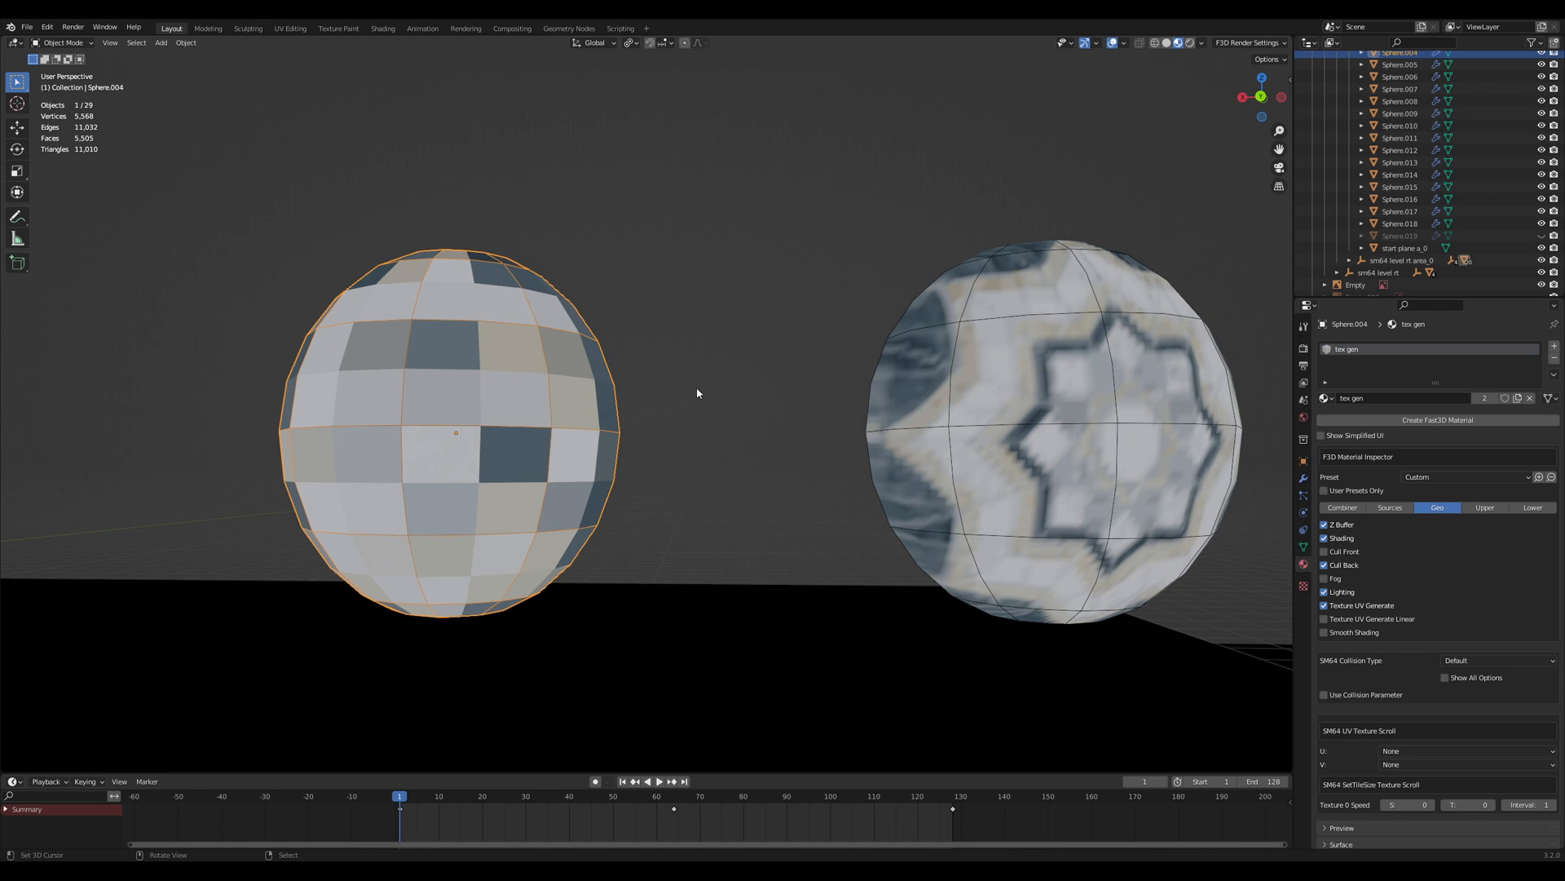
mouse_move(701, 381)
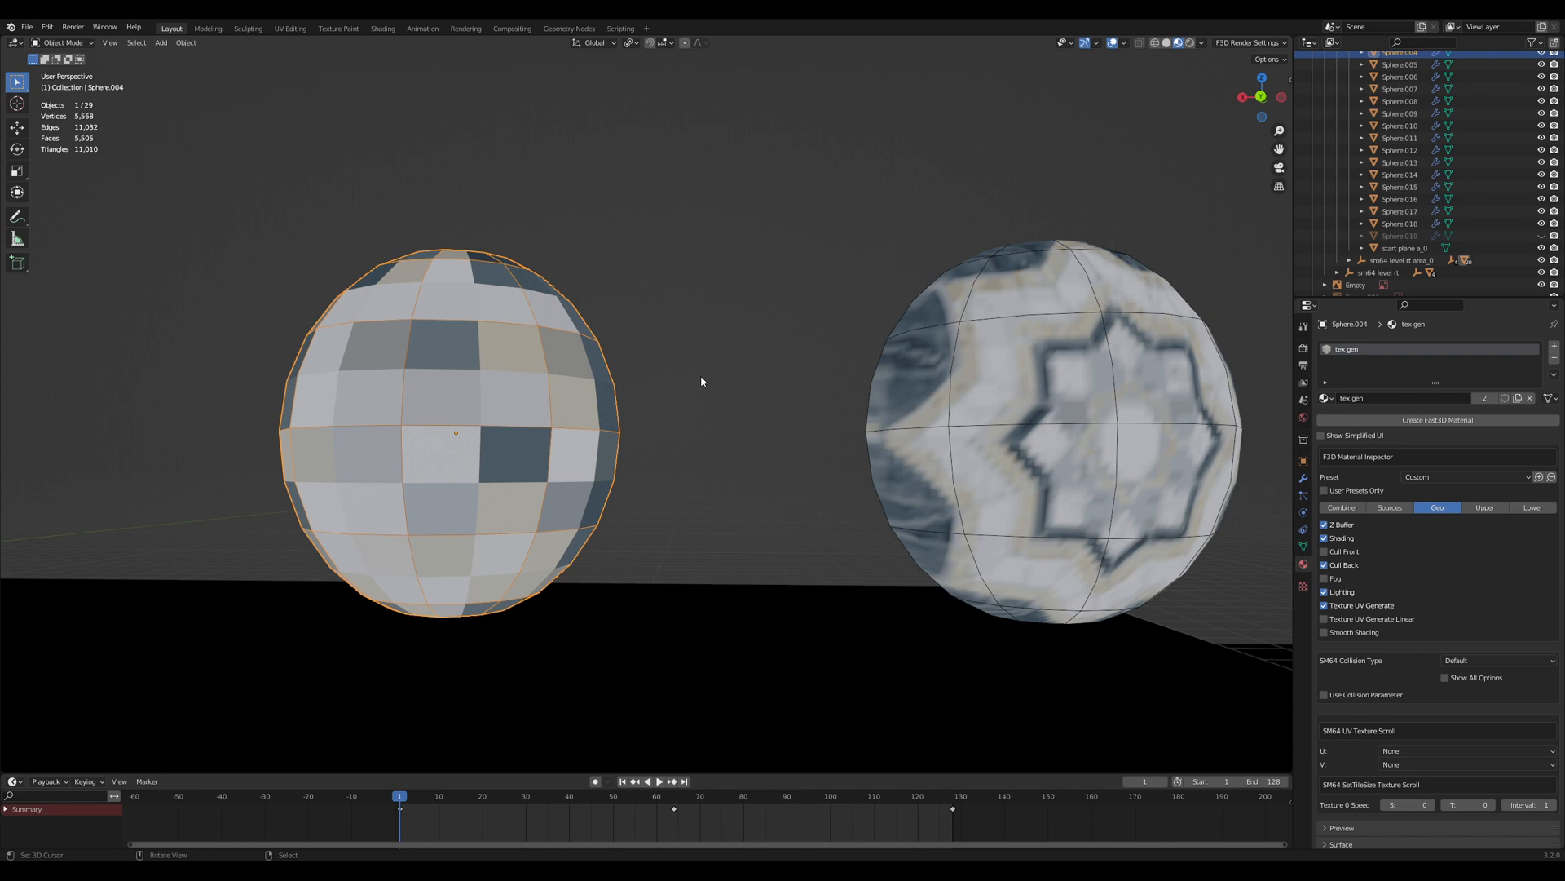
mouse_move(418, 397)
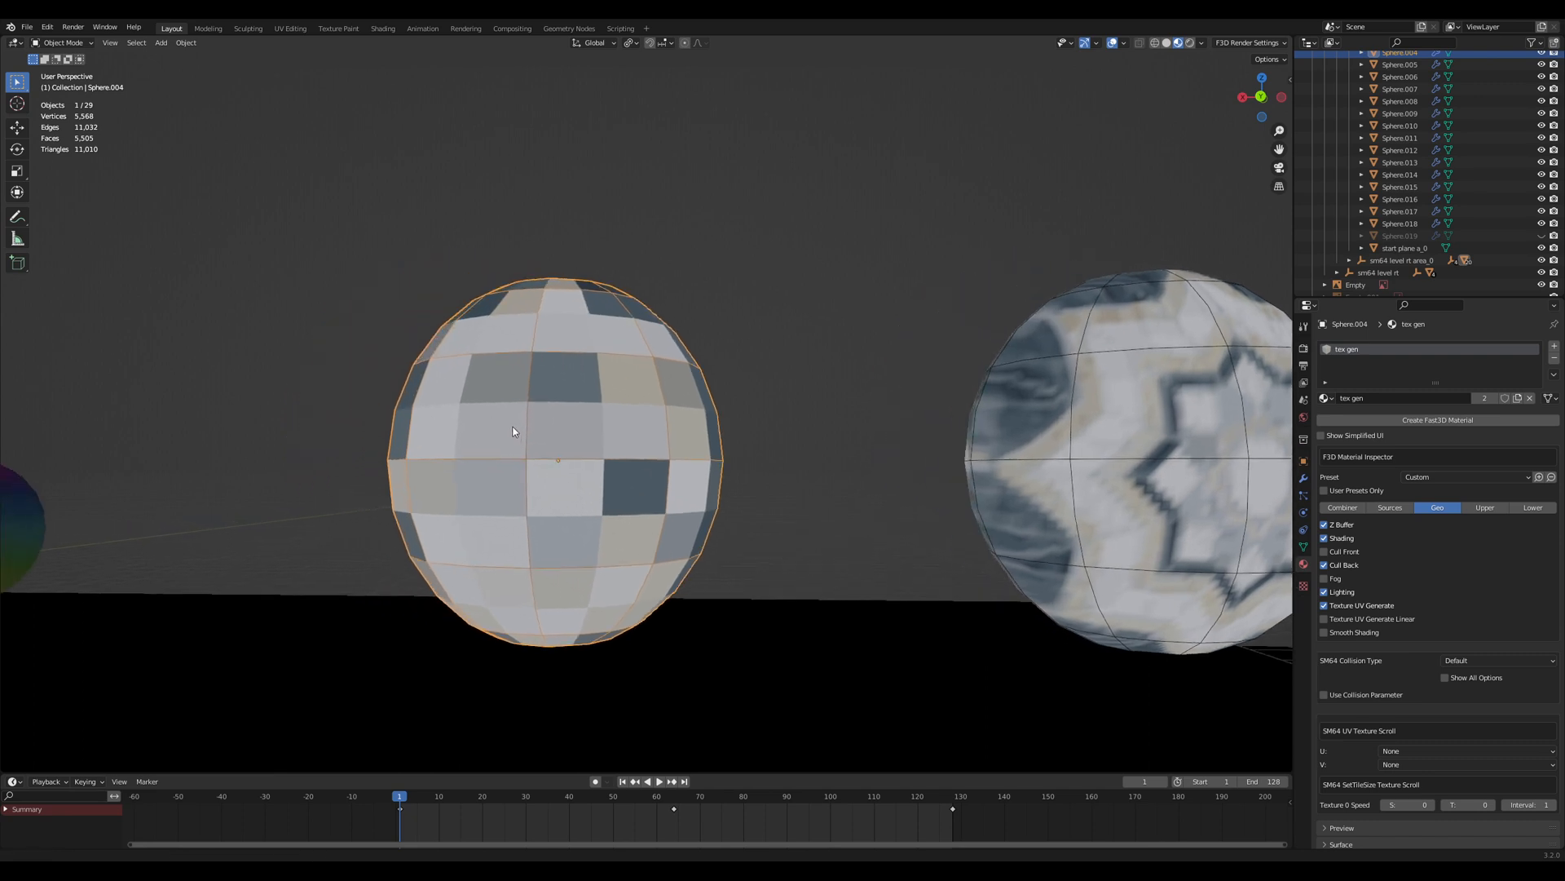
Orbit the viewport to compare the blocky and star-patterned tex gen spheres.
drag(514, 430, 669, 466)
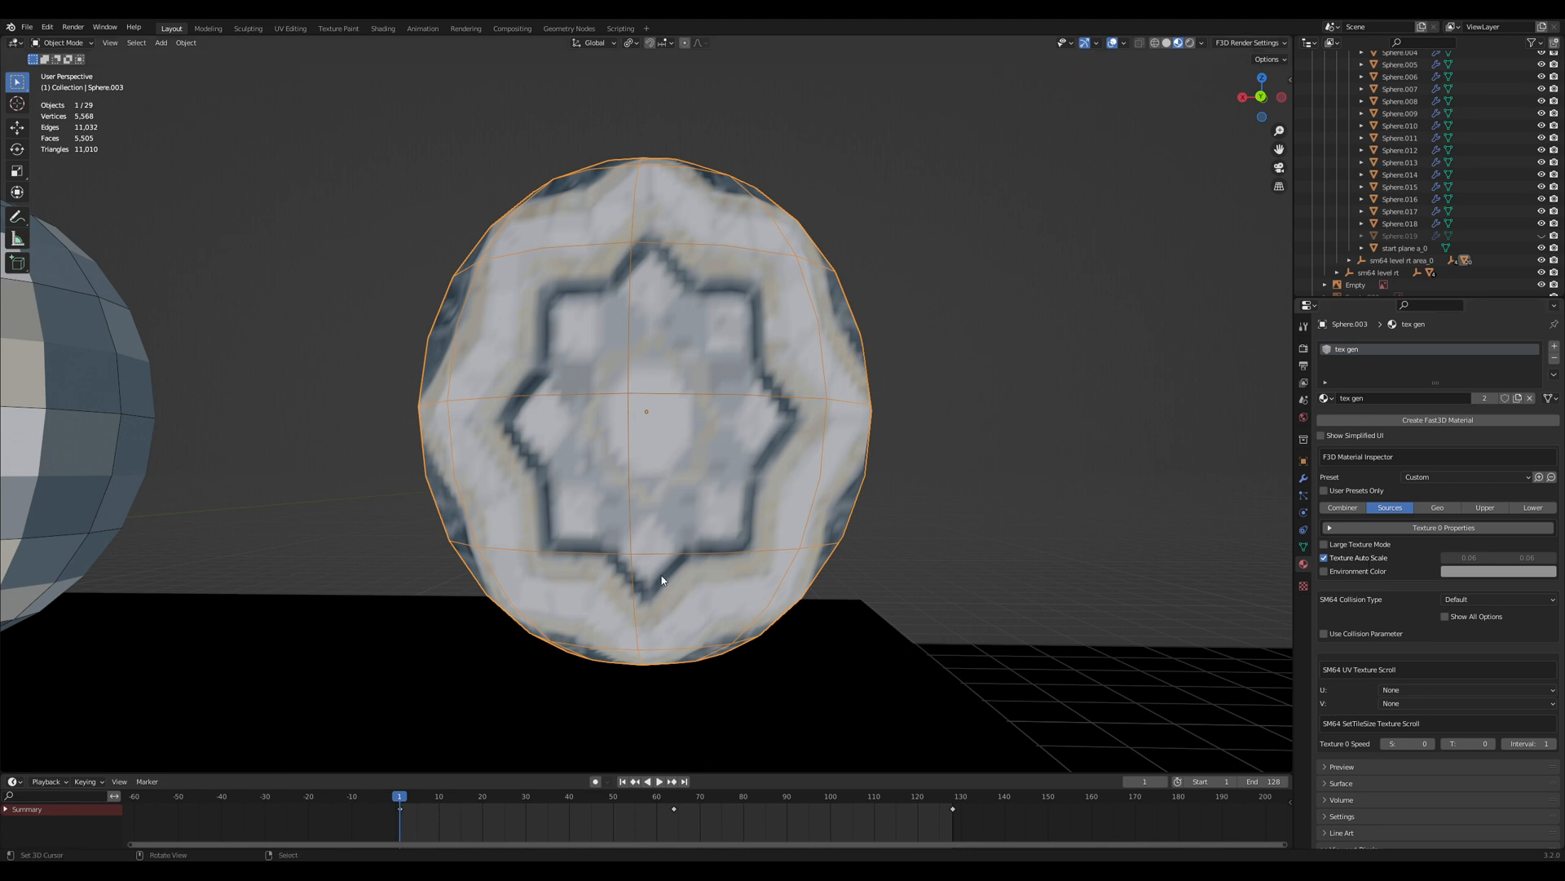
mouse_move(969, 463)
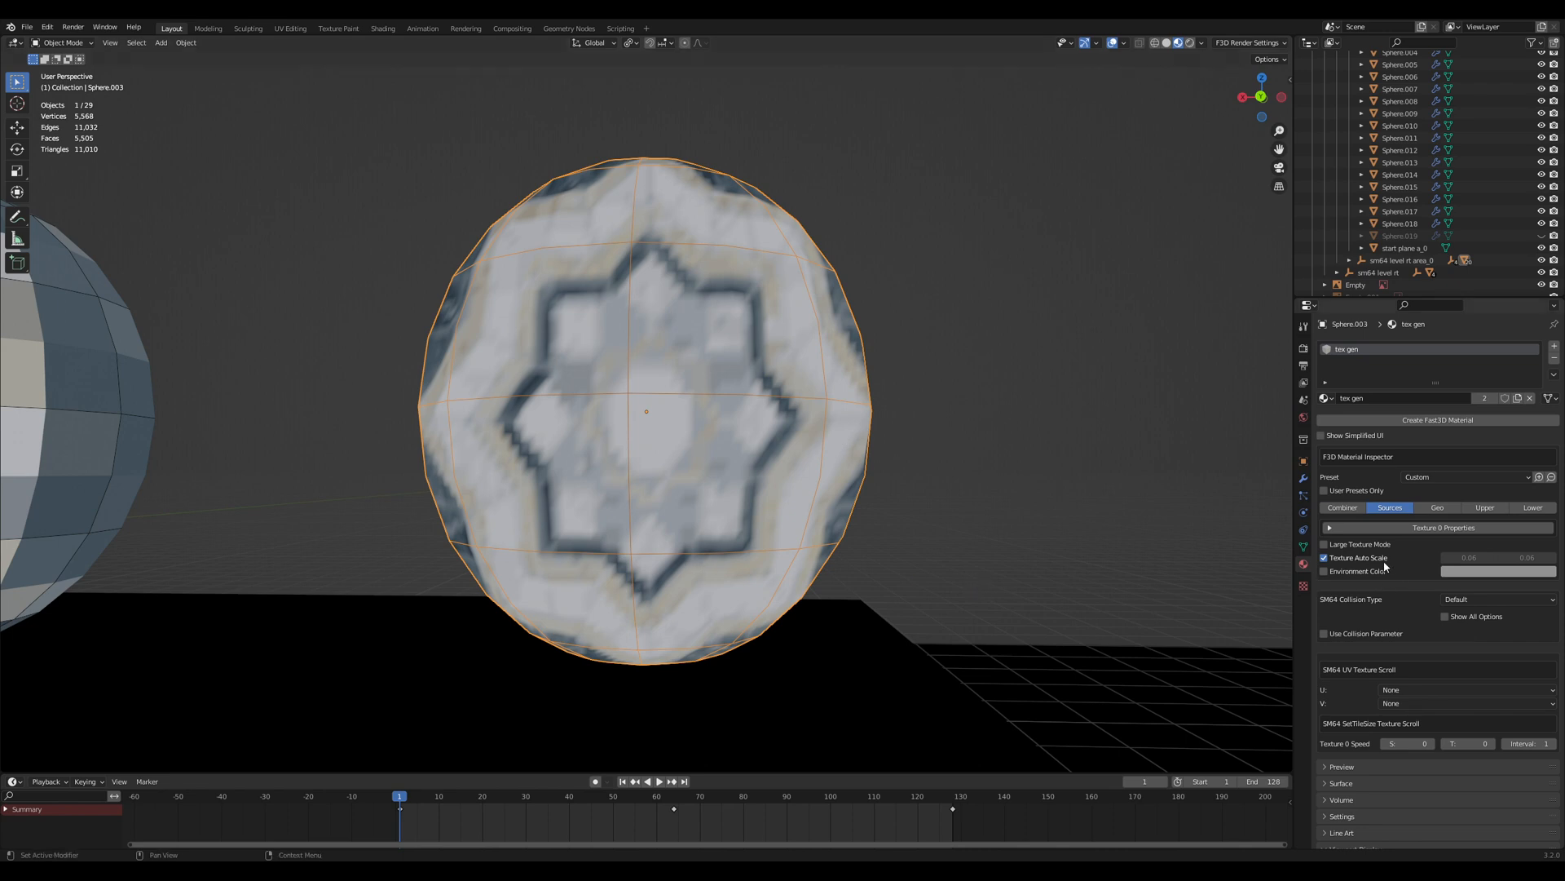
Disable Texture Auto Scale and set a custom texture scale of 0.04 by 0.06.
click(1324, 557)
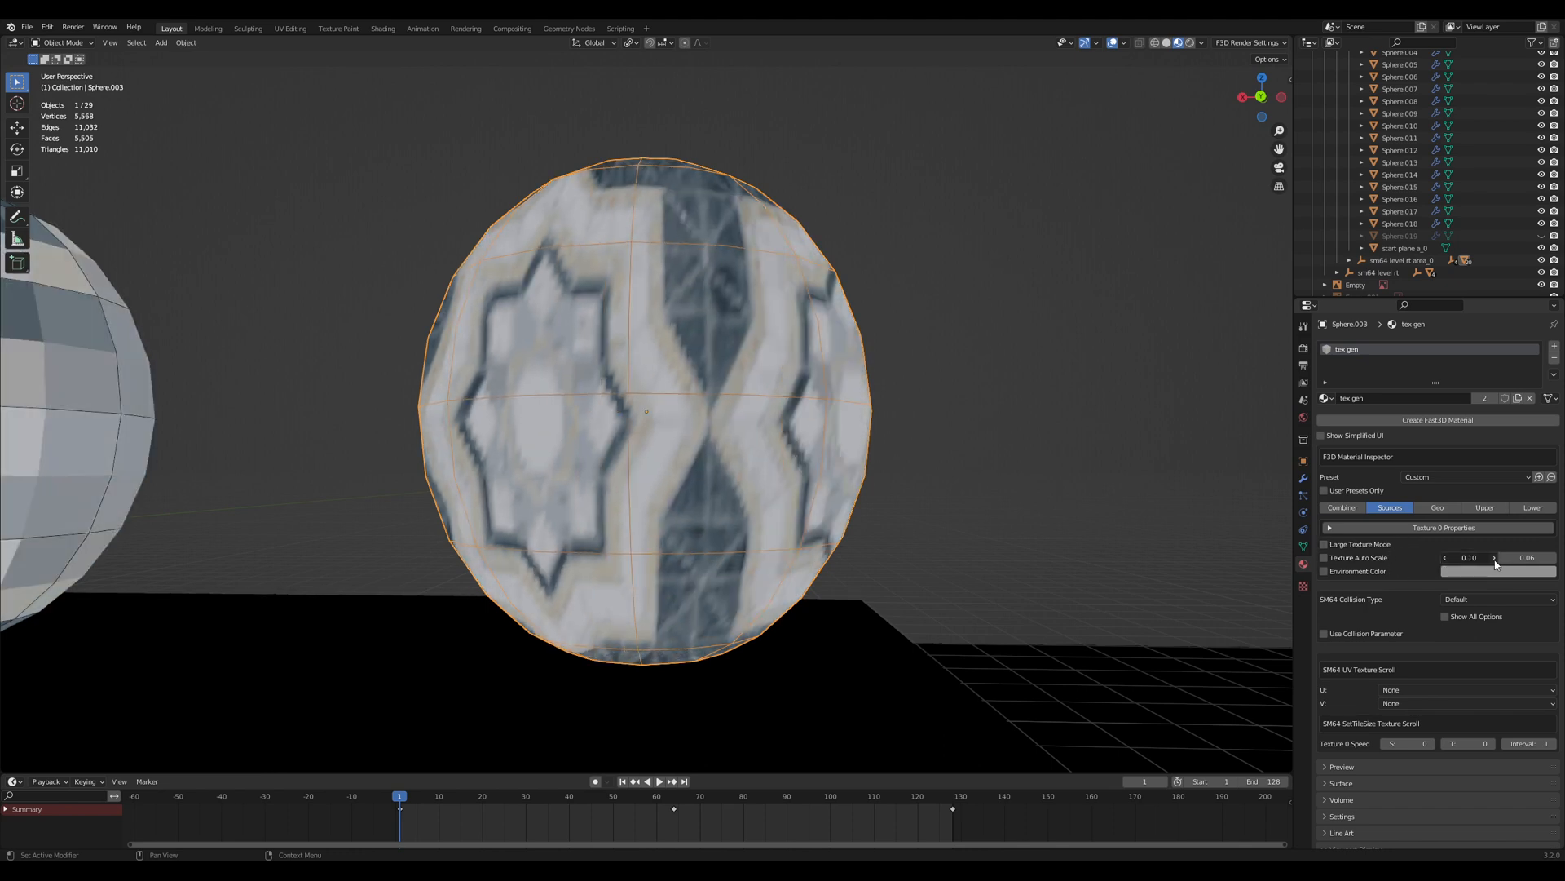
click(1494, 558)
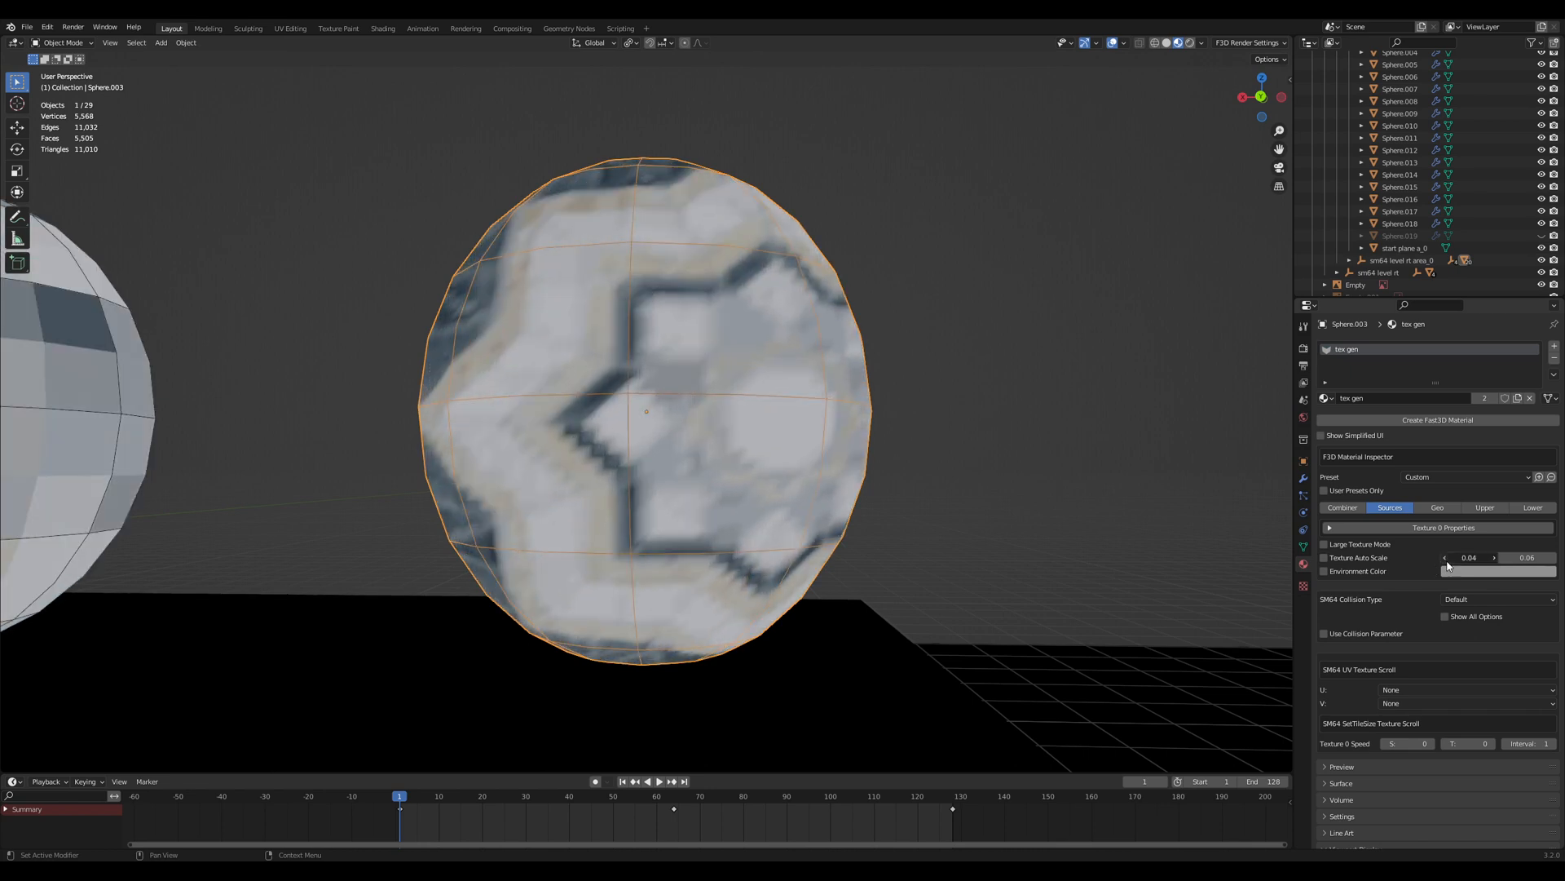
click(1324, 558)
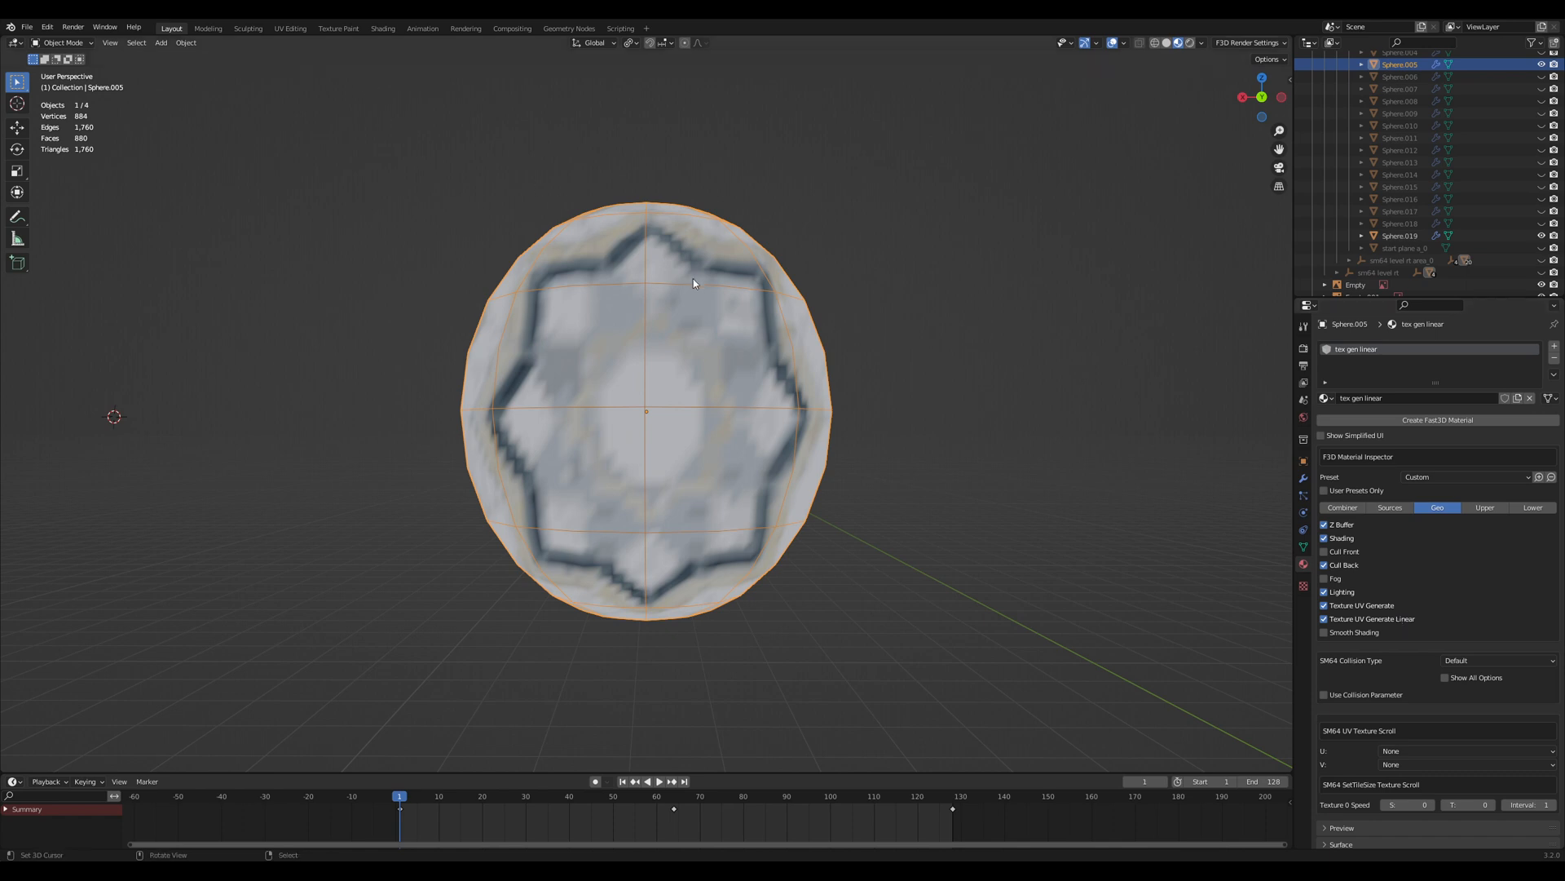
mouse_move(743, 291)
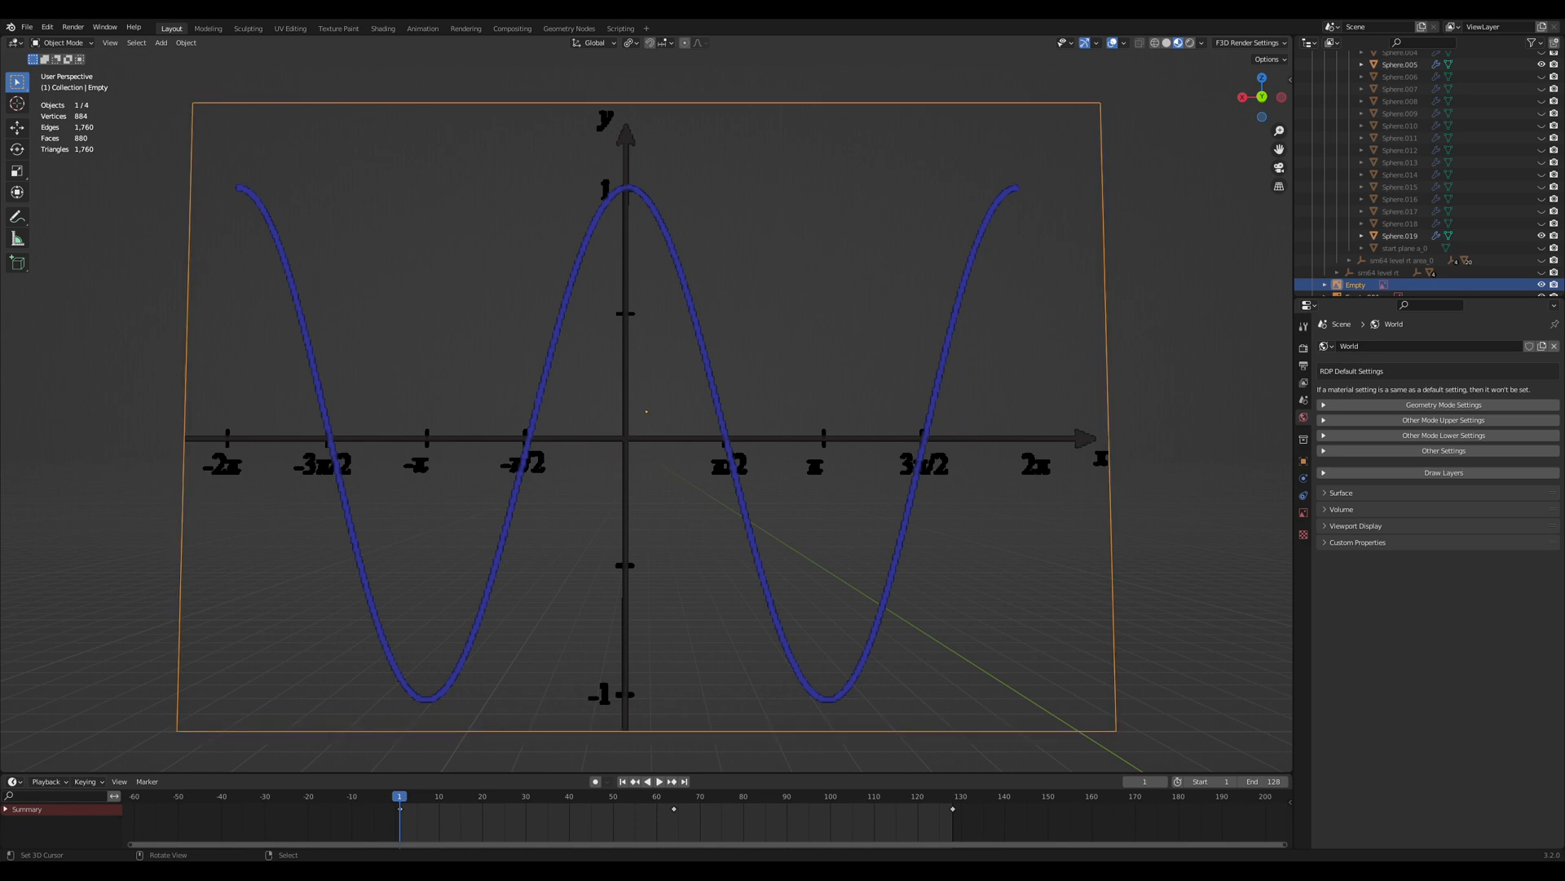
Switch to the UV Editing workspace to show Sphere.005's UV map.
click(289, 28)
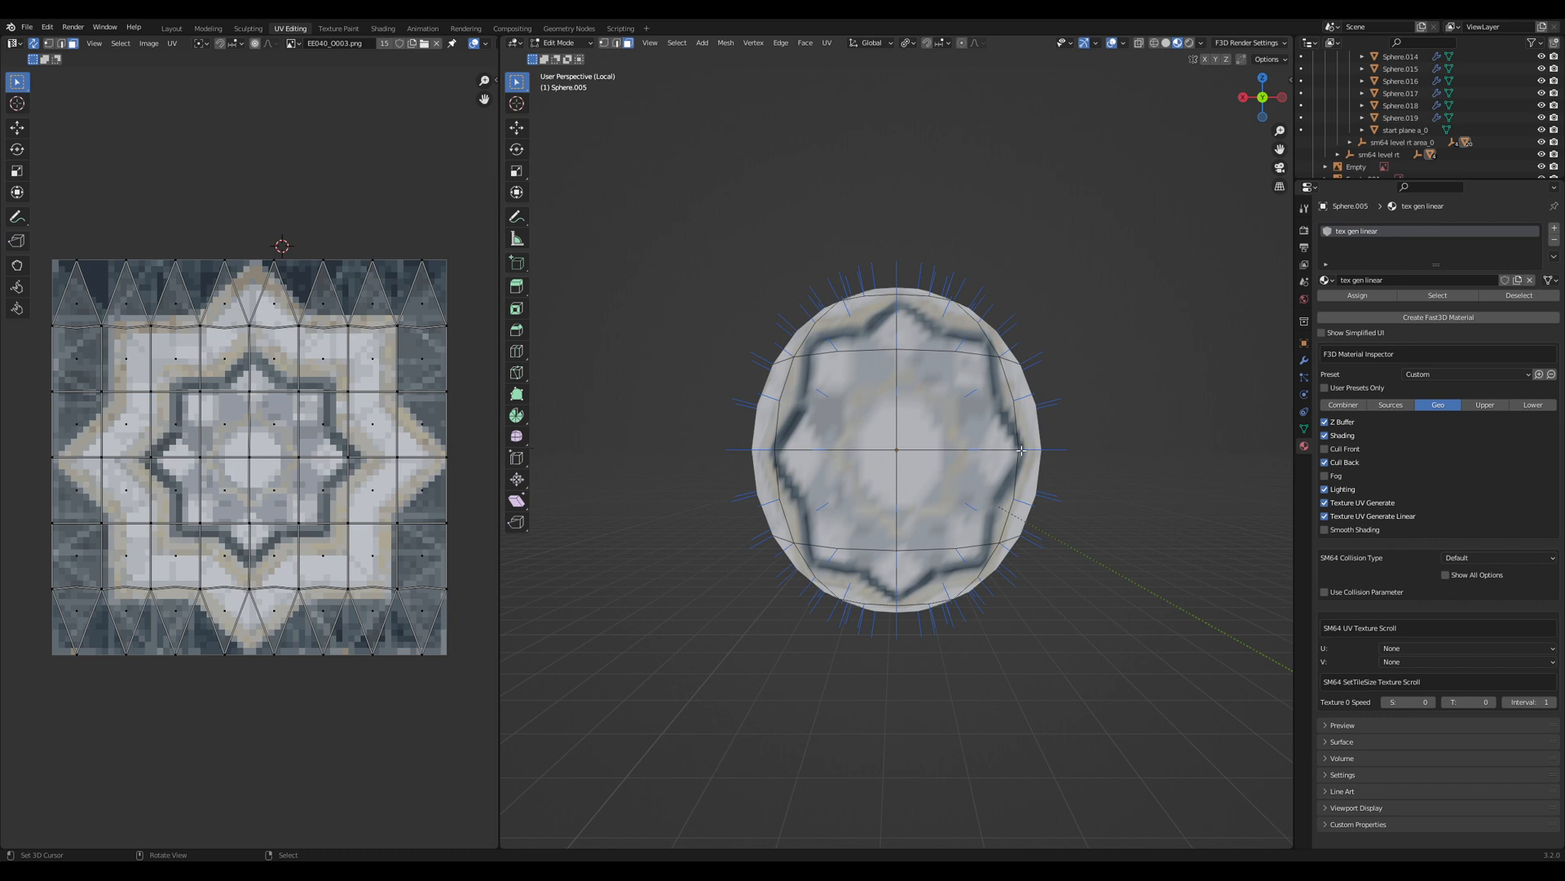
mouse_move(1045, 469)
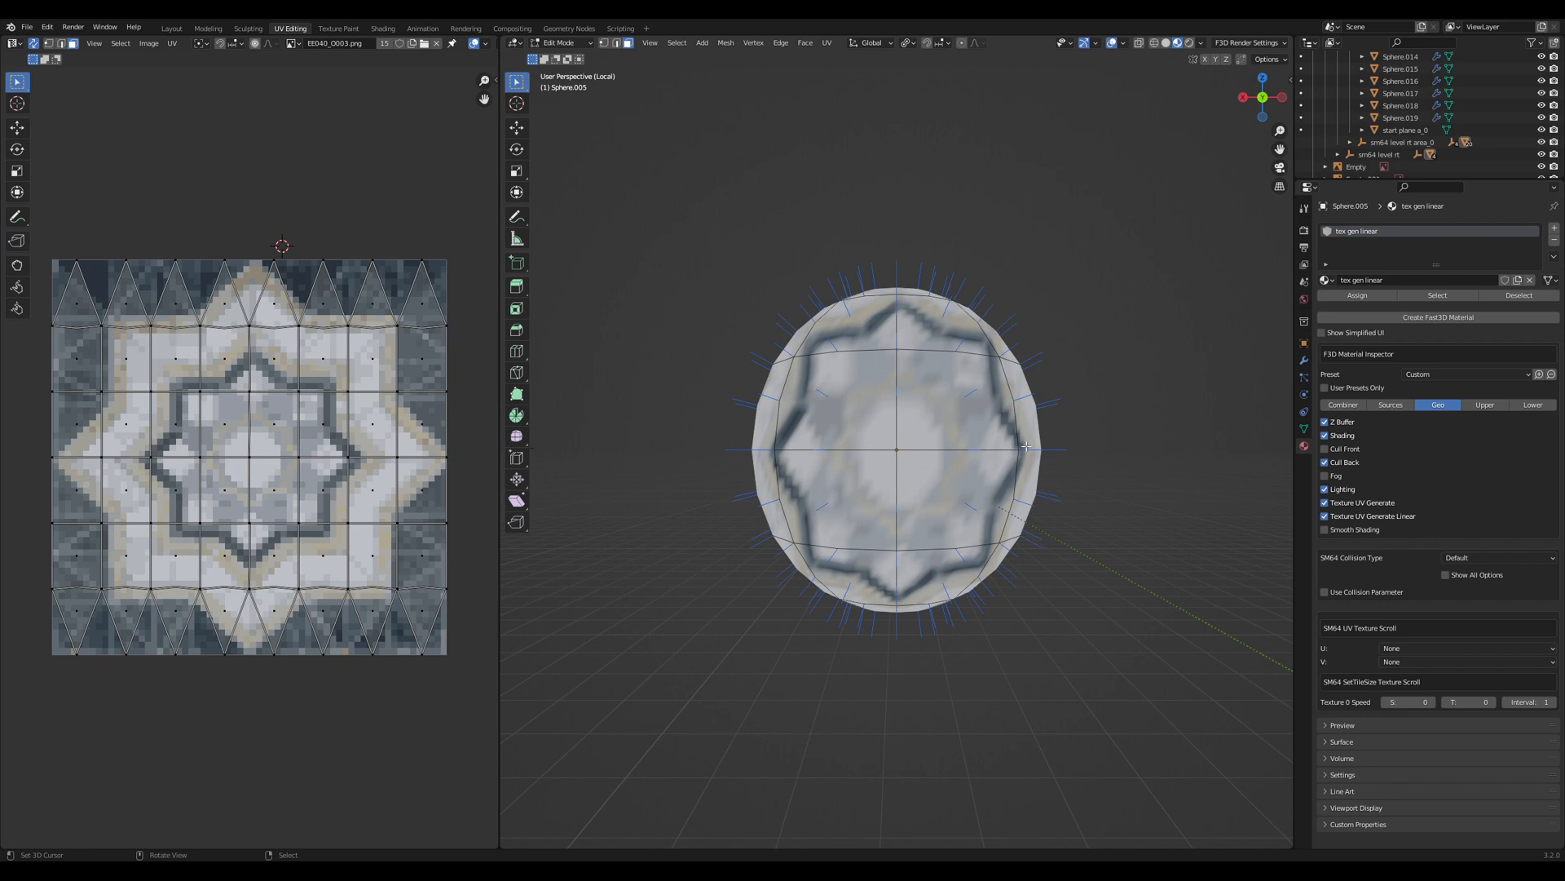
mouse_move(362, 476)
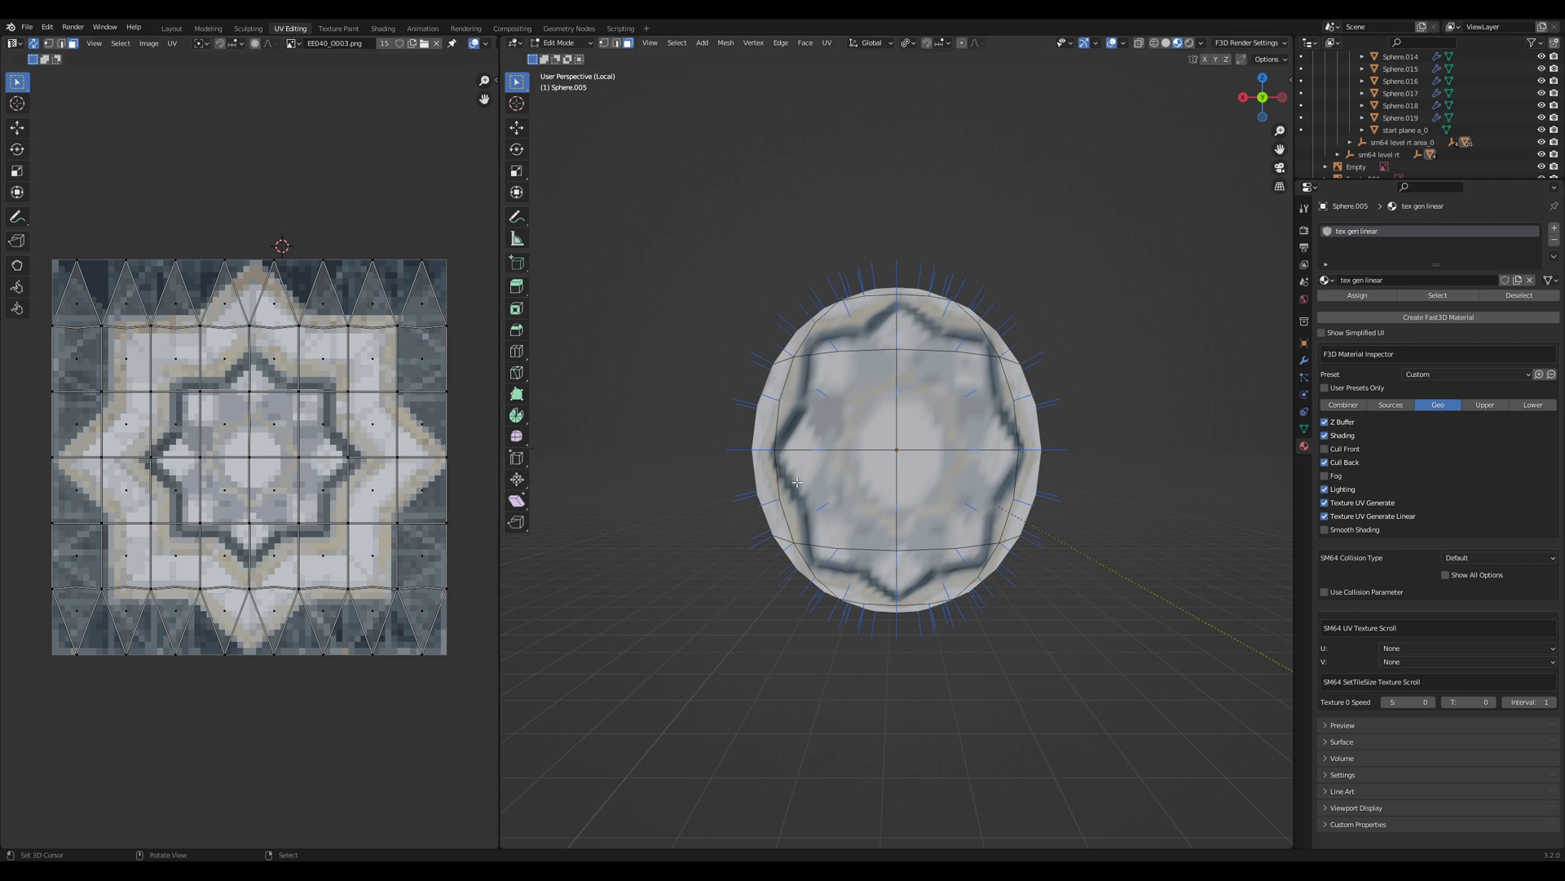
mouse_move(1023, 447)
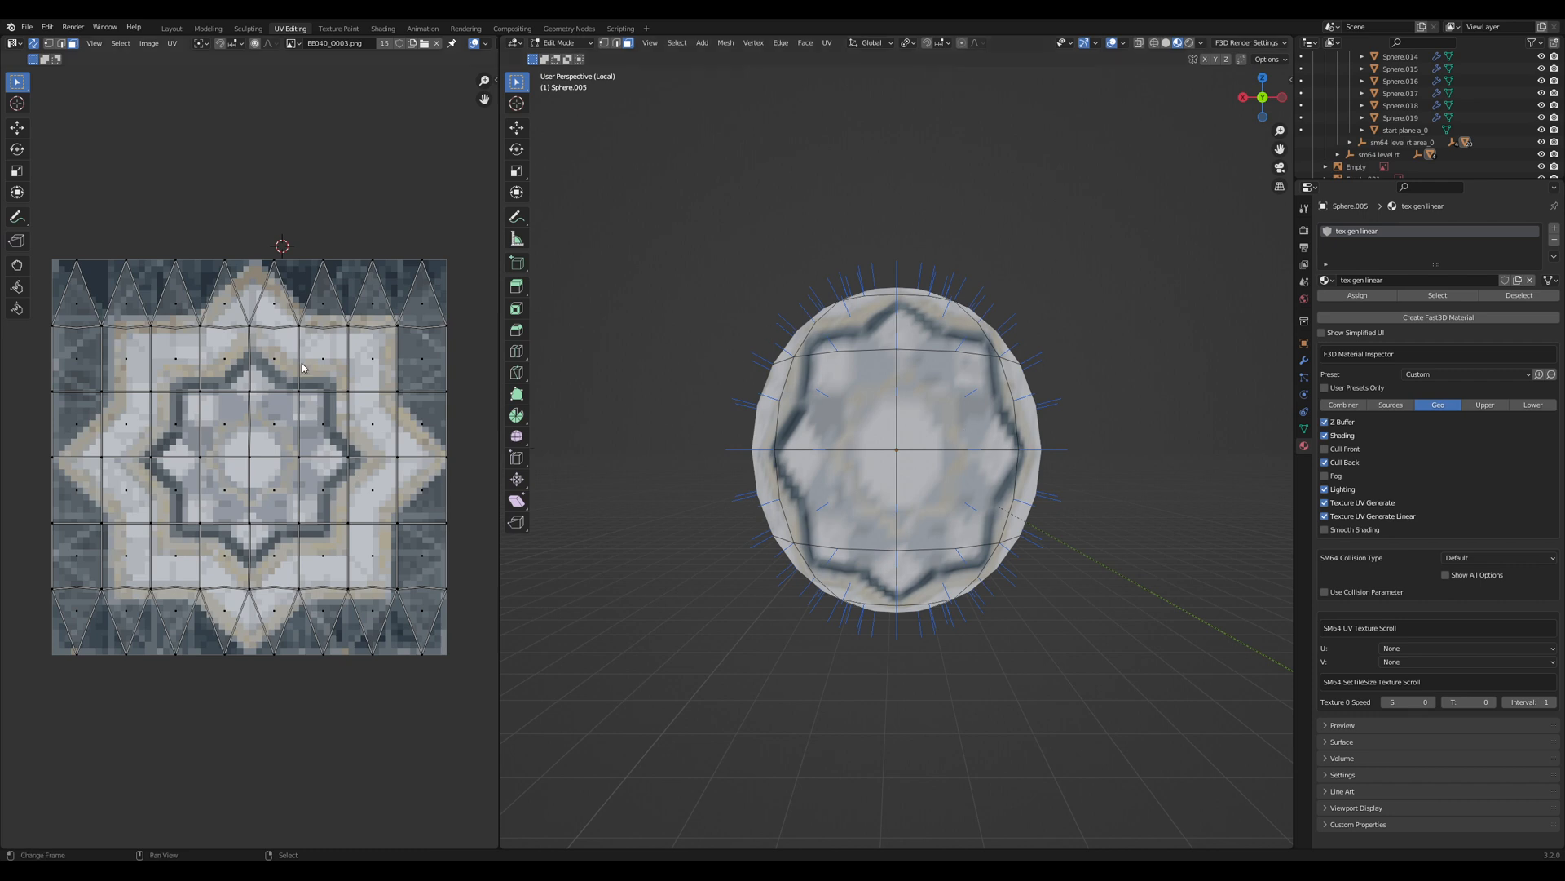
mouse_move(237, 401)
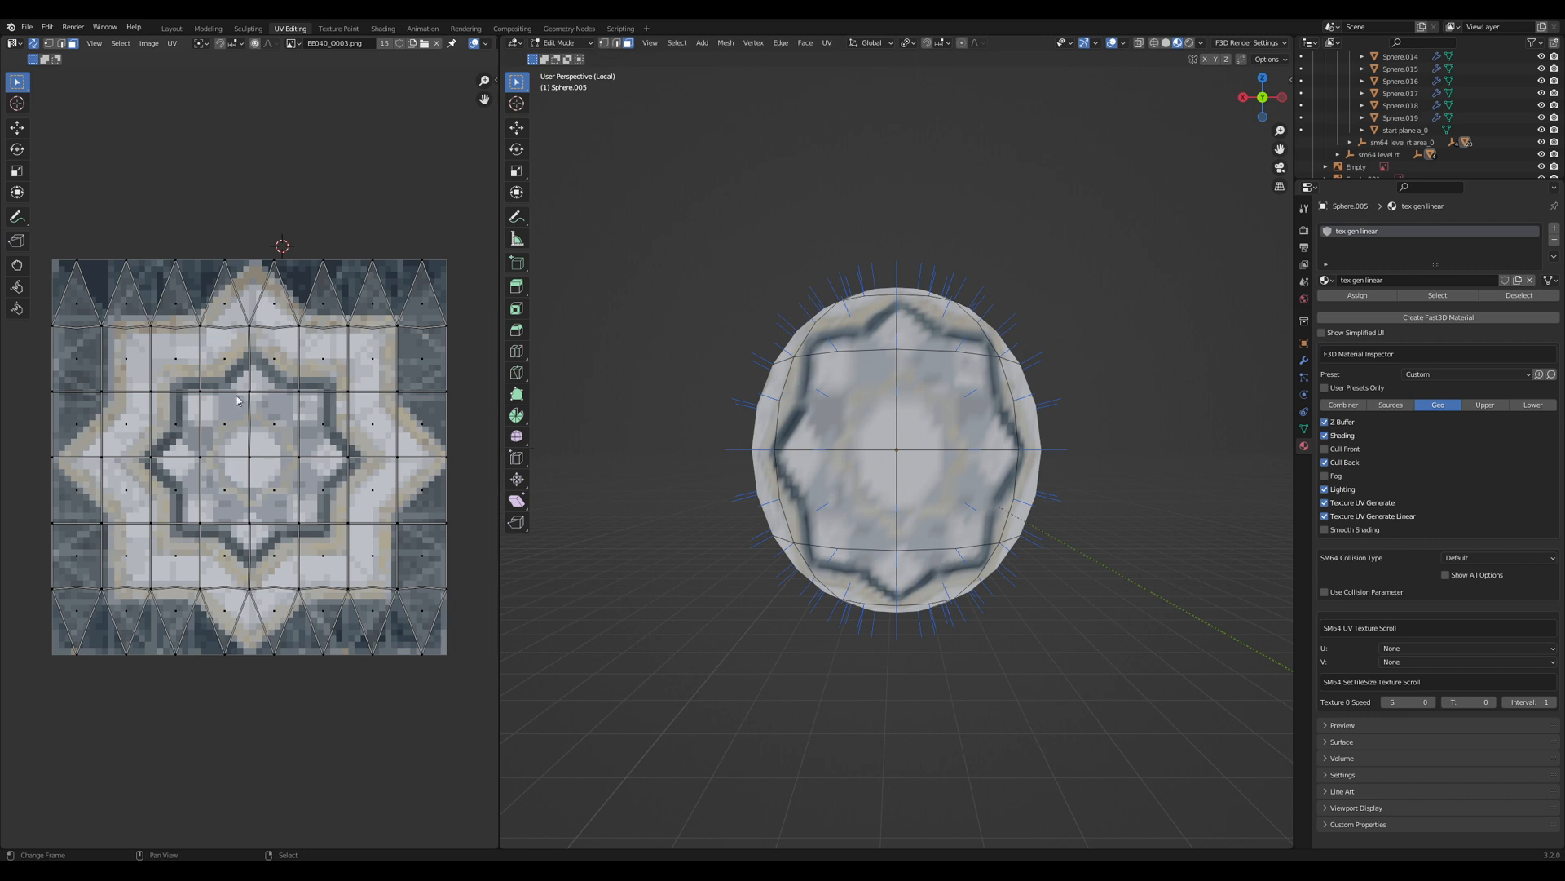
mouse_move(312, 488)
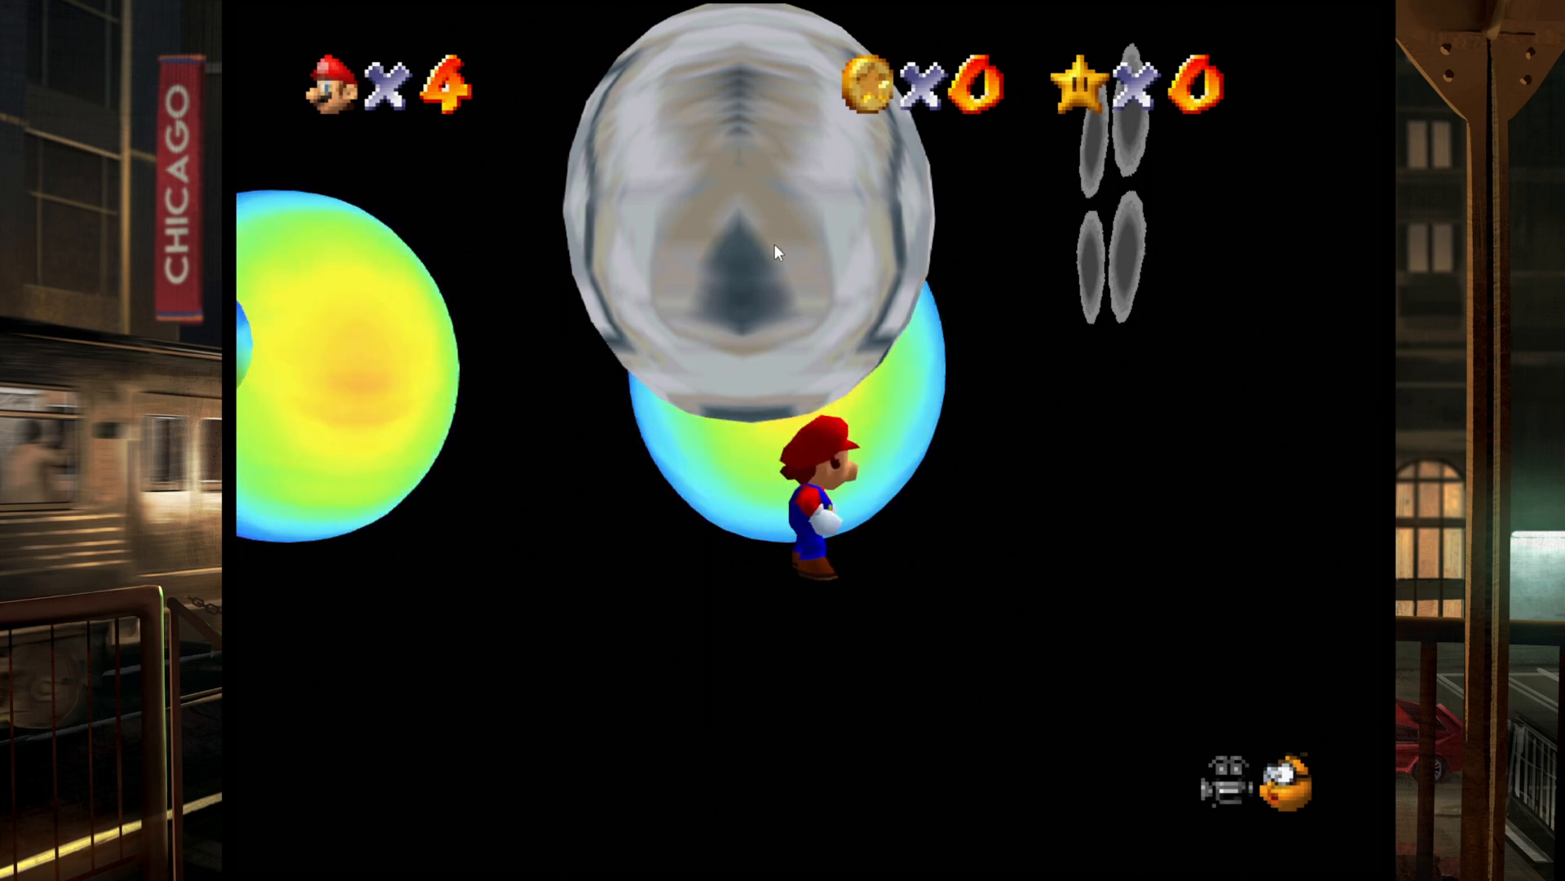
mouse_move(977, 261)
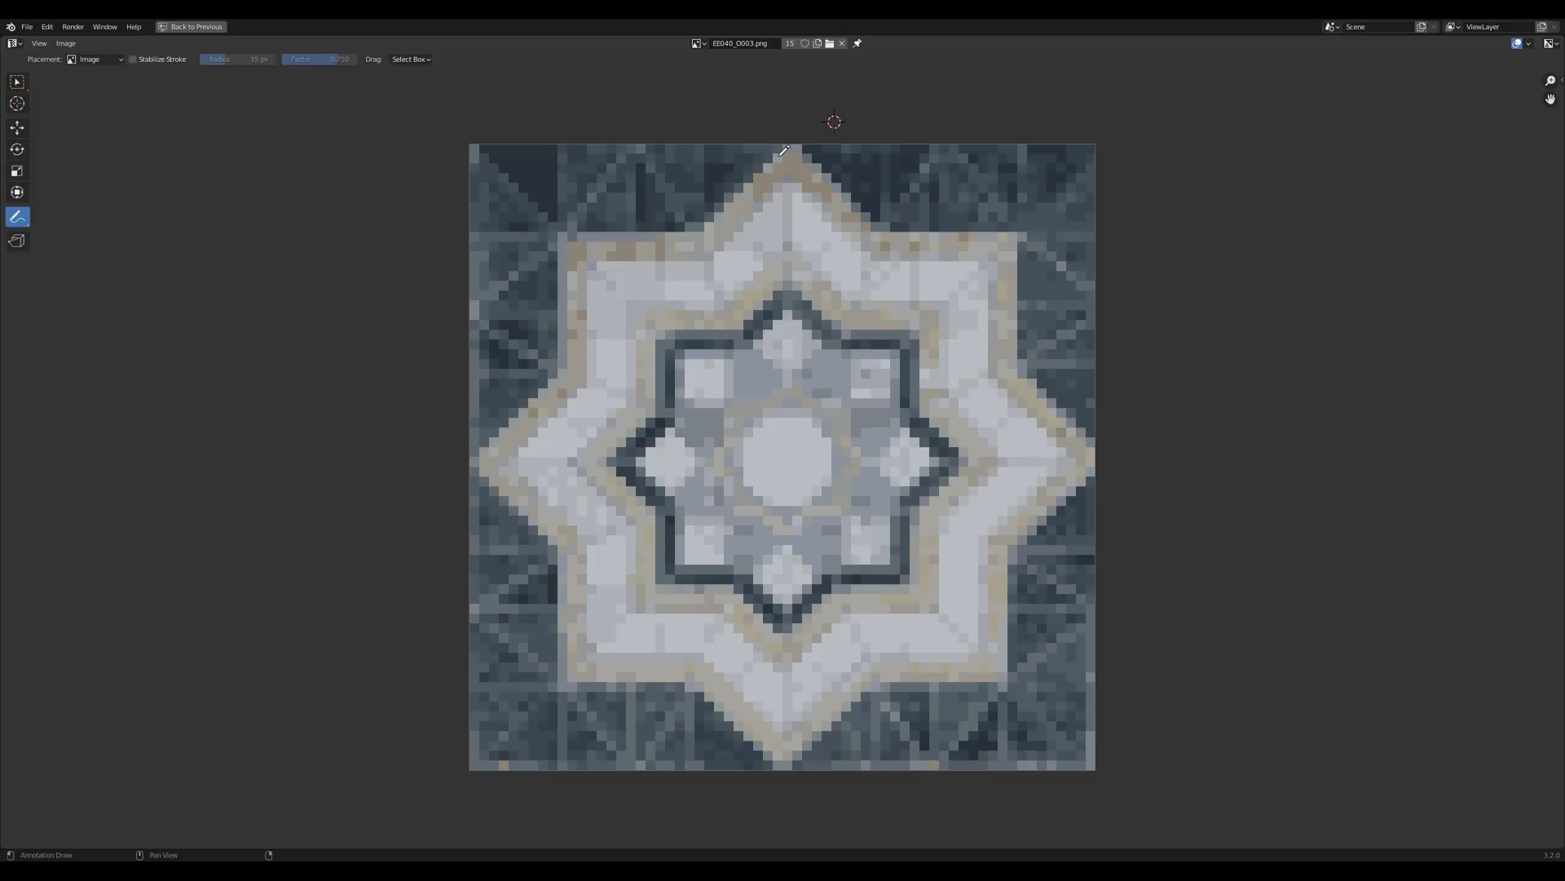
Draw a freehand annotation outline around the tile texture, then return to Layout.
drag(784, 155, 908, 206)
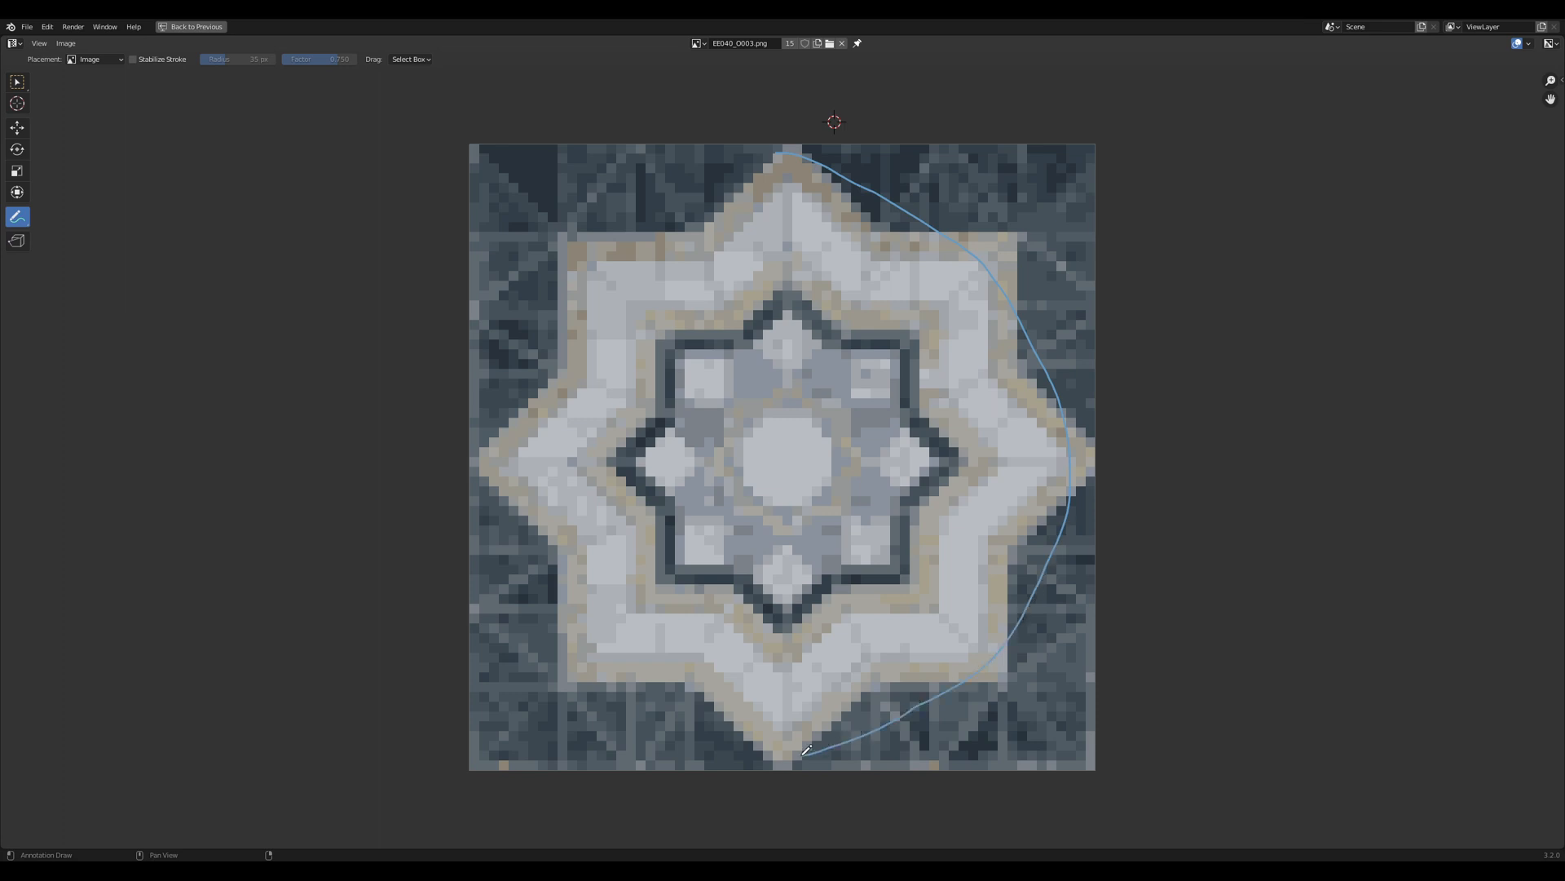
drag(804, 750, 589, 303)
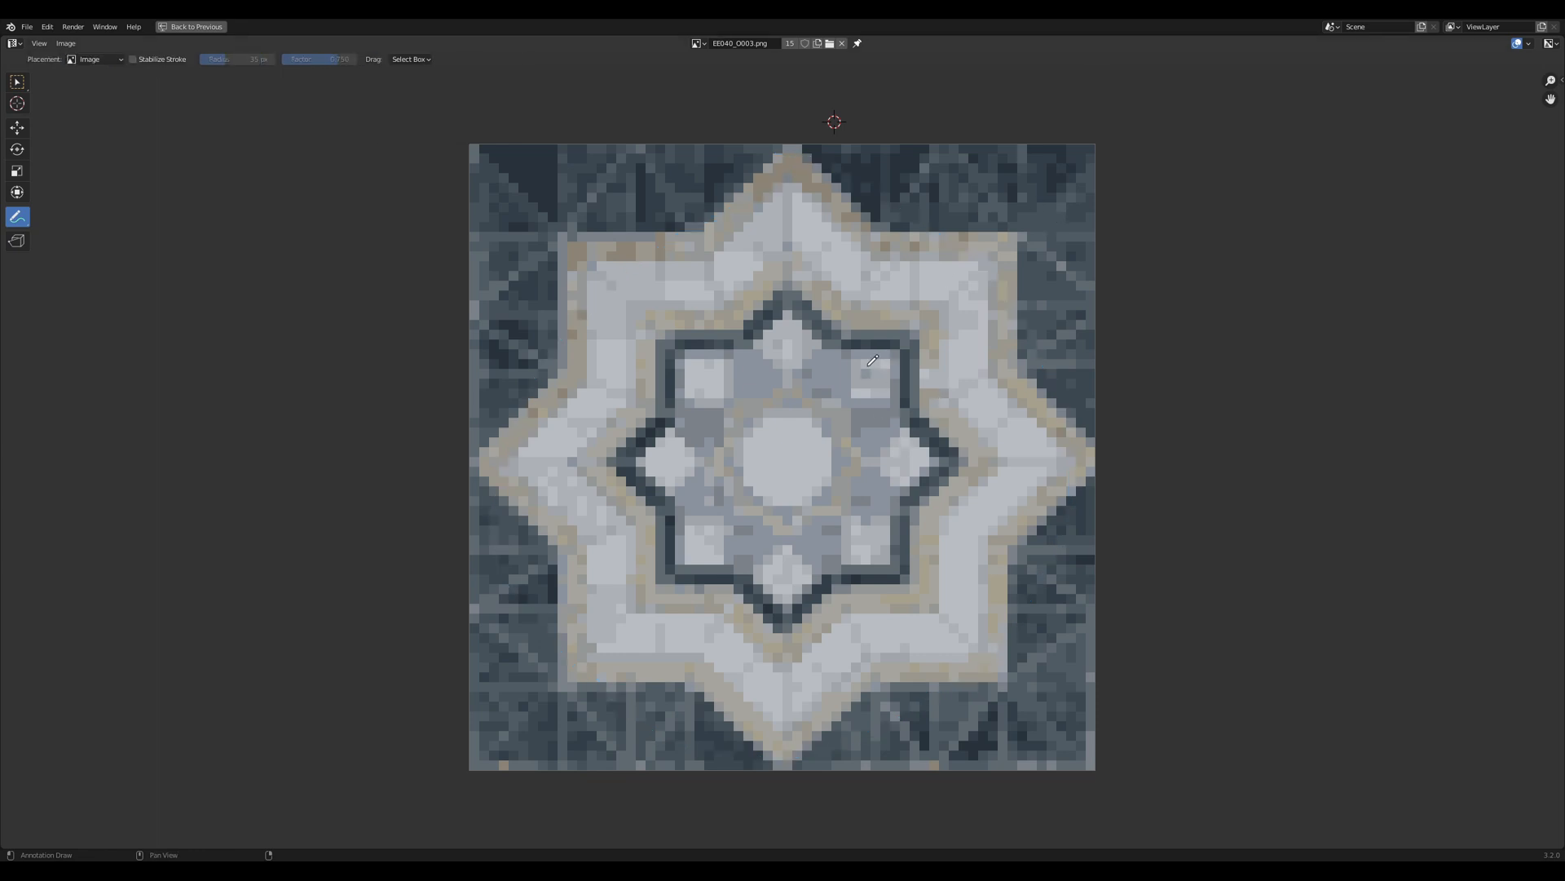
drag(472, 140, 1111, 119)
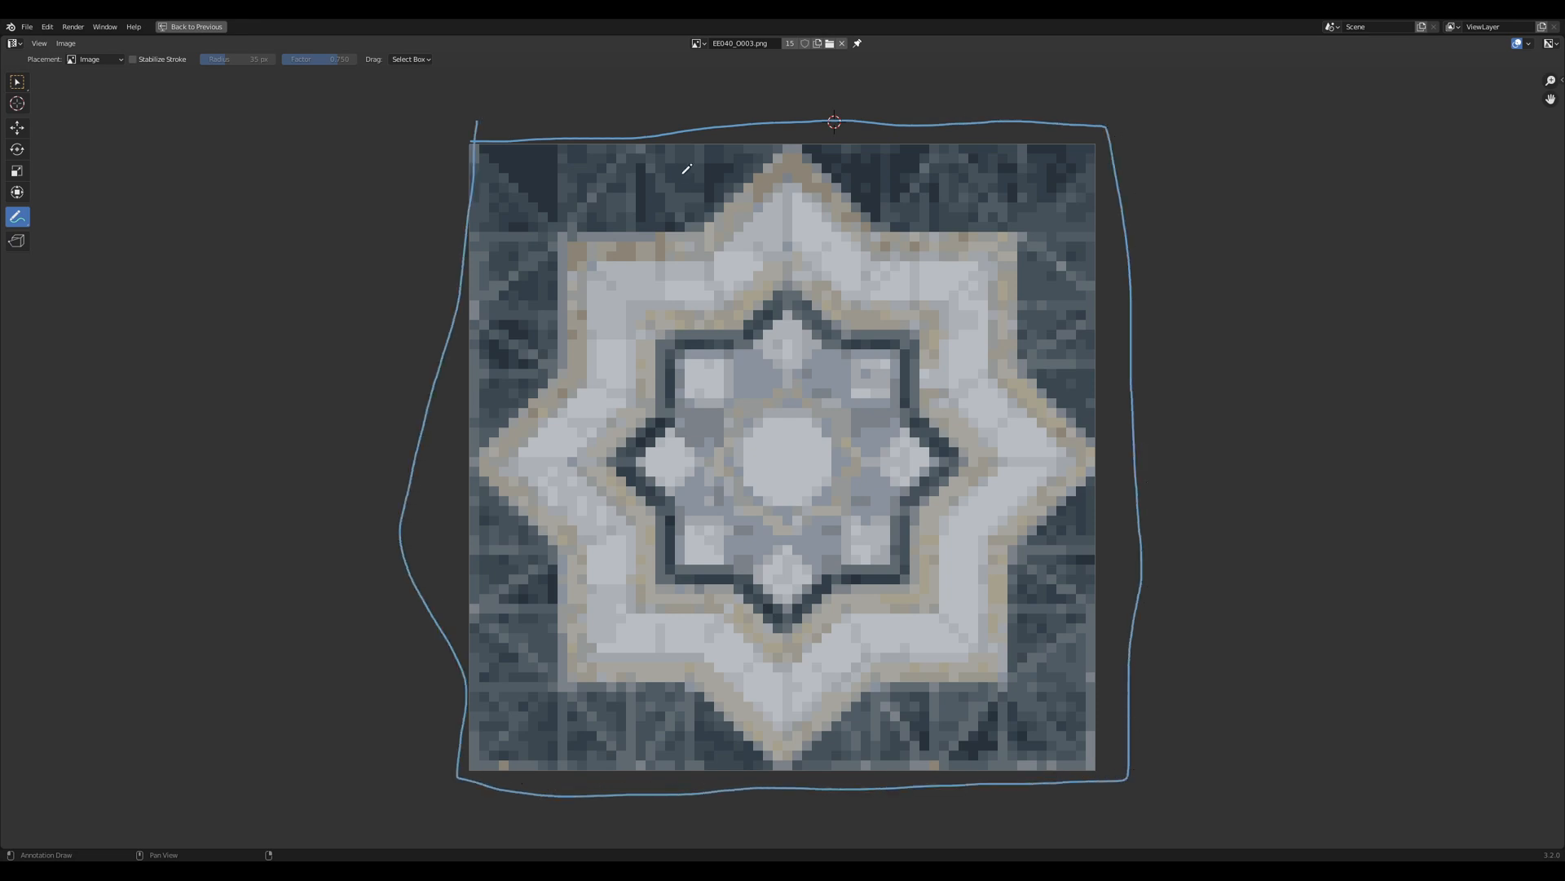
click(192, 27)
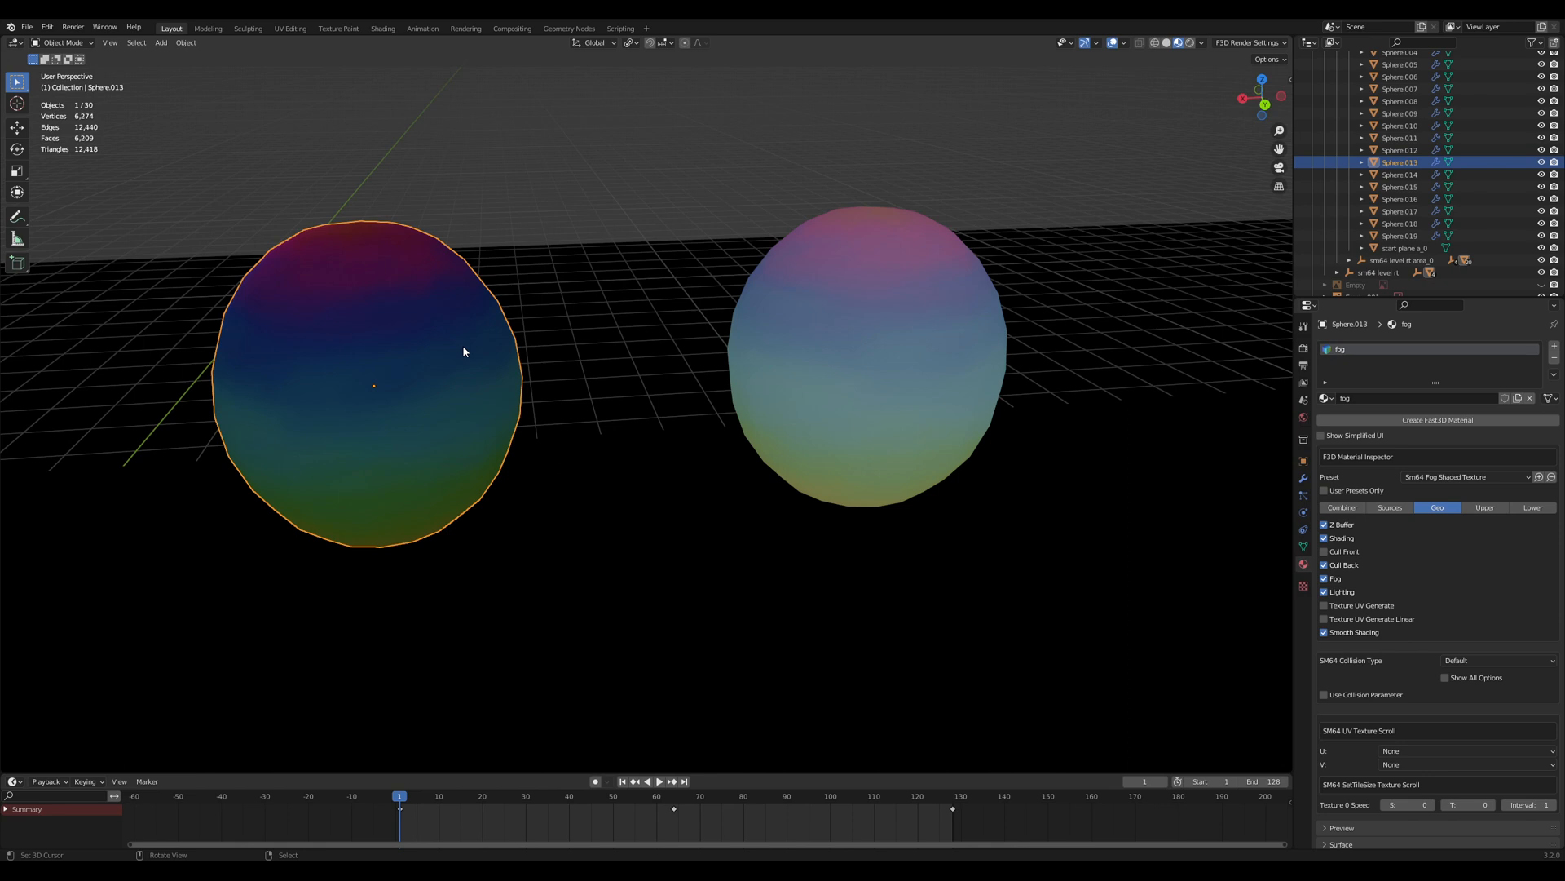
mouse_move(381, 326)
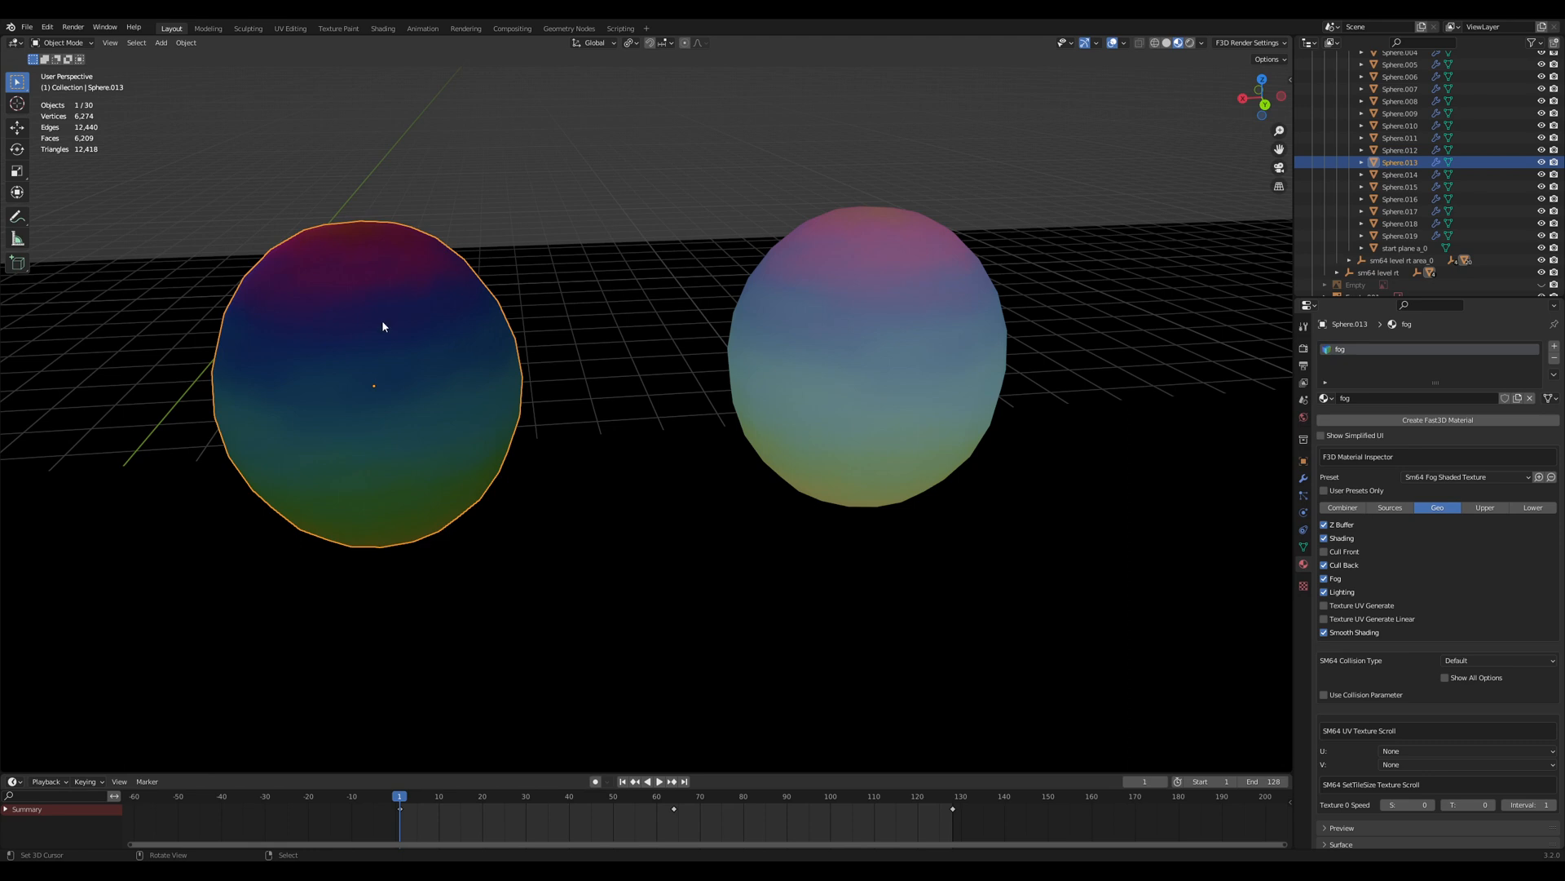
mouse_move(343, 313)
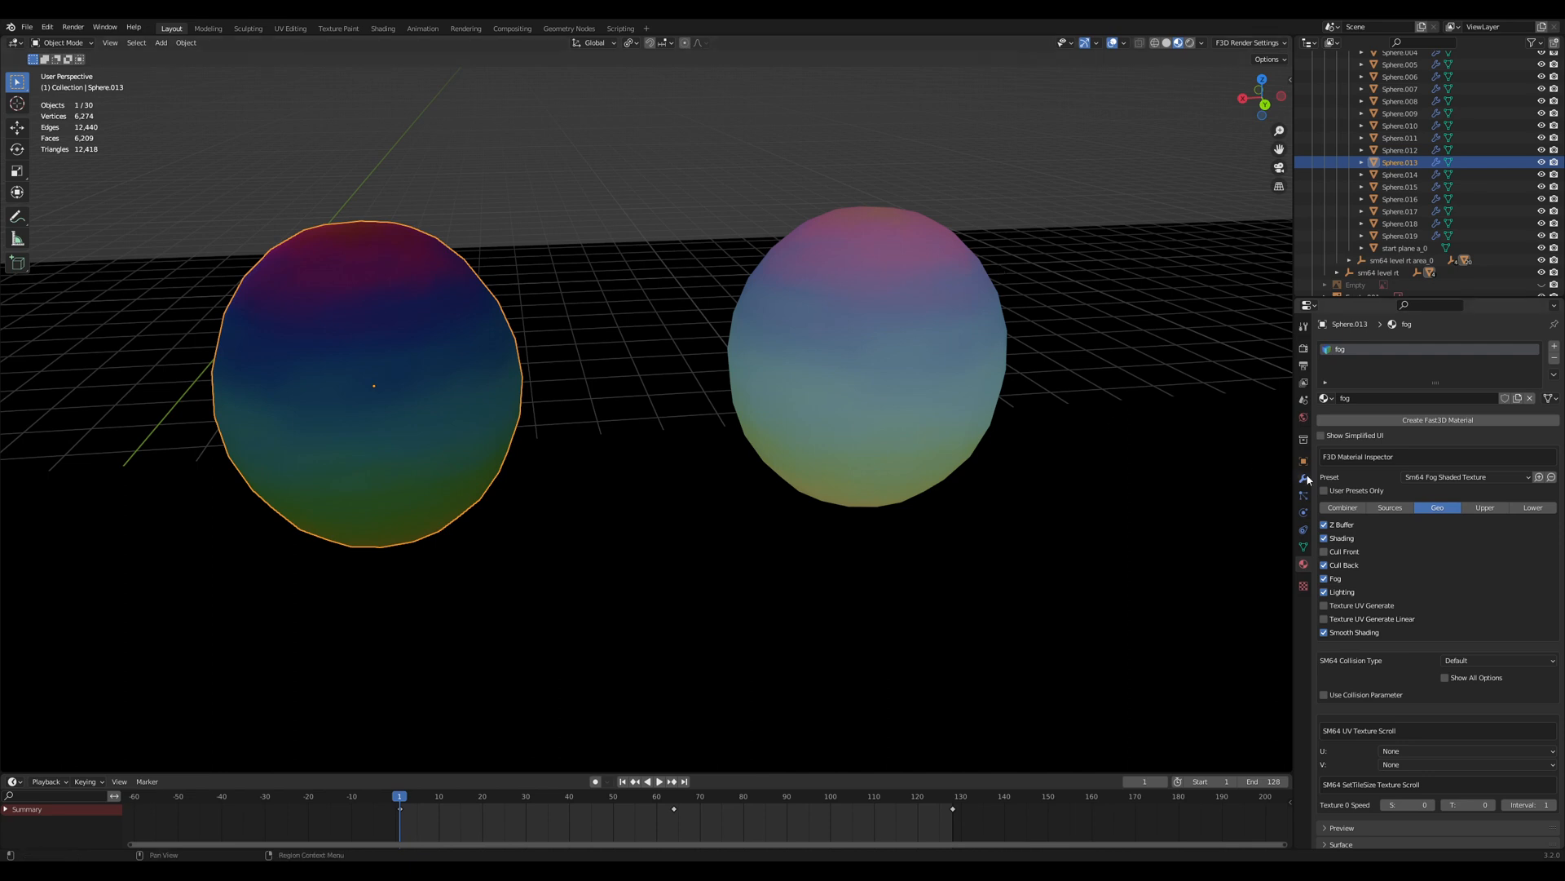
Expand the Preset dropdown in the F3D Material Inspector.
click(1464, 476)
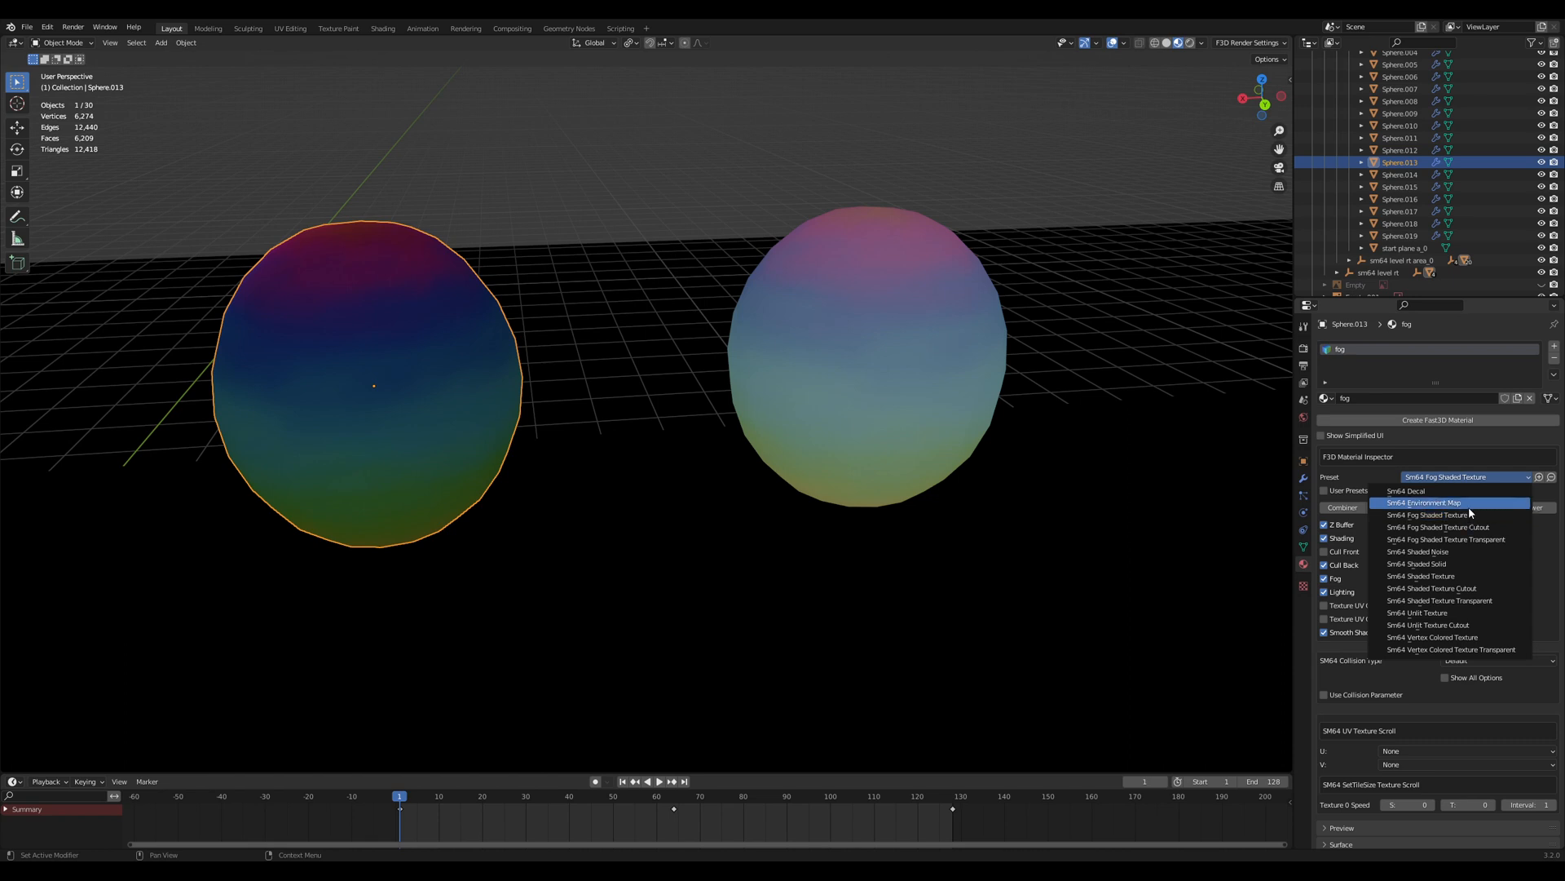
mouse_move(1488, 527)
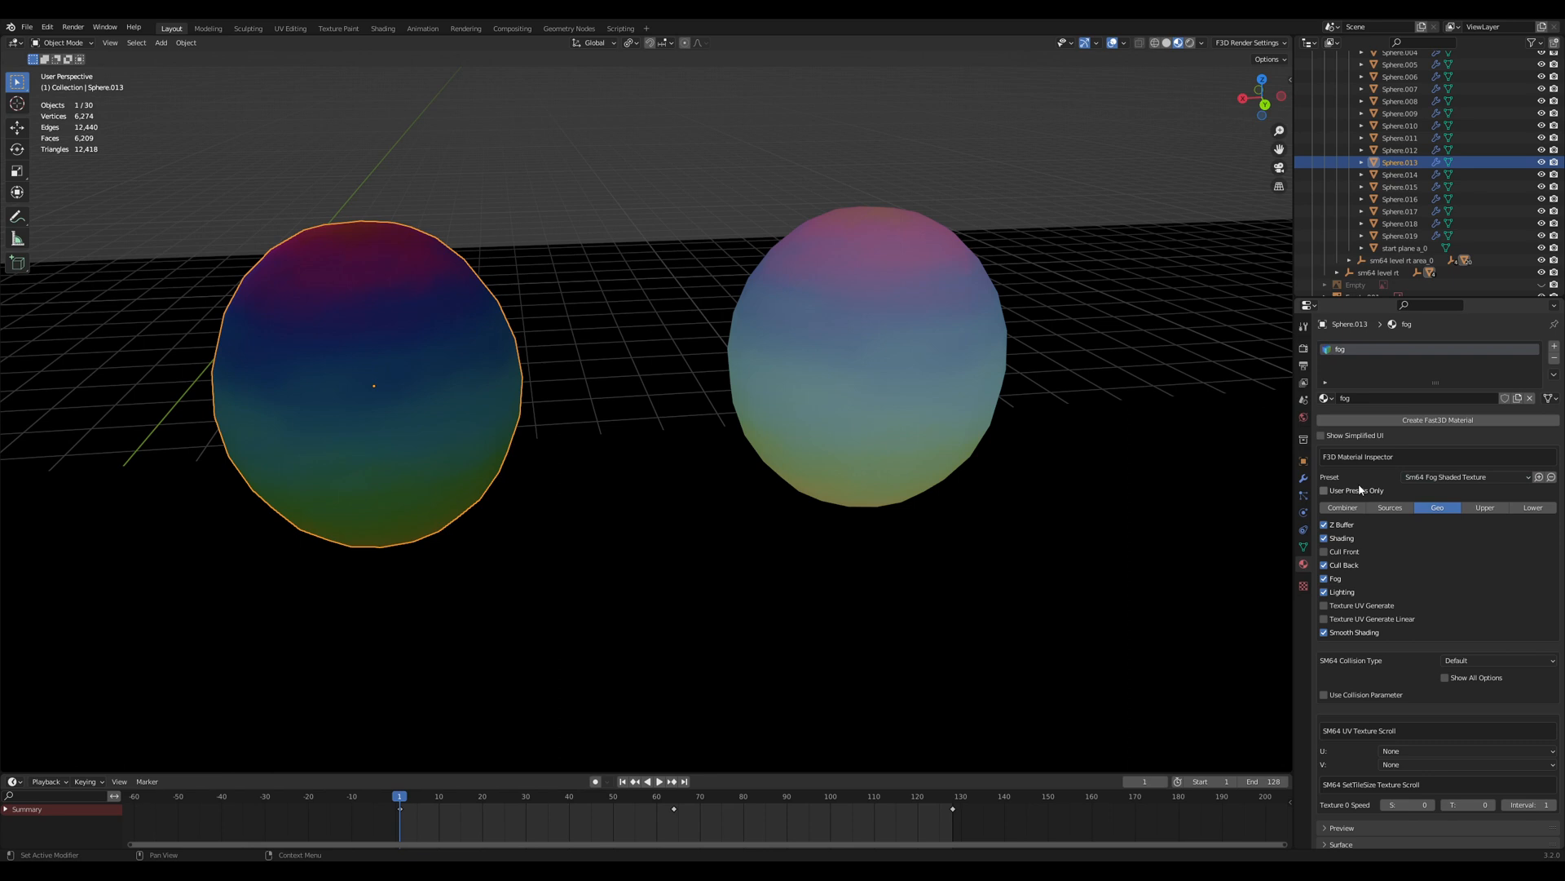
Dismiss the preset list and set the Sources fog range start to 800.
click(1249, 42)
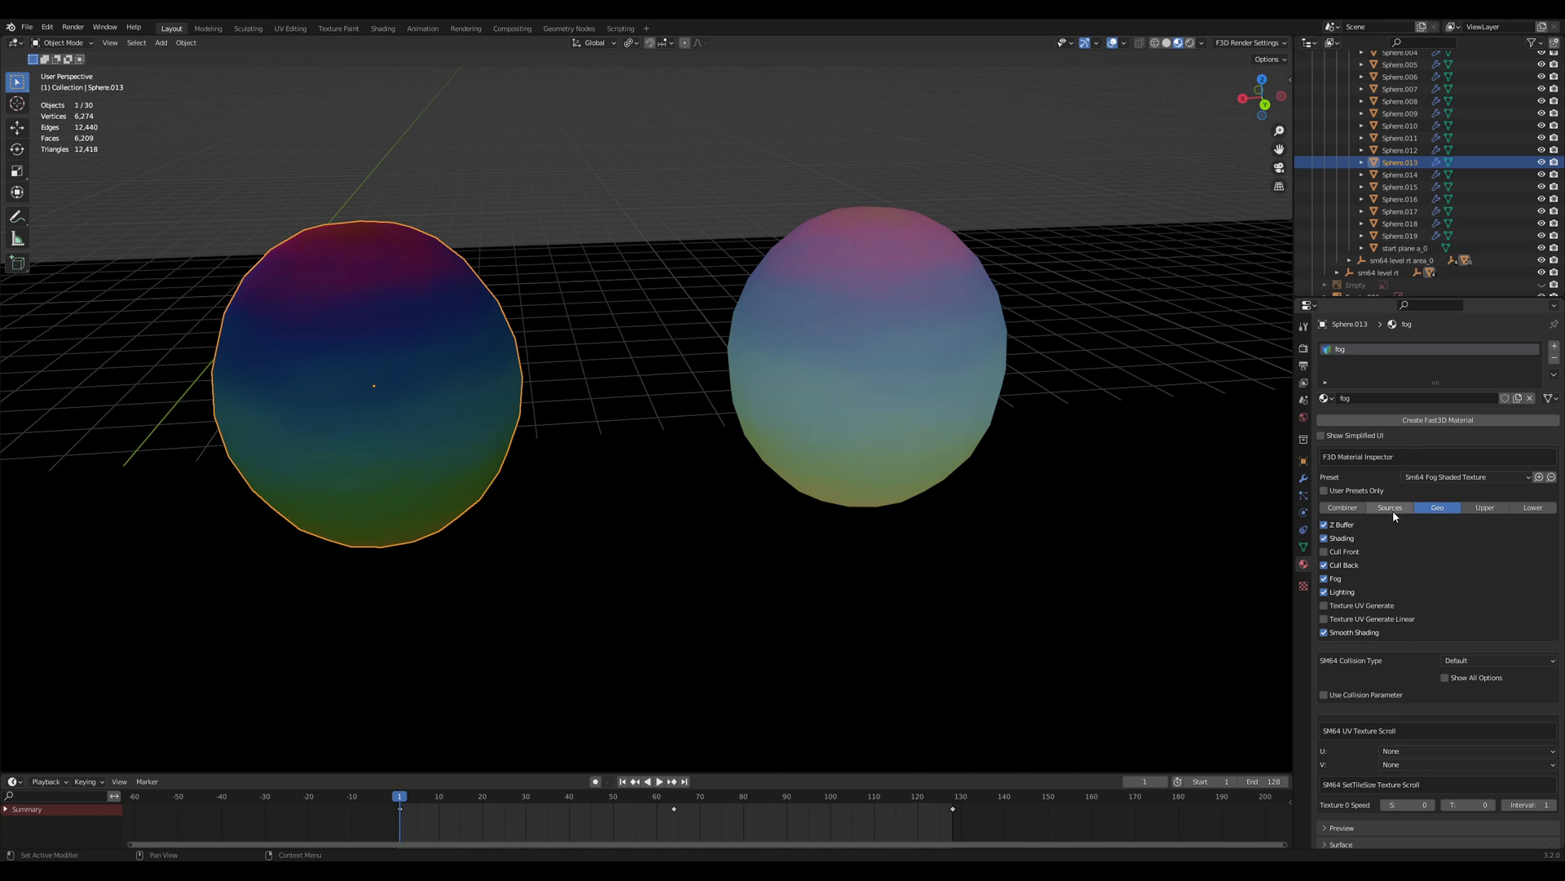
click(1390, 507)
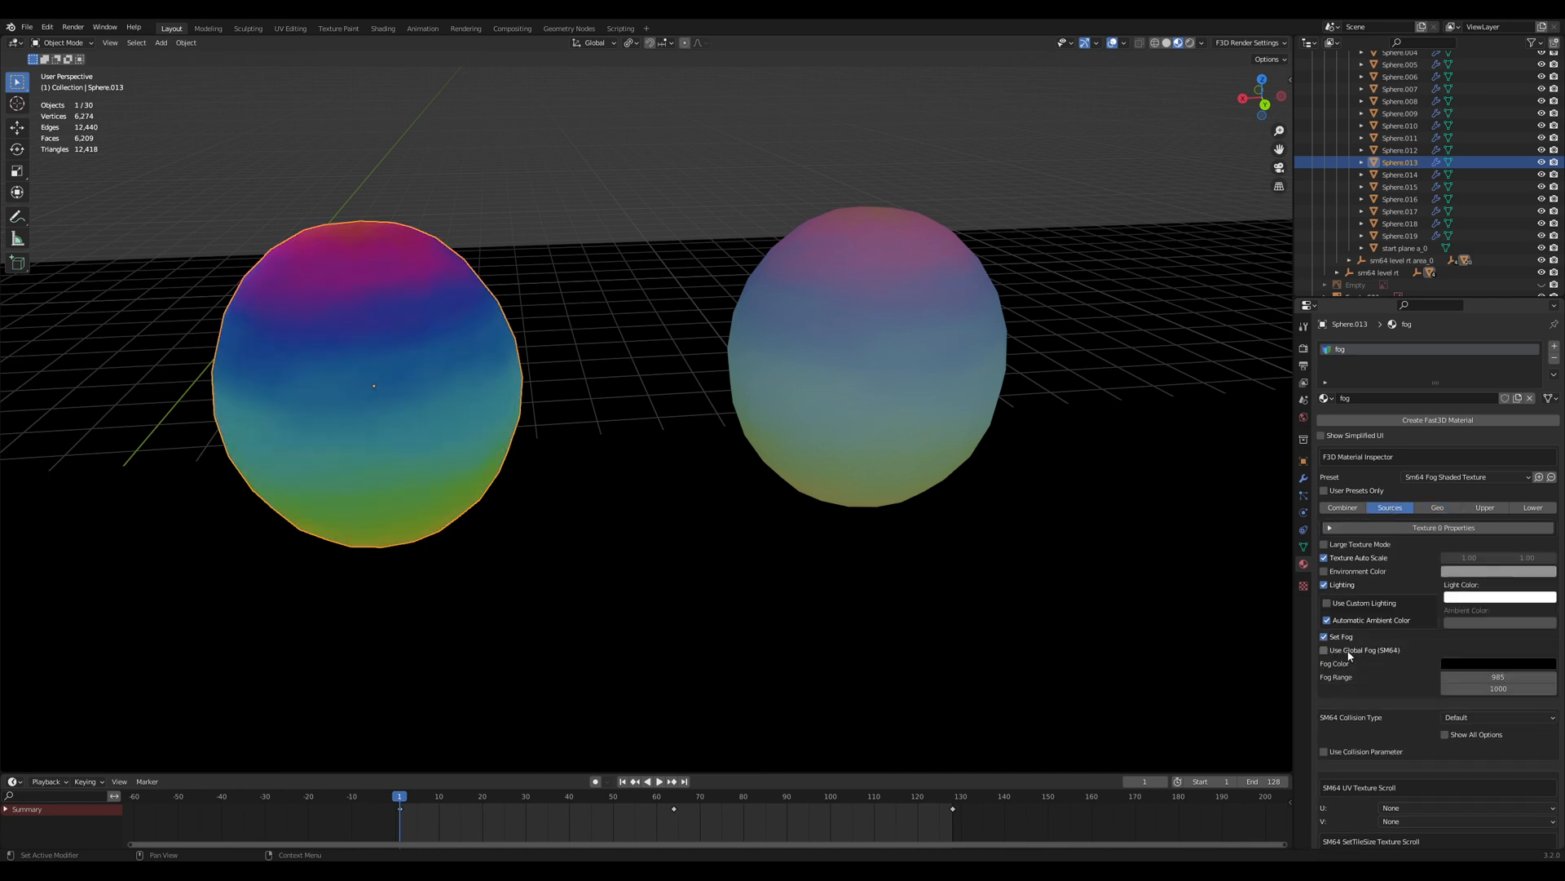
double_click(1497, 676)
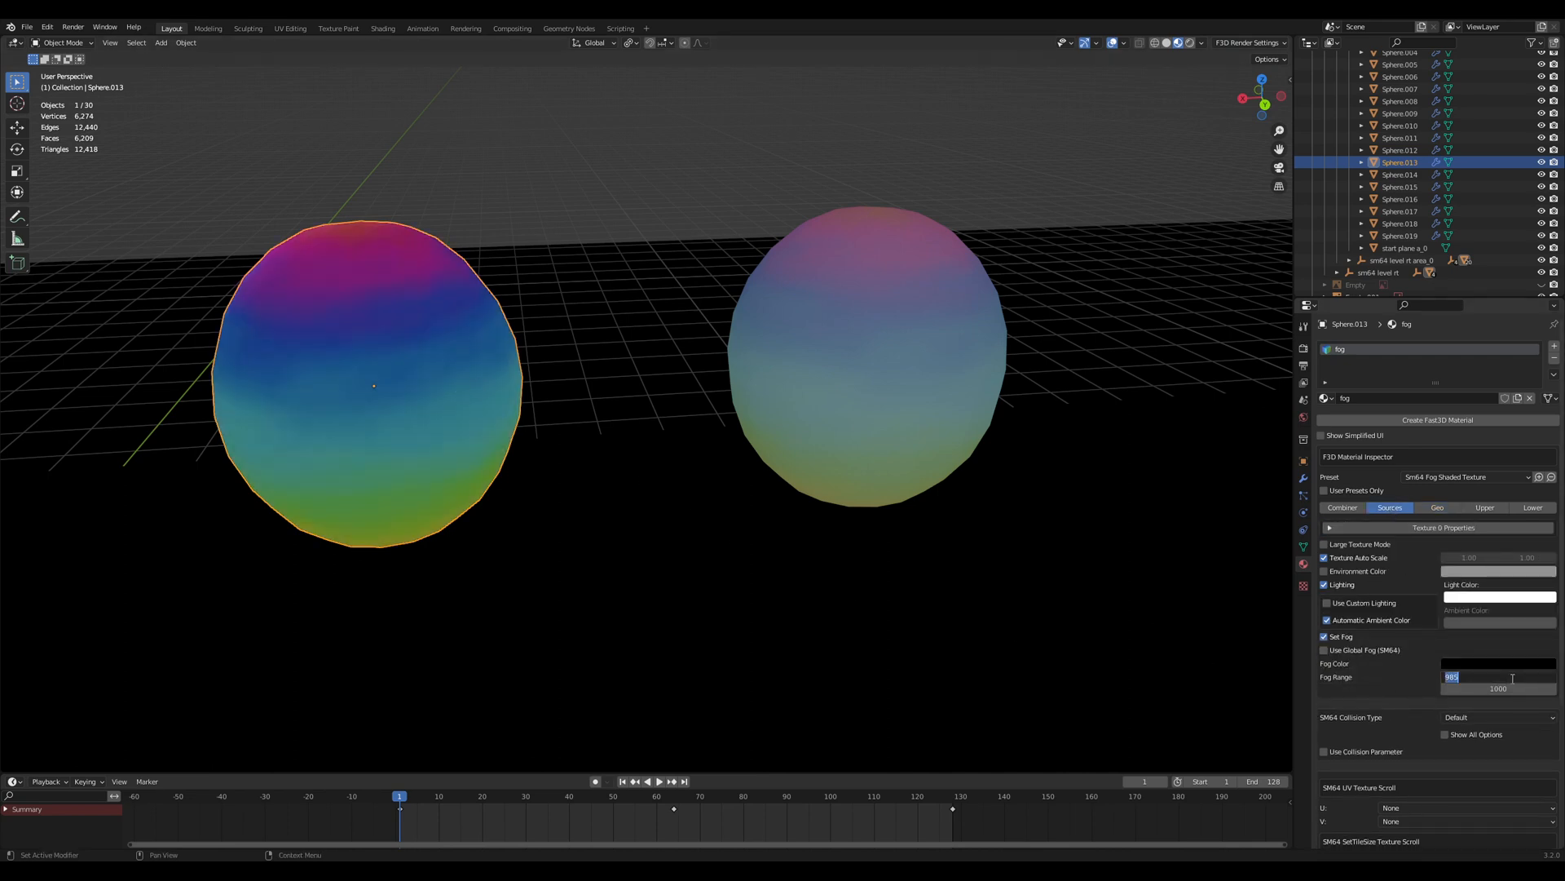
text(800)
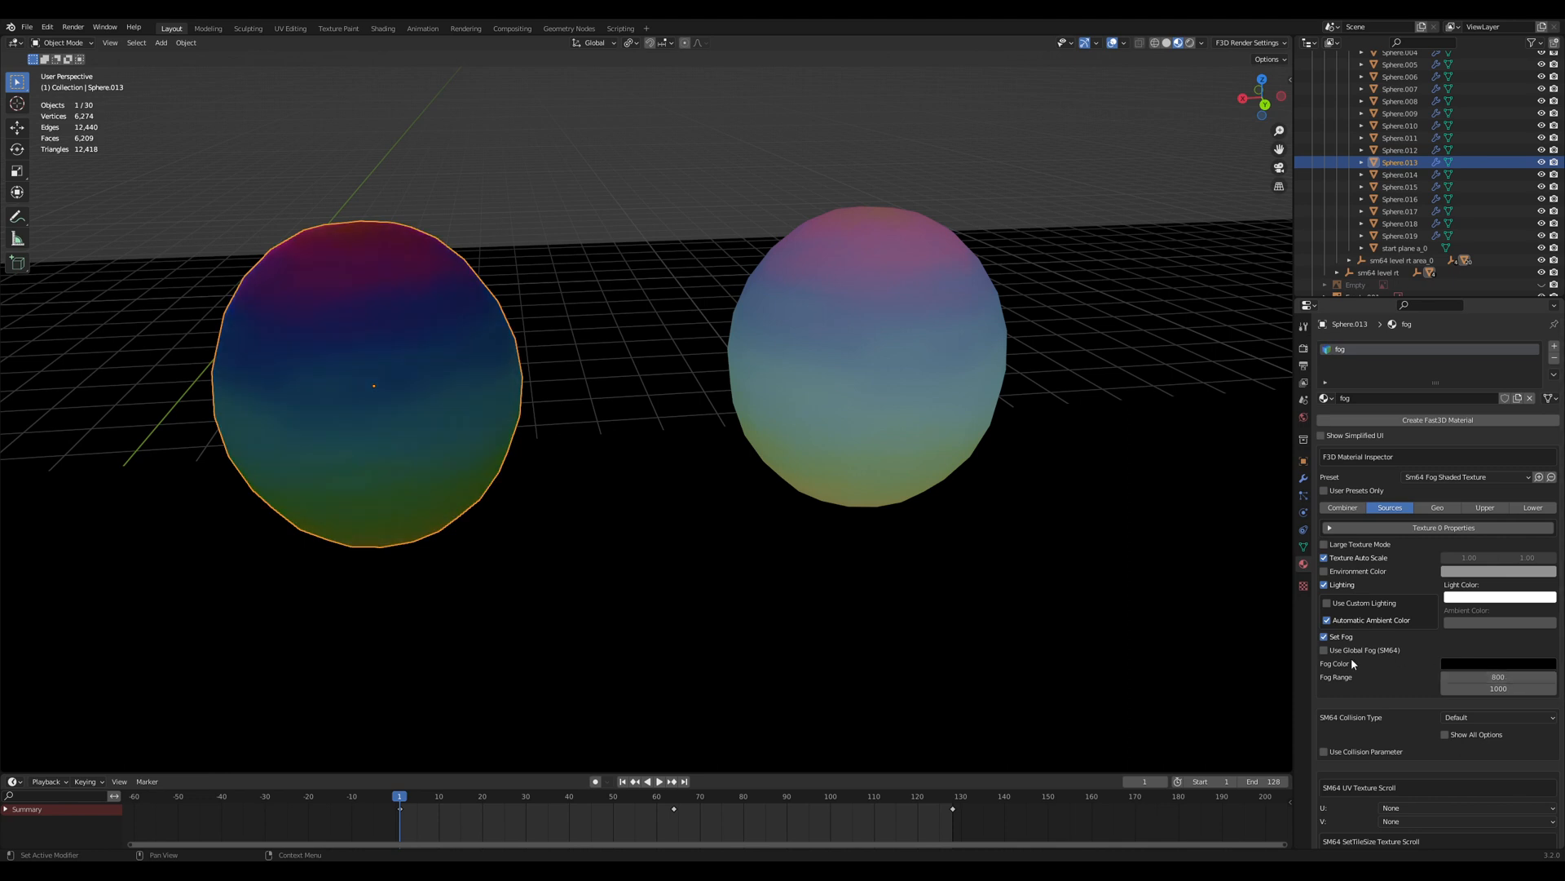
click(1326, 651)
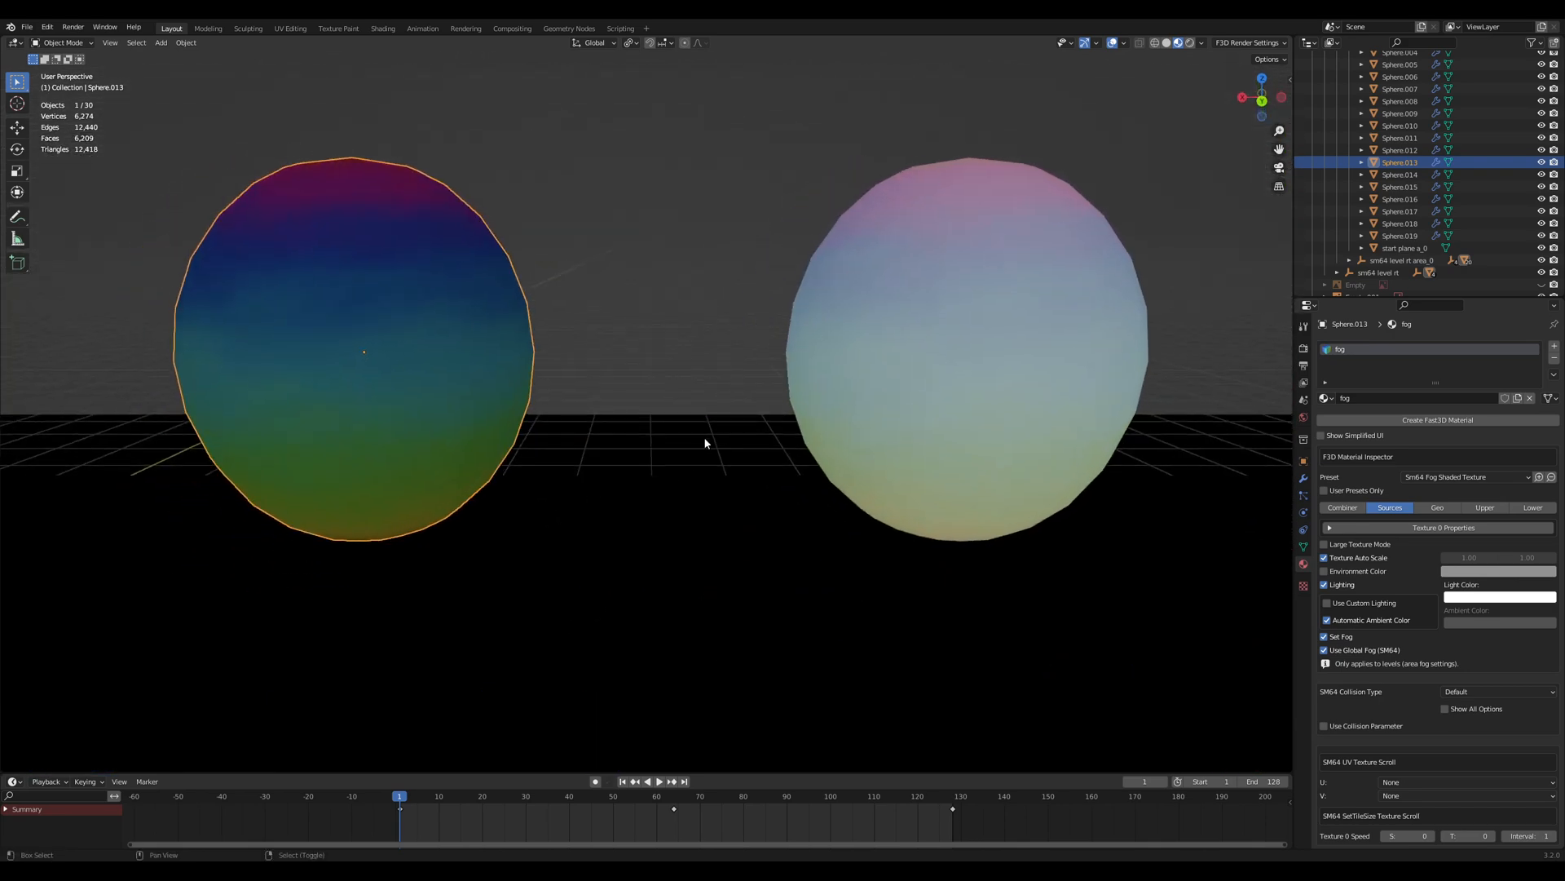
Keep the fog sphere's first render mode cycle on Fog Shade in the Lower settings.
click(1484, 507)
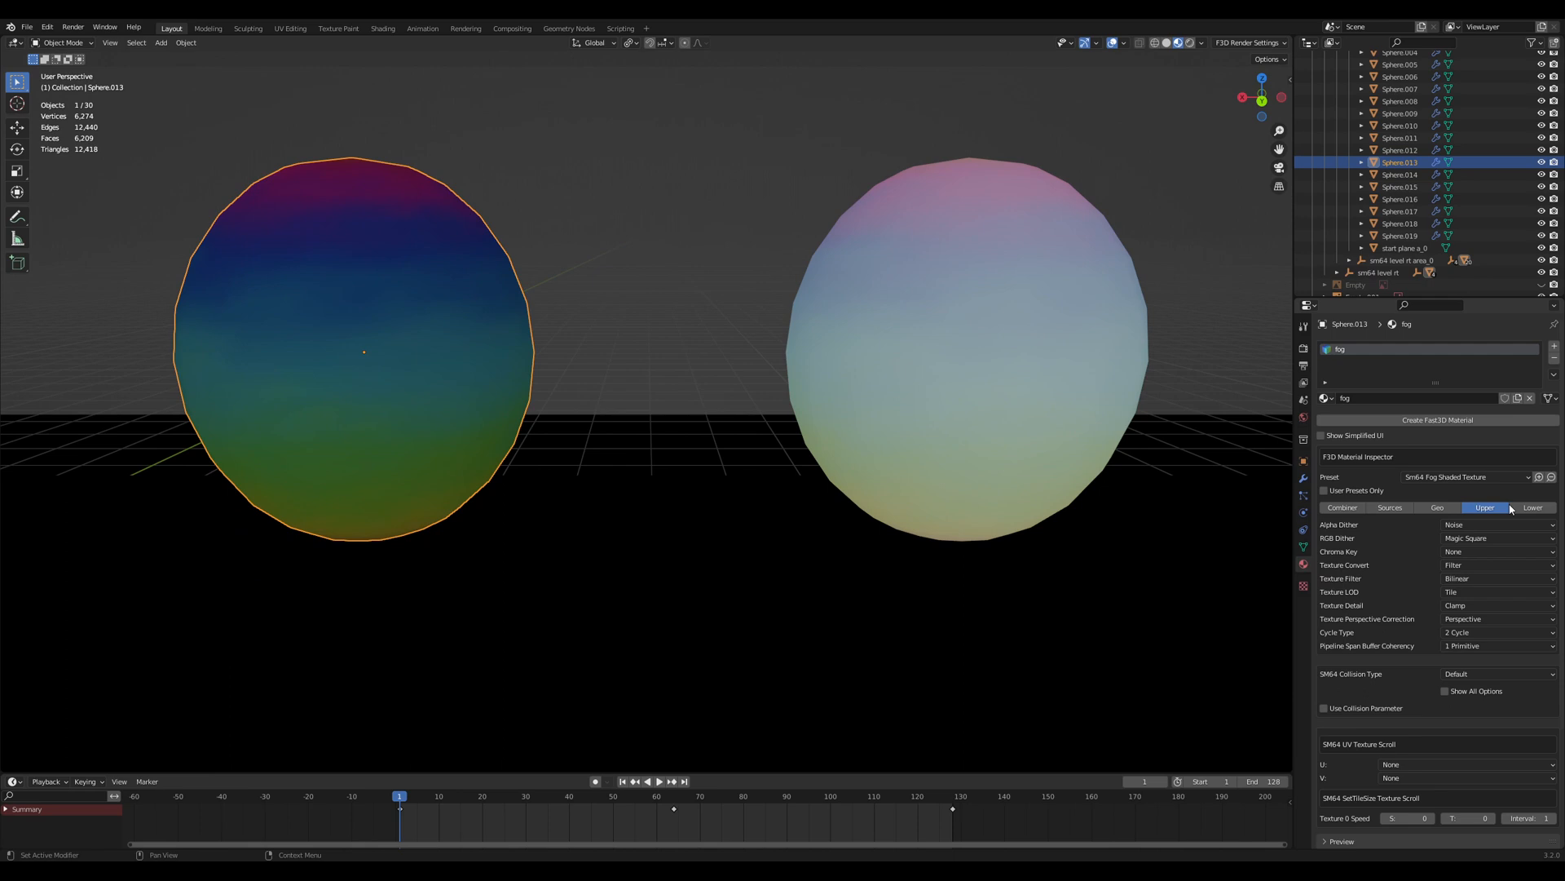
mouse_move(1355, 647)
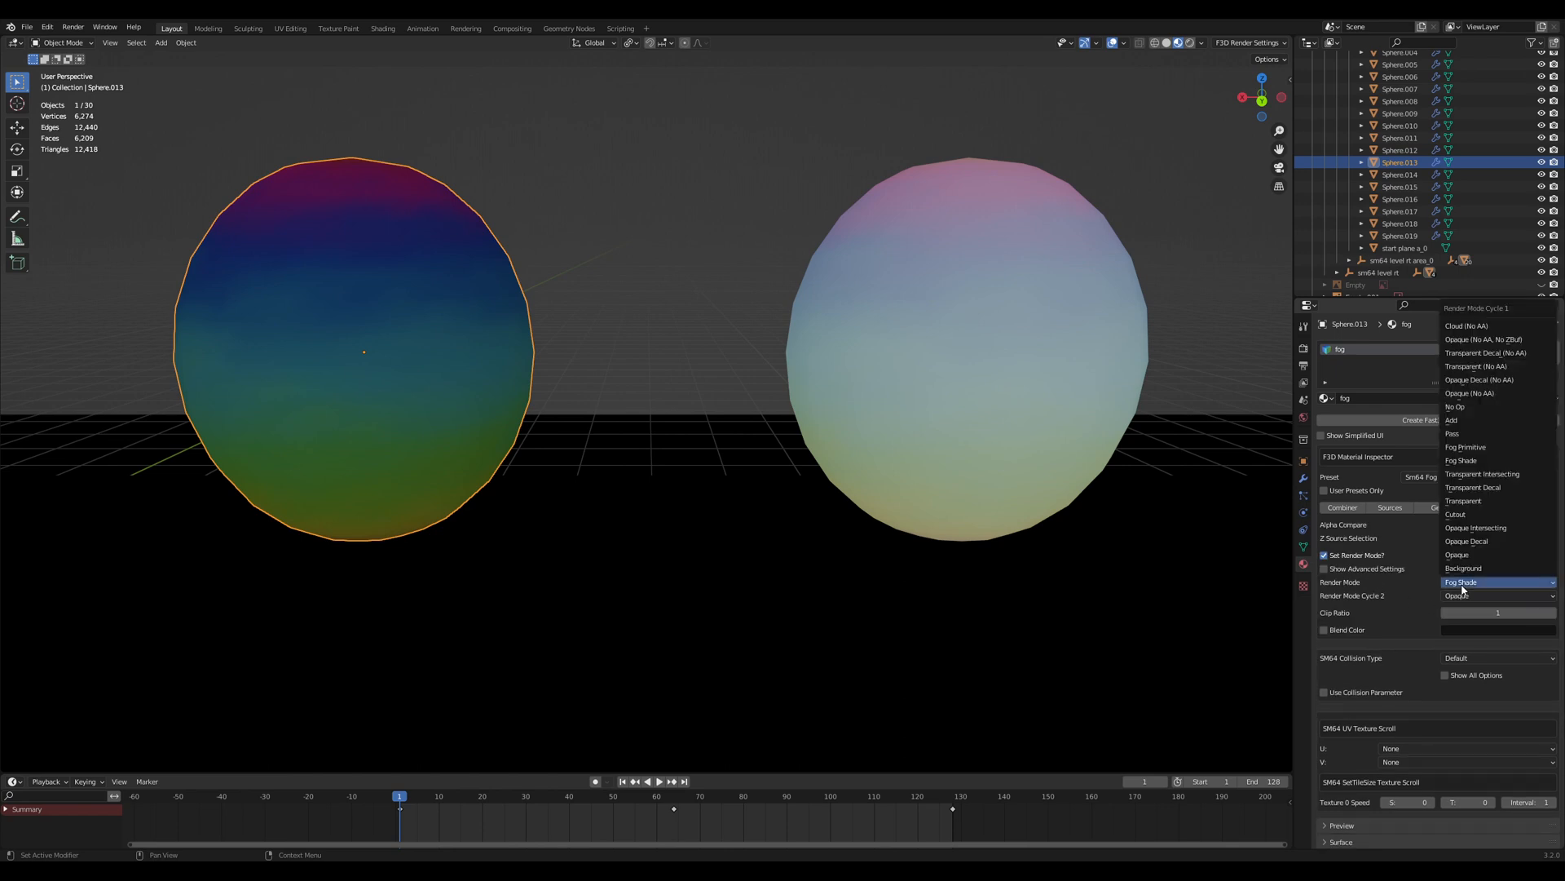
click(1461, 582)
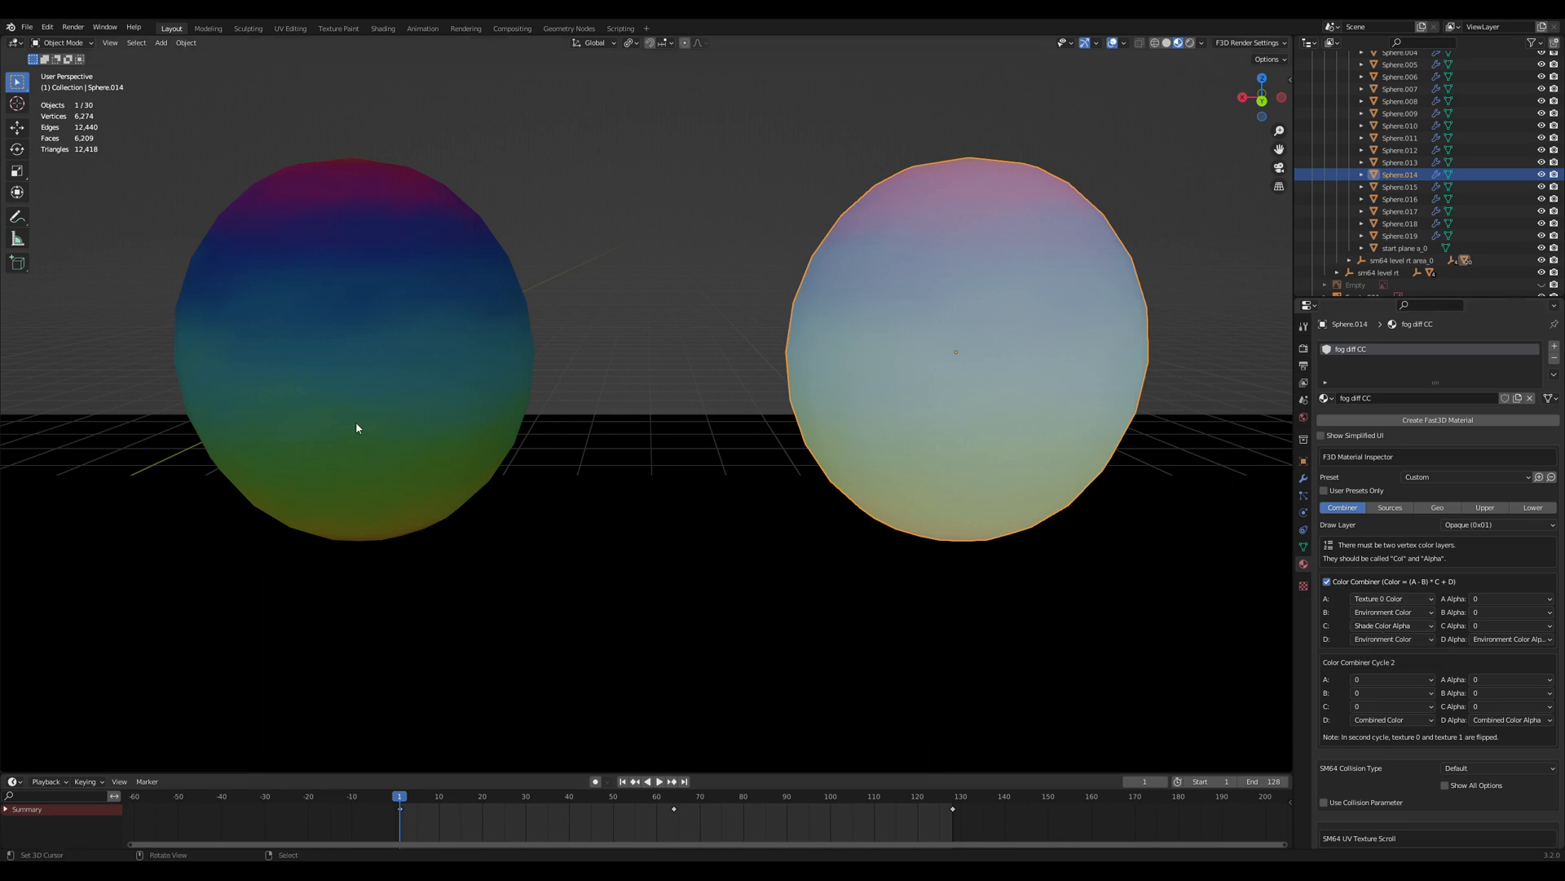
mouse_move(1060, 408)
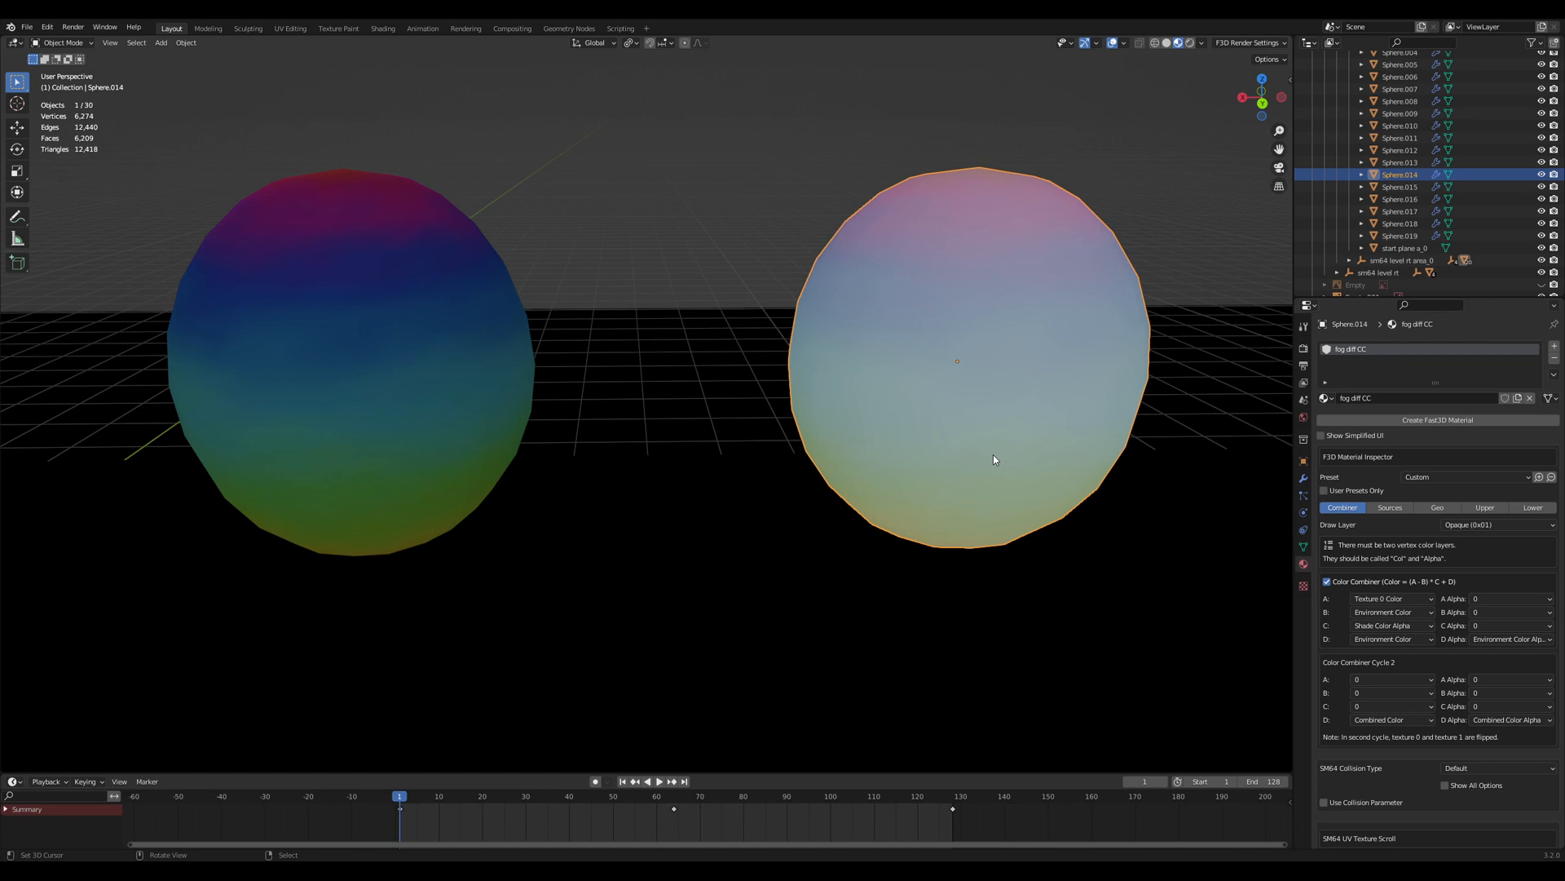
mouse_move(1416, 639)
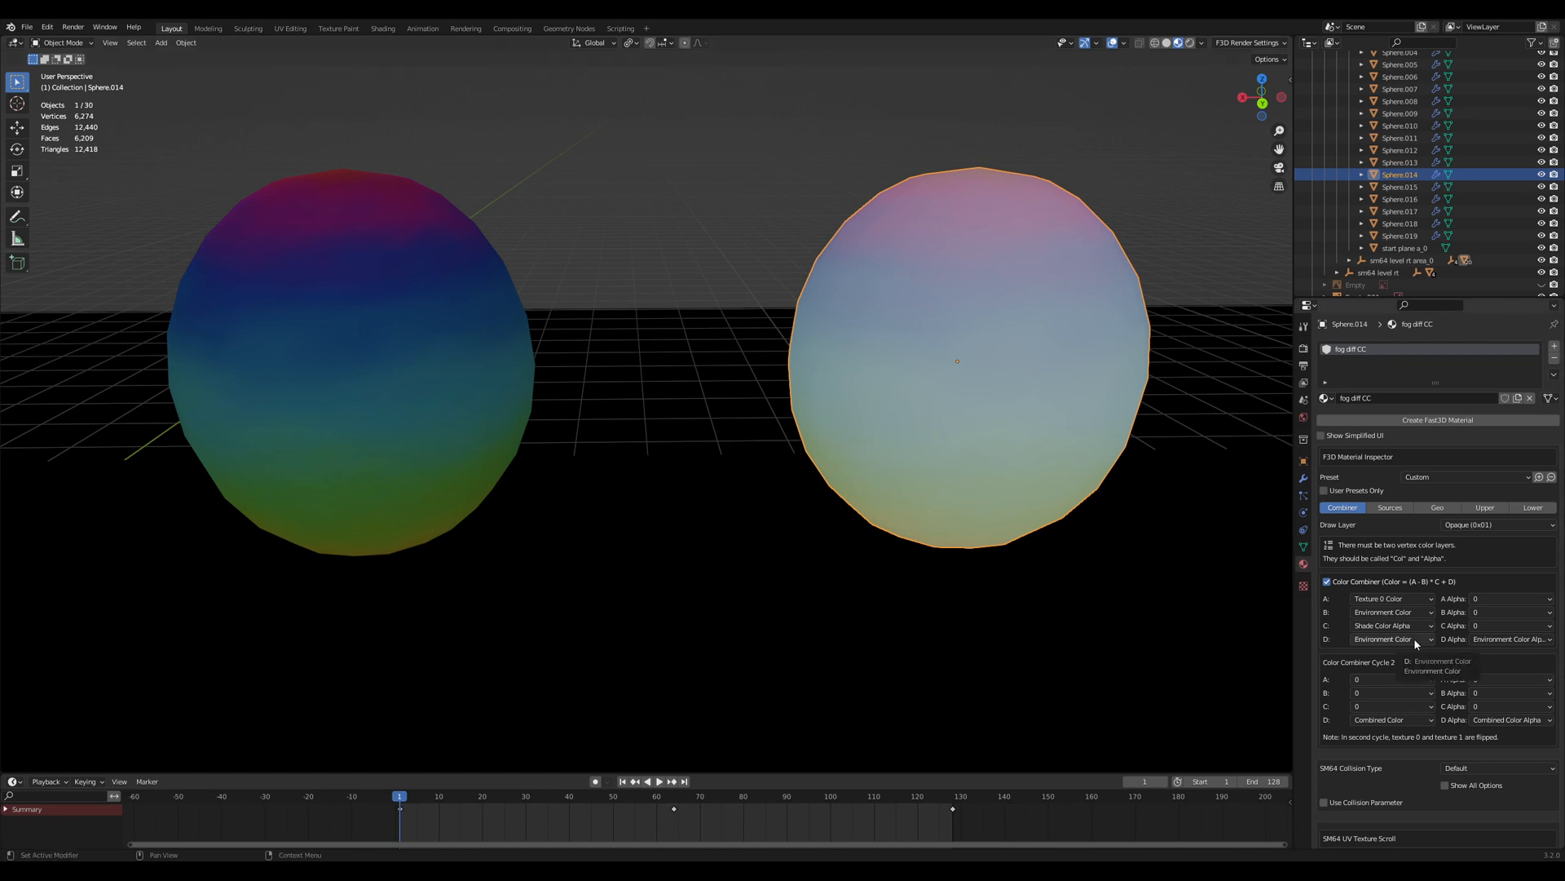
Show the 'fog diff CC' material's render mode settings with cycle one on Pass.
click(1533, 507)
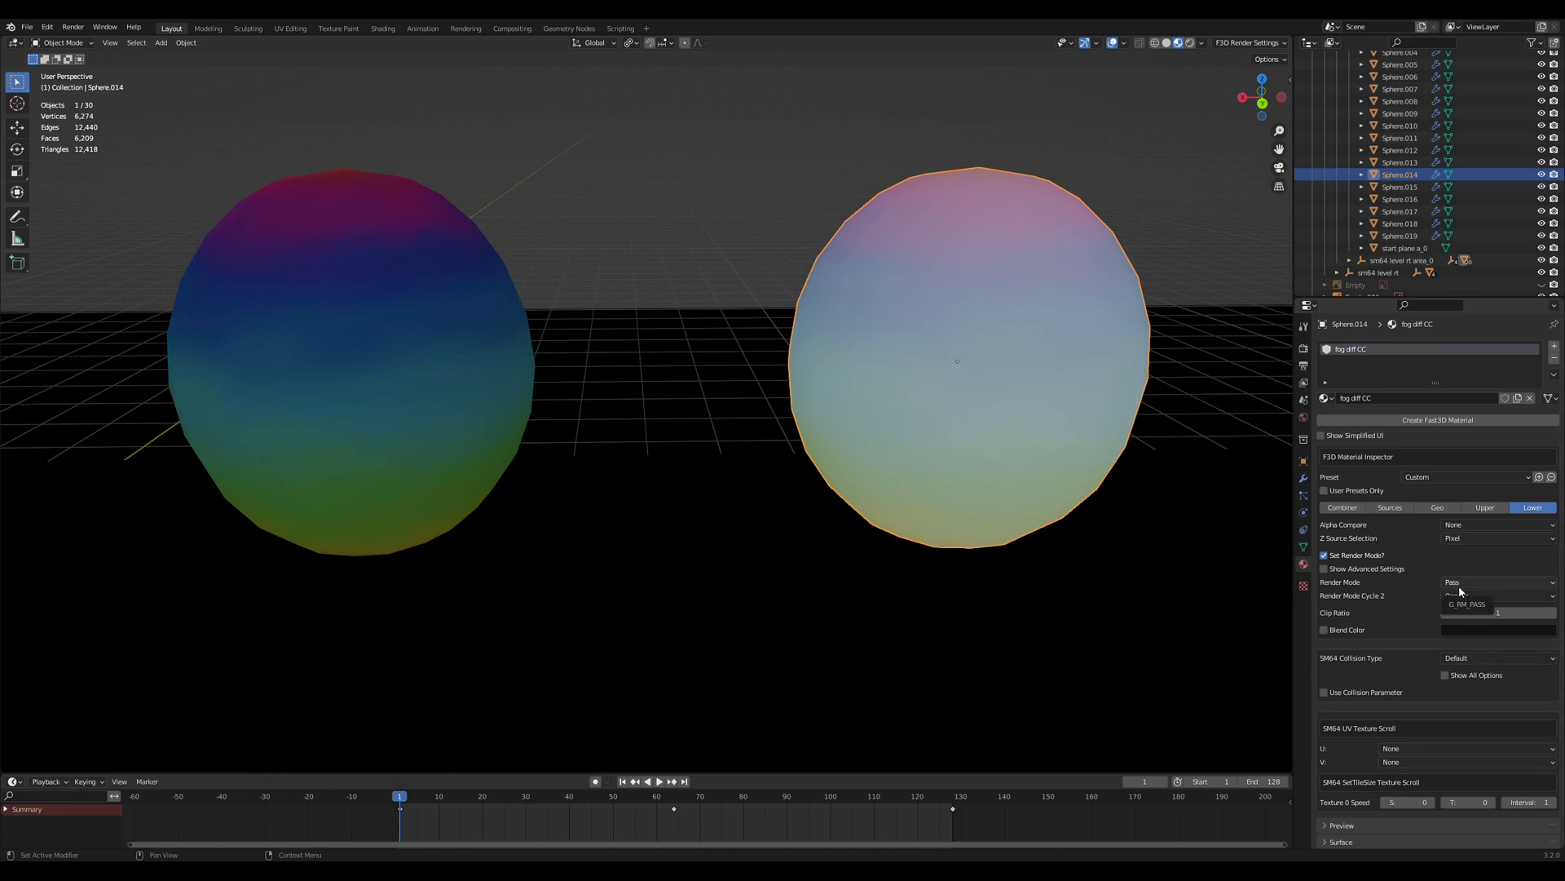
click(1497, 582)
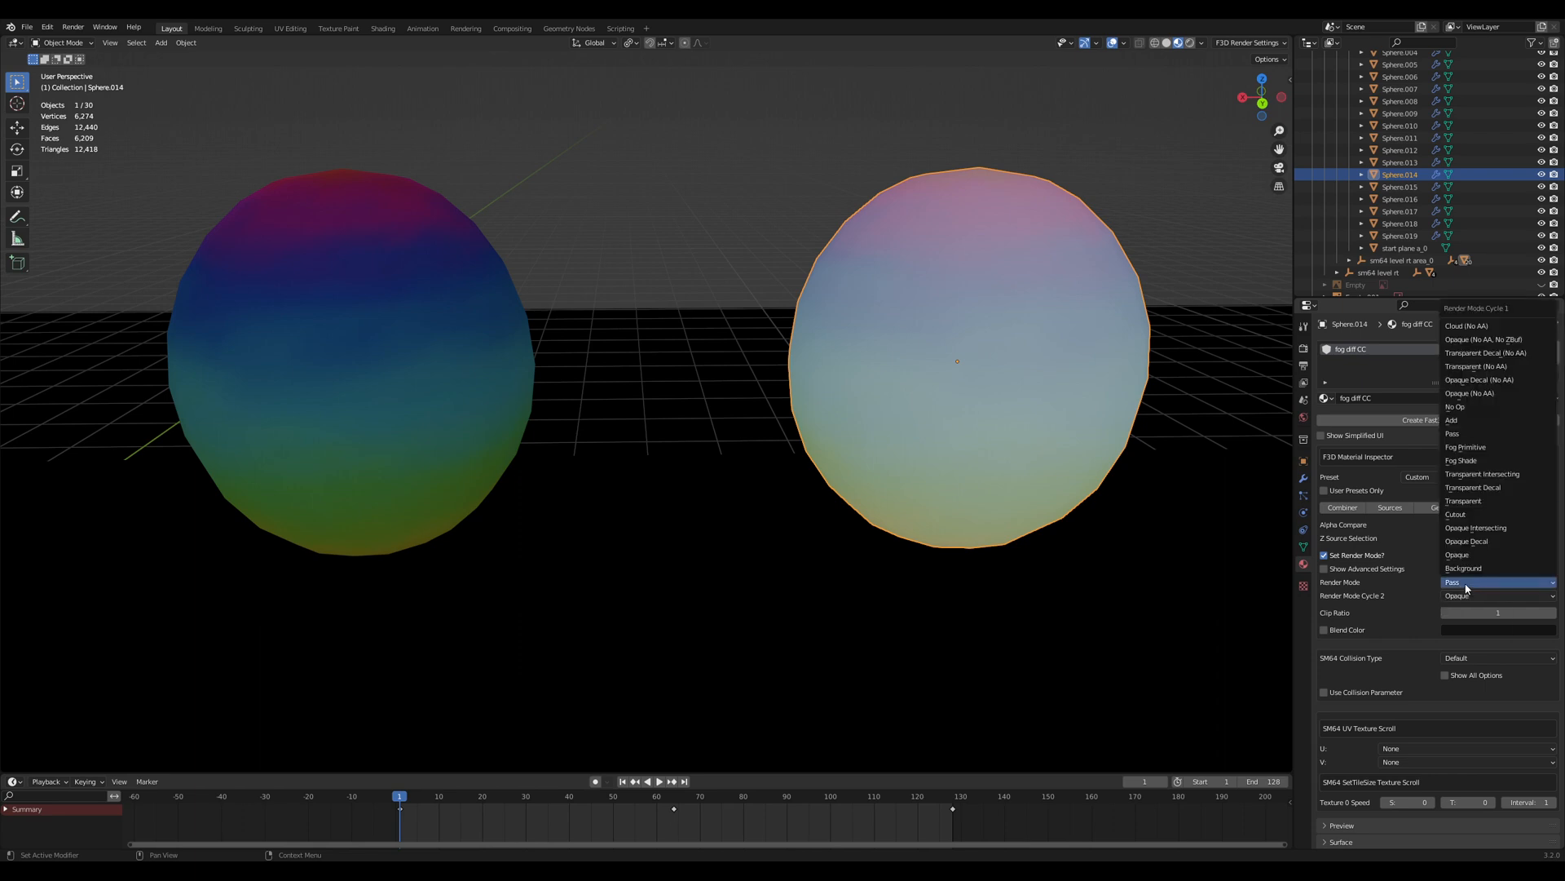
click(1455, 582)
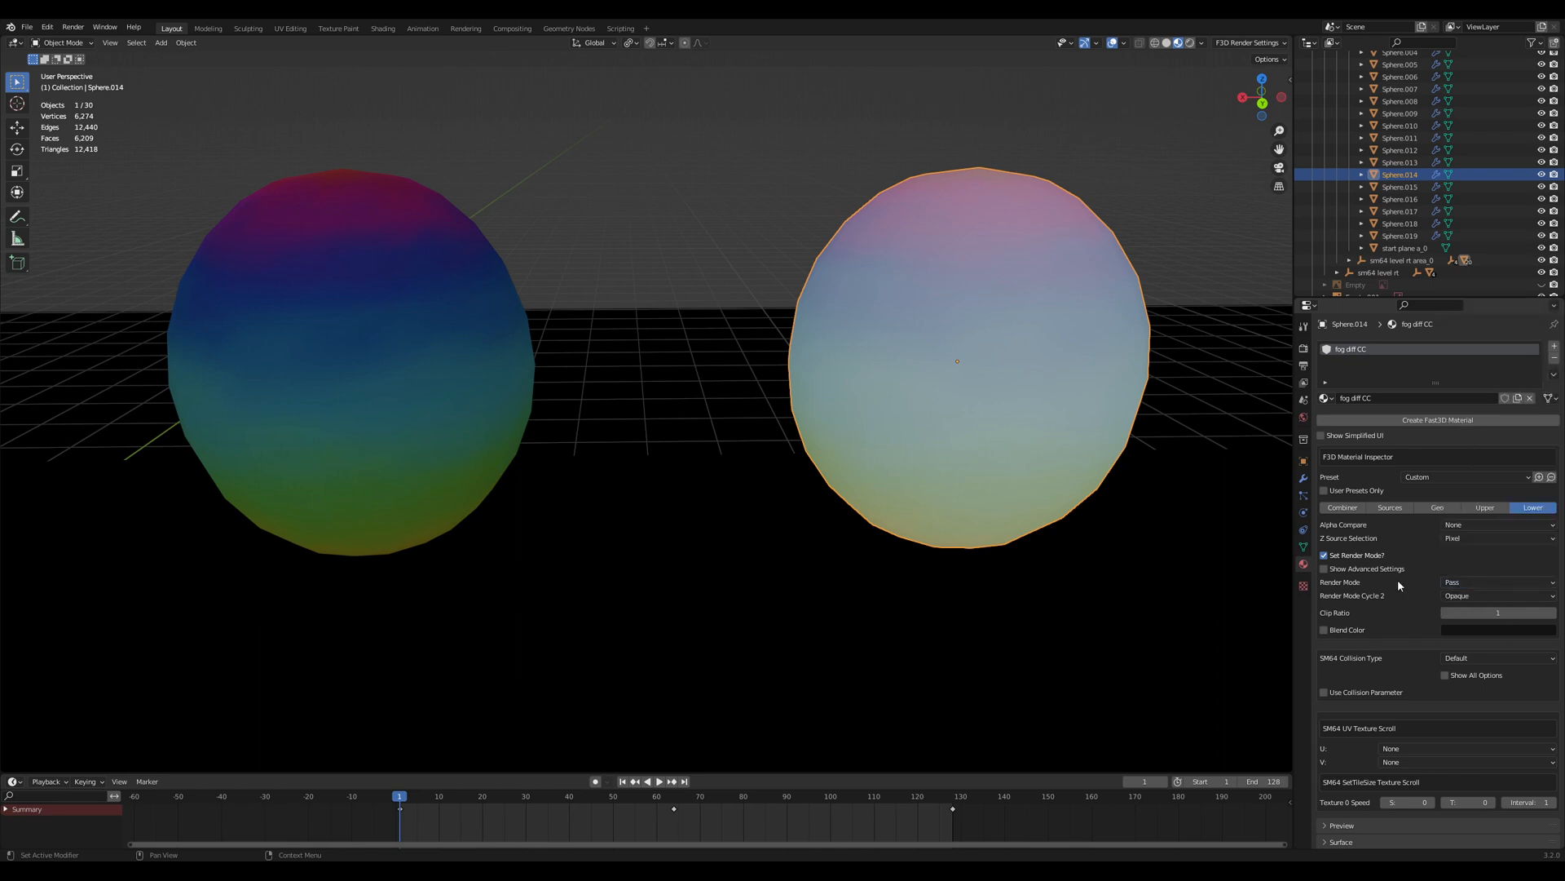